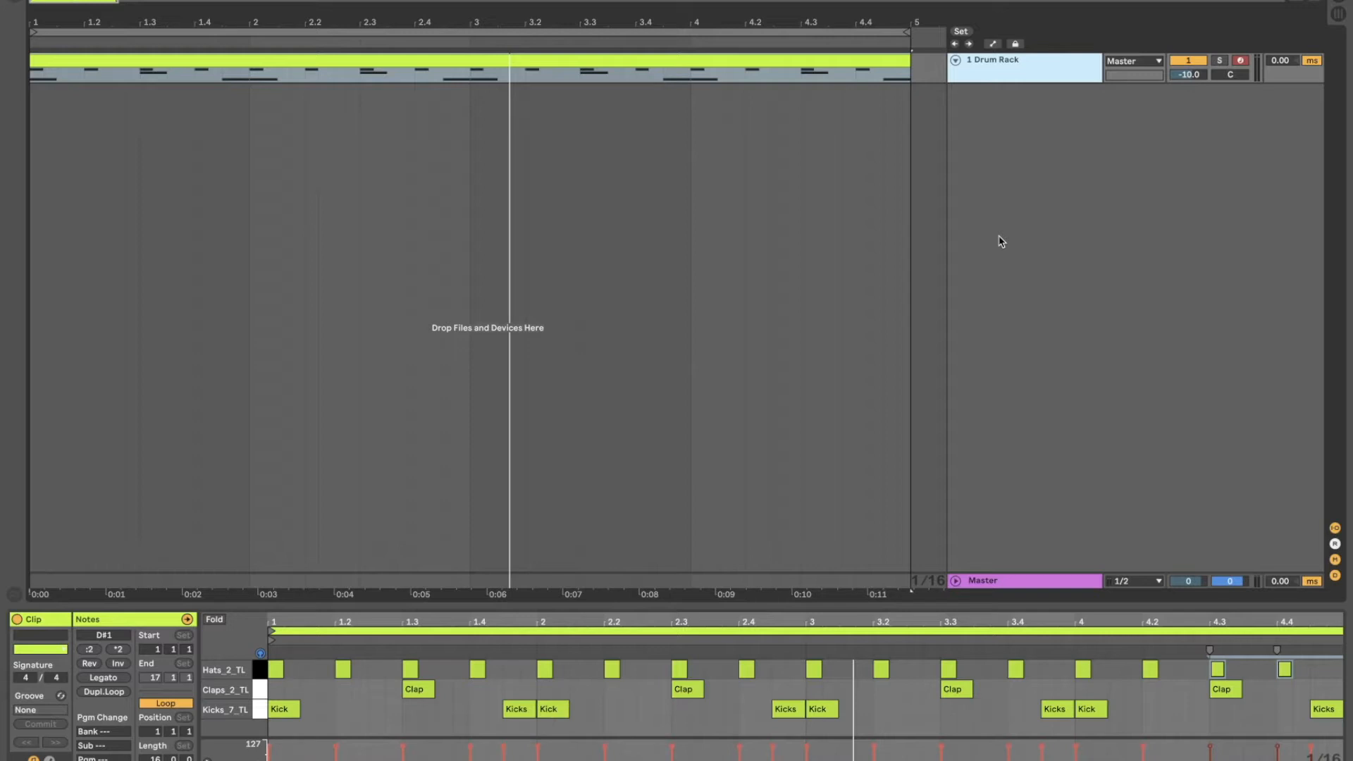
{"action": "mouse_move", "coordinate": [685, 625]}
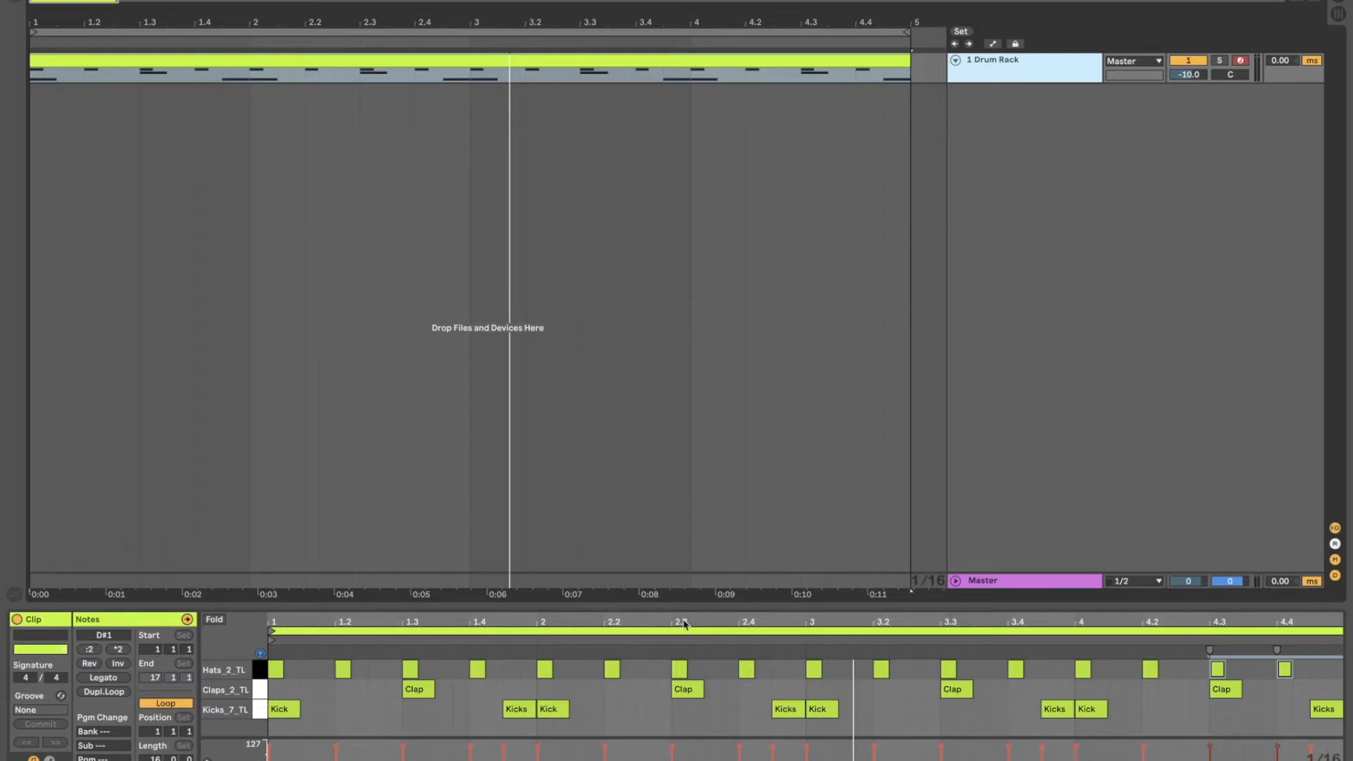
{"action": "mouse_move", "coordinate": [687, 484]}
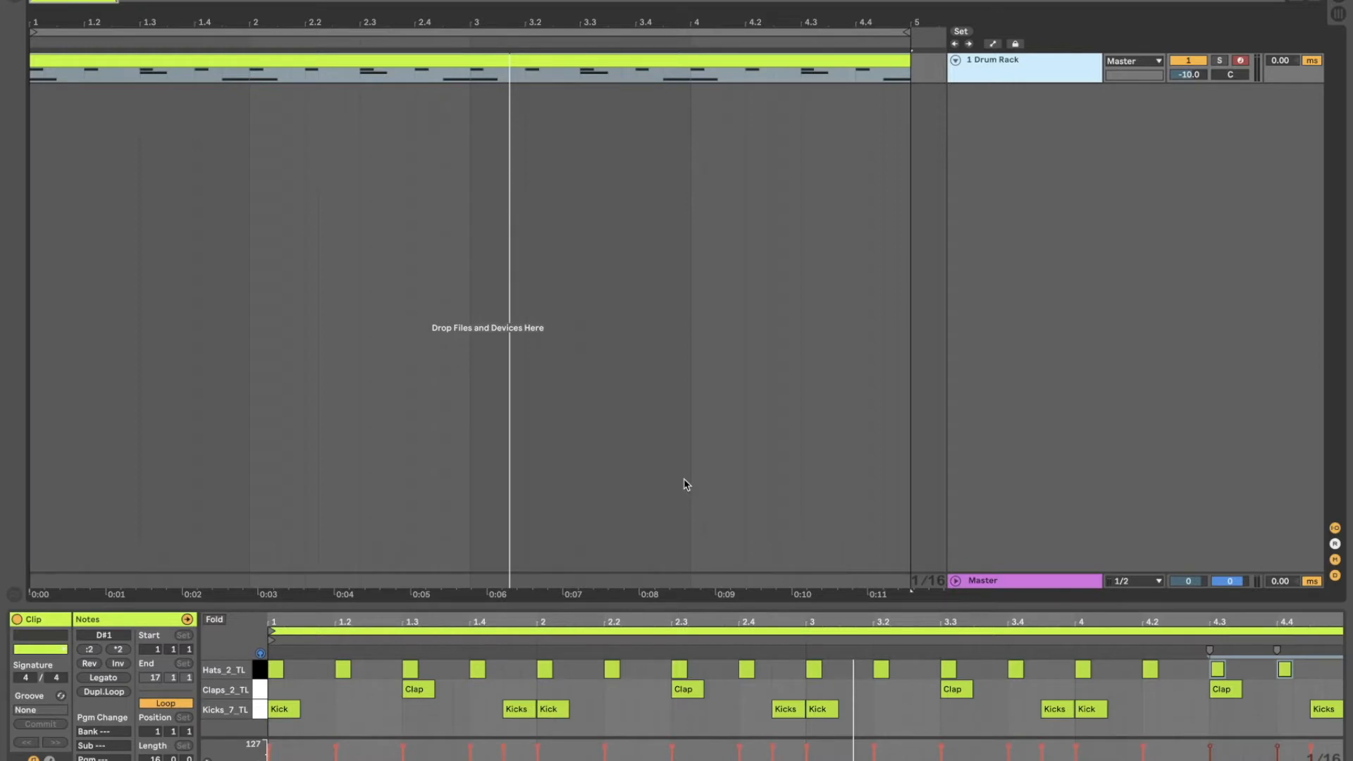
{"action": "mouse_move", "coordinate": [68, 86]}
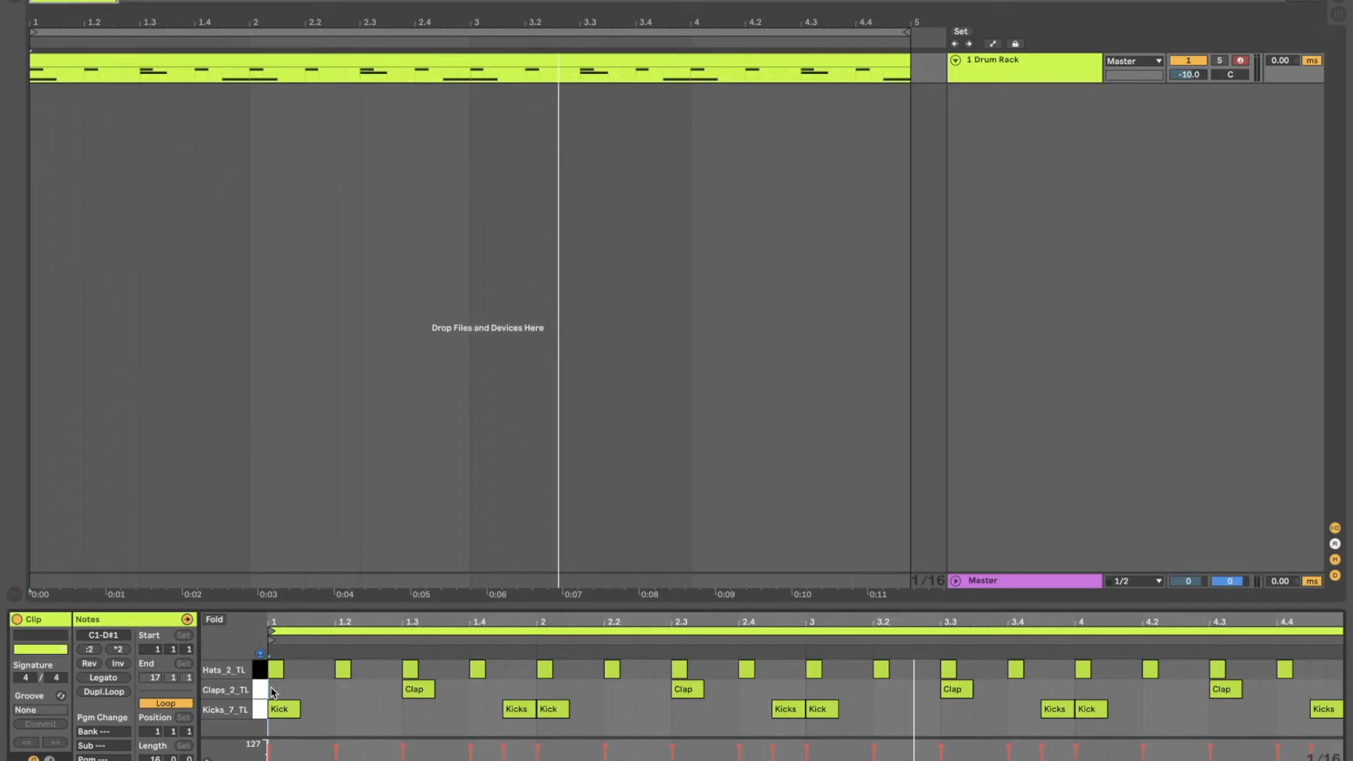
{"action": "mouse_move", "coordinate": [272, 716]}
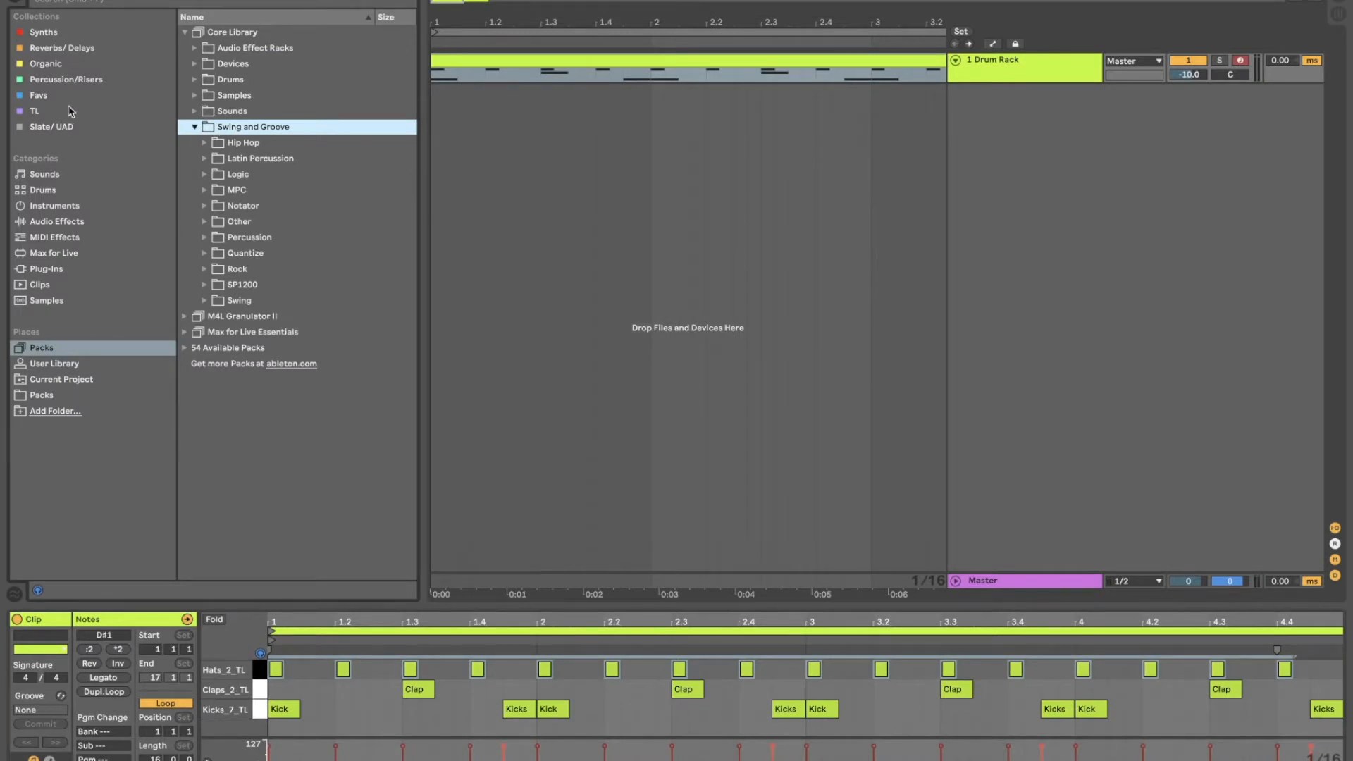
- Browse the TL pack's Hip-HopBreakUps one-shot folders, collapsing the Hats folder
{"action": "left_click", "coordinate": [35, 110]}
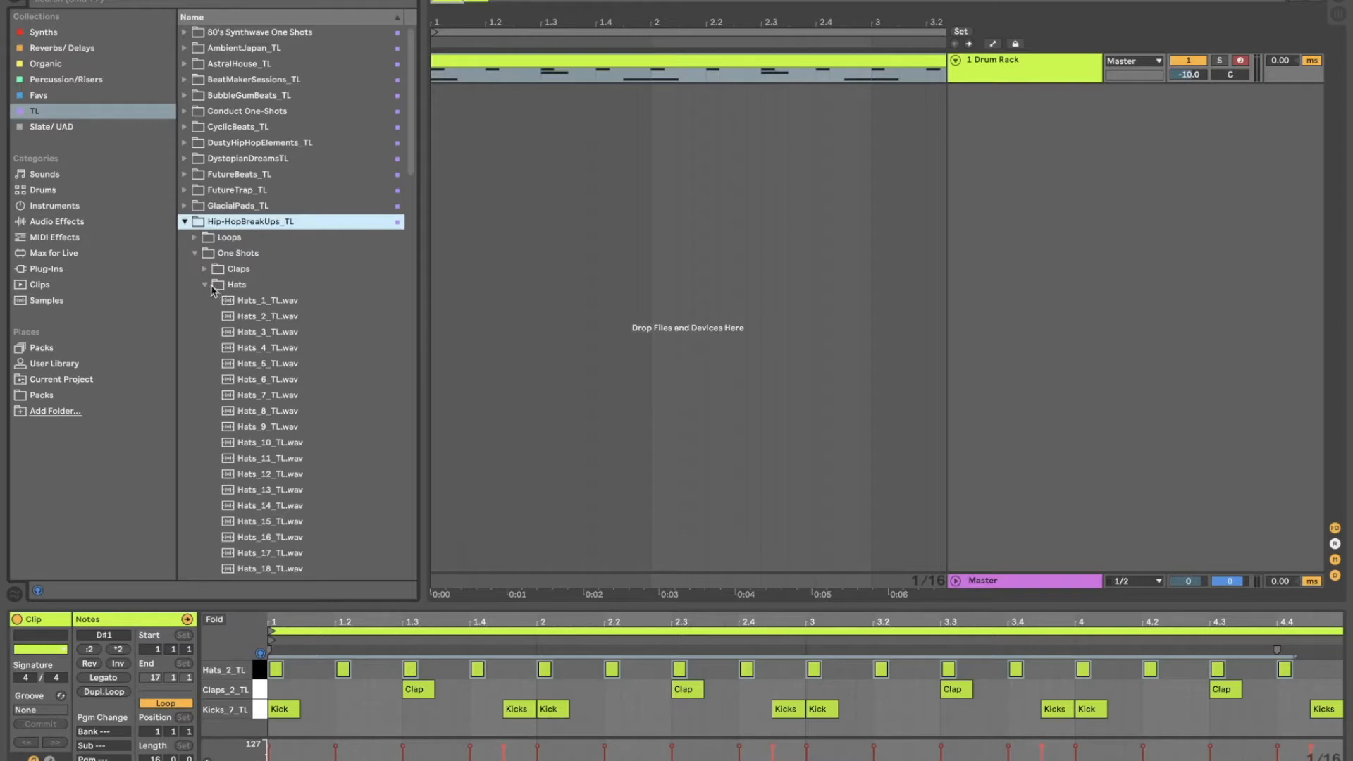
{"action": "left_click", "coordinate": [204, 283]}
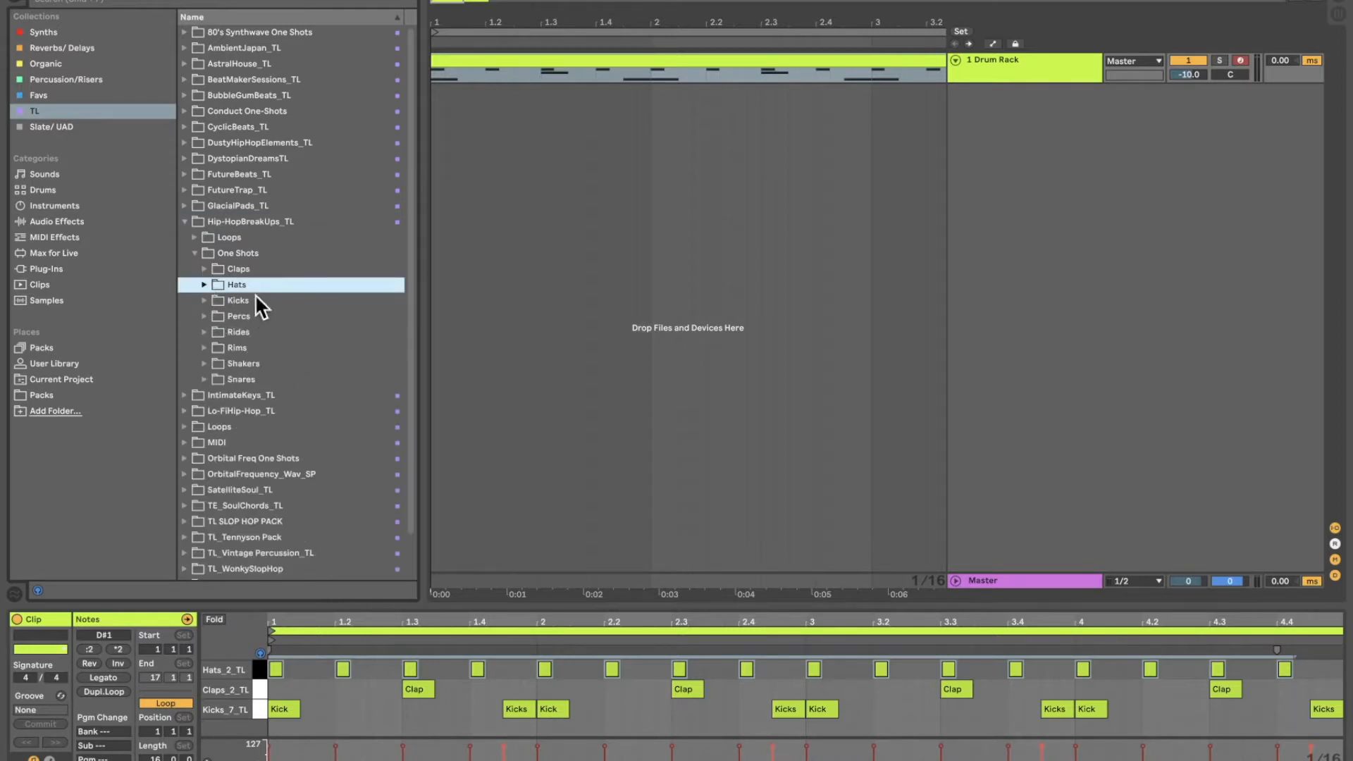
{"action": "left_click", "coordinate": [183, 221]}
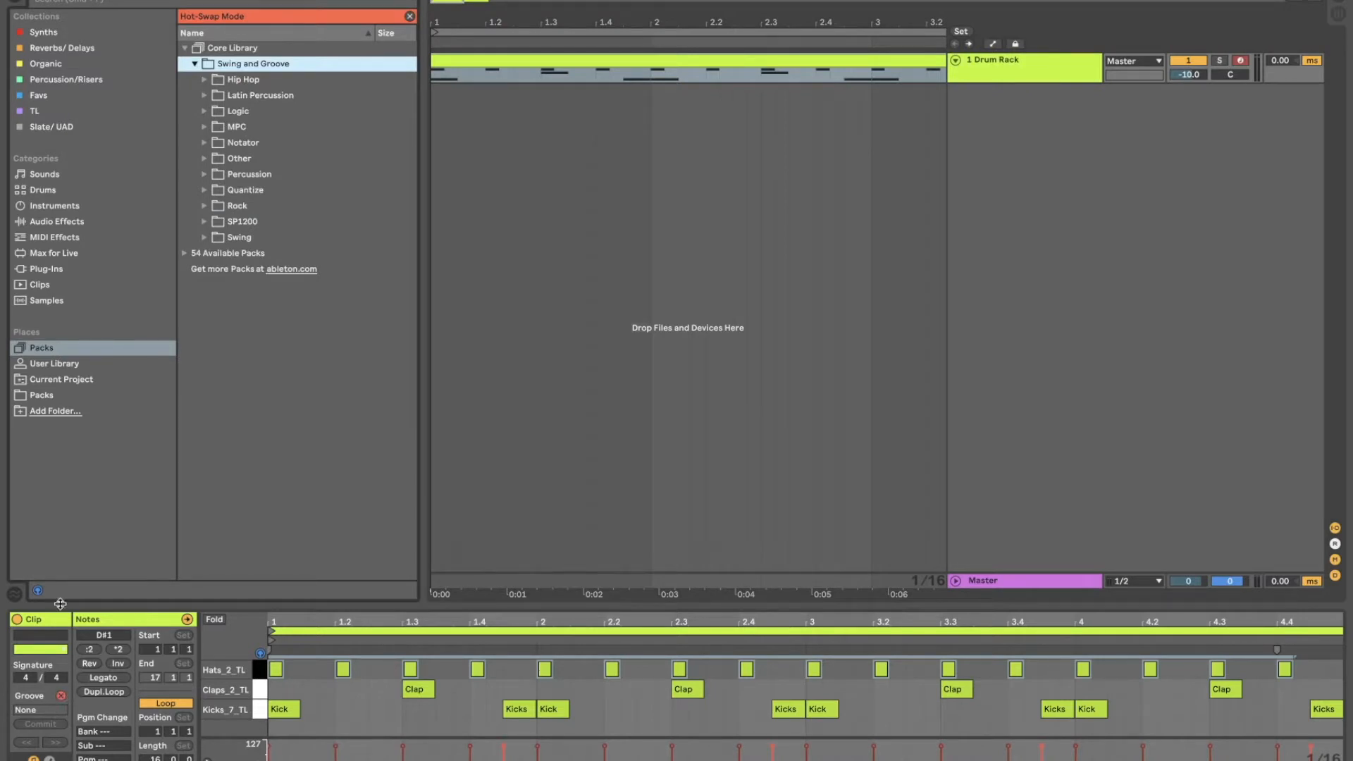
{"action": "mouse_move", "coordinate": [602, 209]}
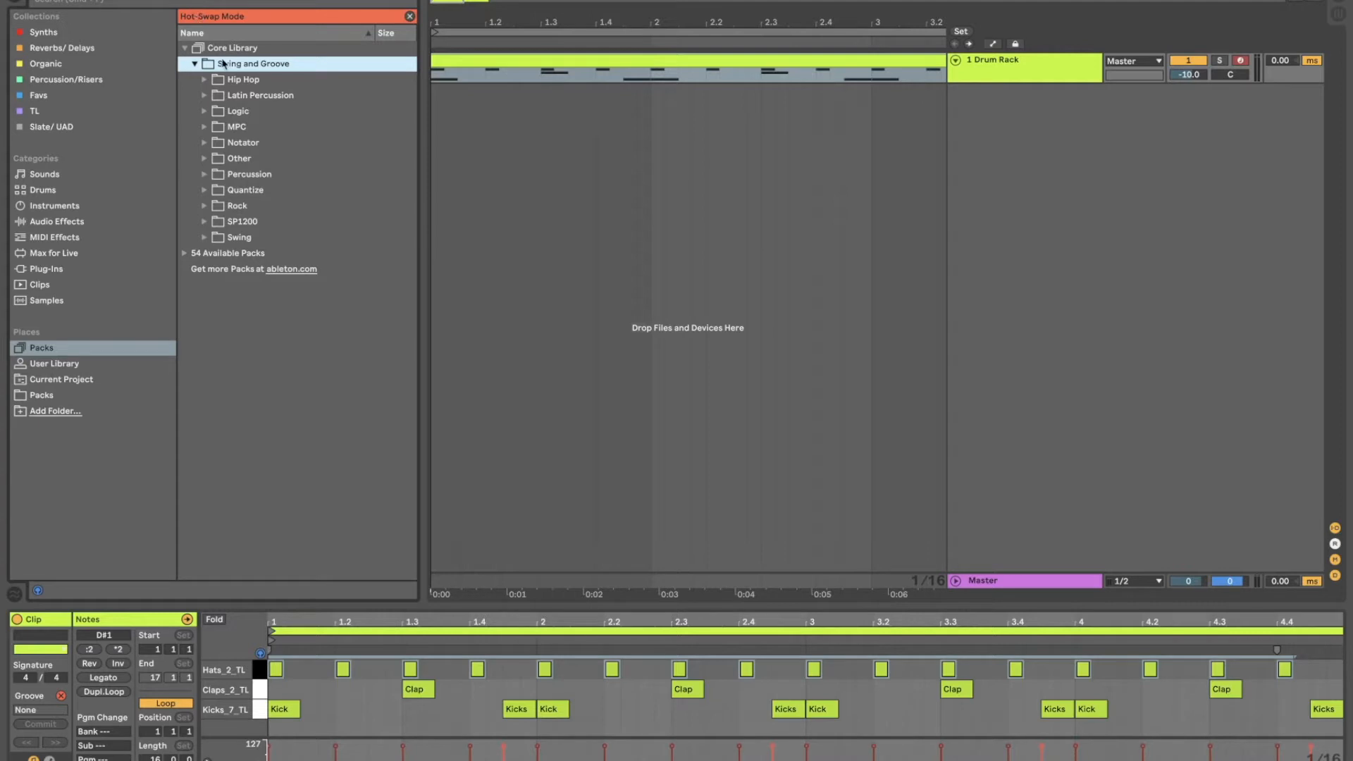
- Audition MPC 8 Swing presets such as Swing-62 from the Swing and Groove MPC folder for the clip
{"action": "left_click", "coordinate": [236, 127]}
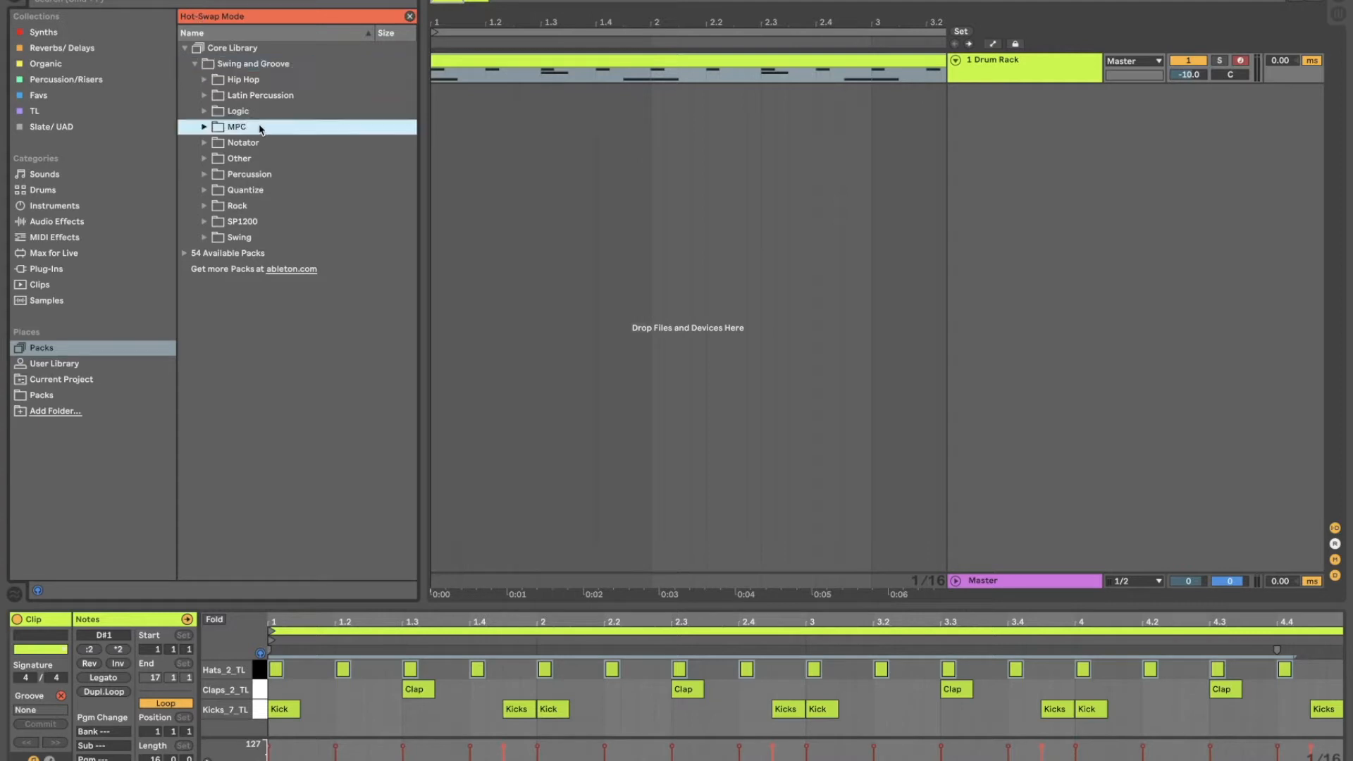
{"action": "left_click", "coordinate": [204, 127]}
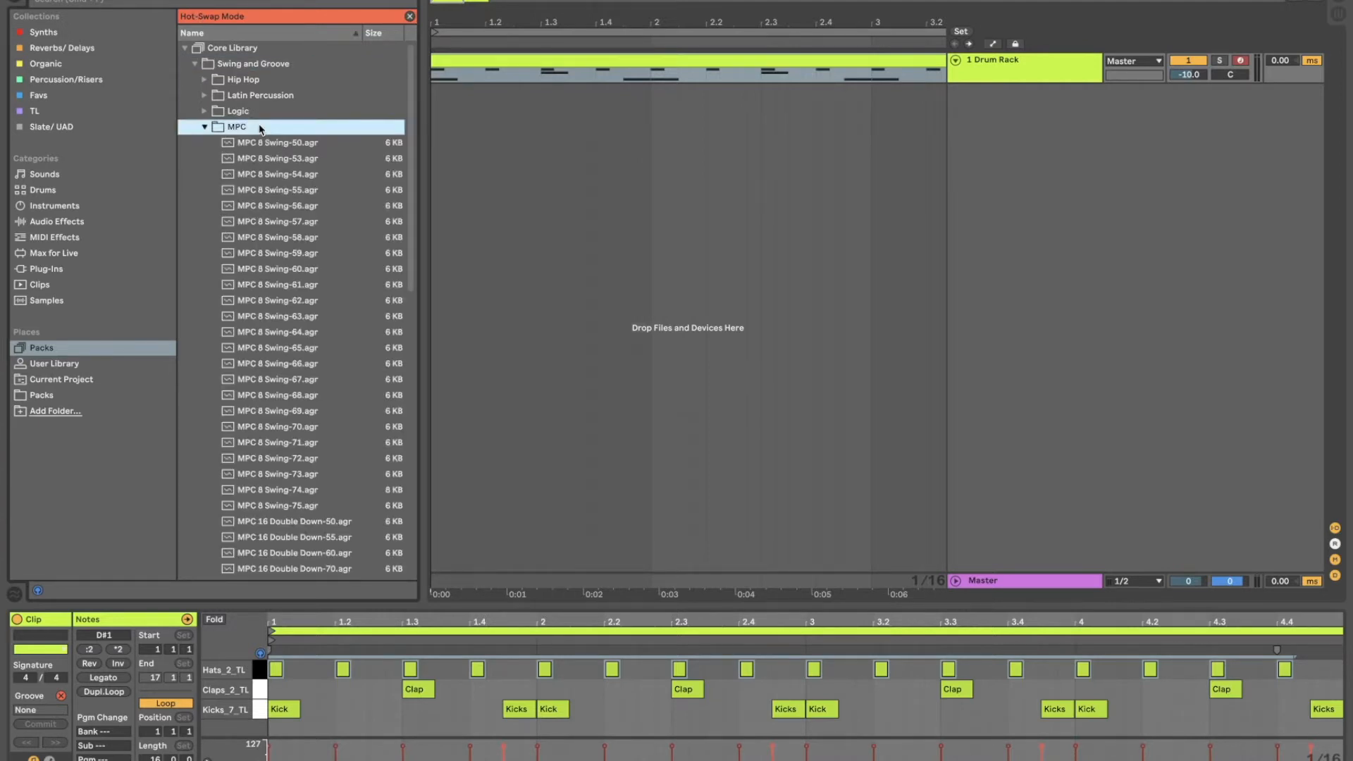
{"action": "left_click", "coordinate": [277, 236]}
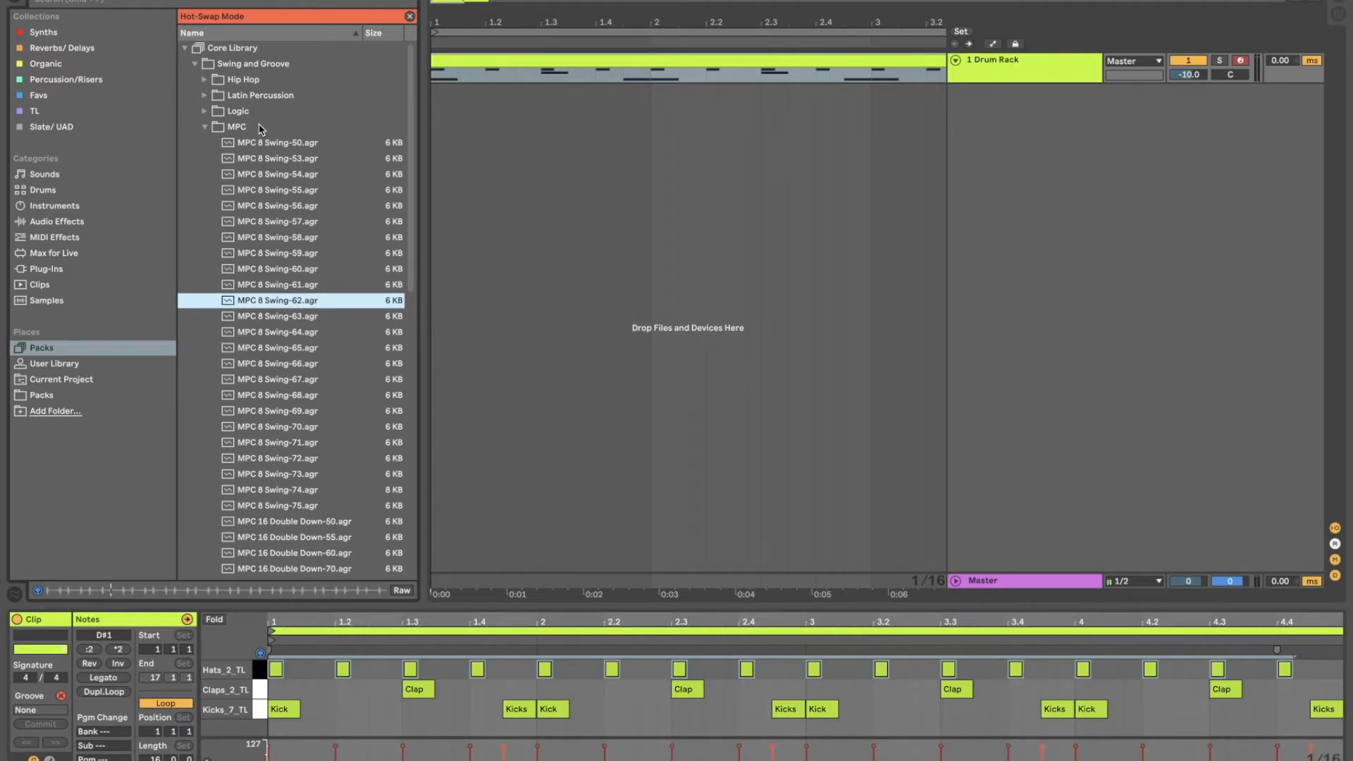
{"action": "left_click", "coordinate": [278, 252]}
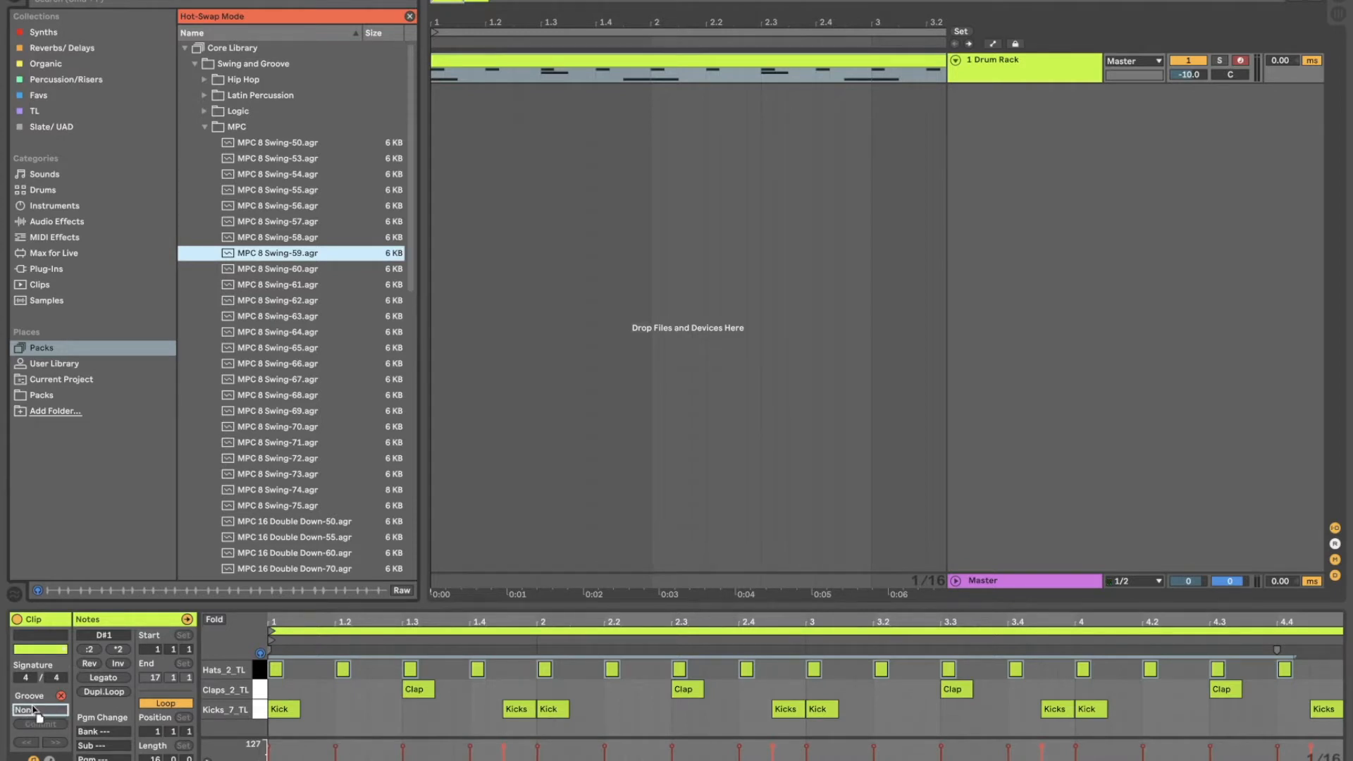
{"action": "left_click", "coordinate": [410, 16]}
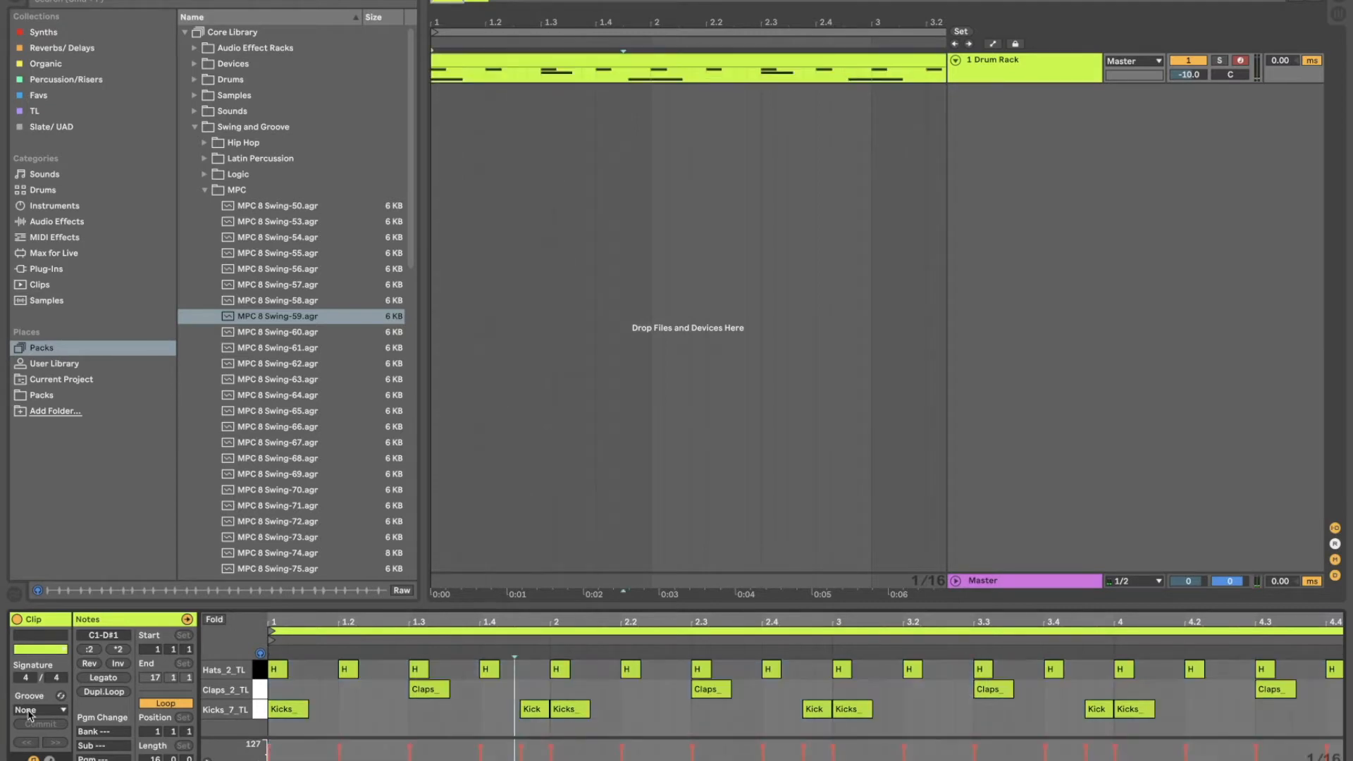
- Select MPC 8 Swing-67.agr to hear it against the playing drum clip
{"action": "left_click", "coordinate": [278, 441]}
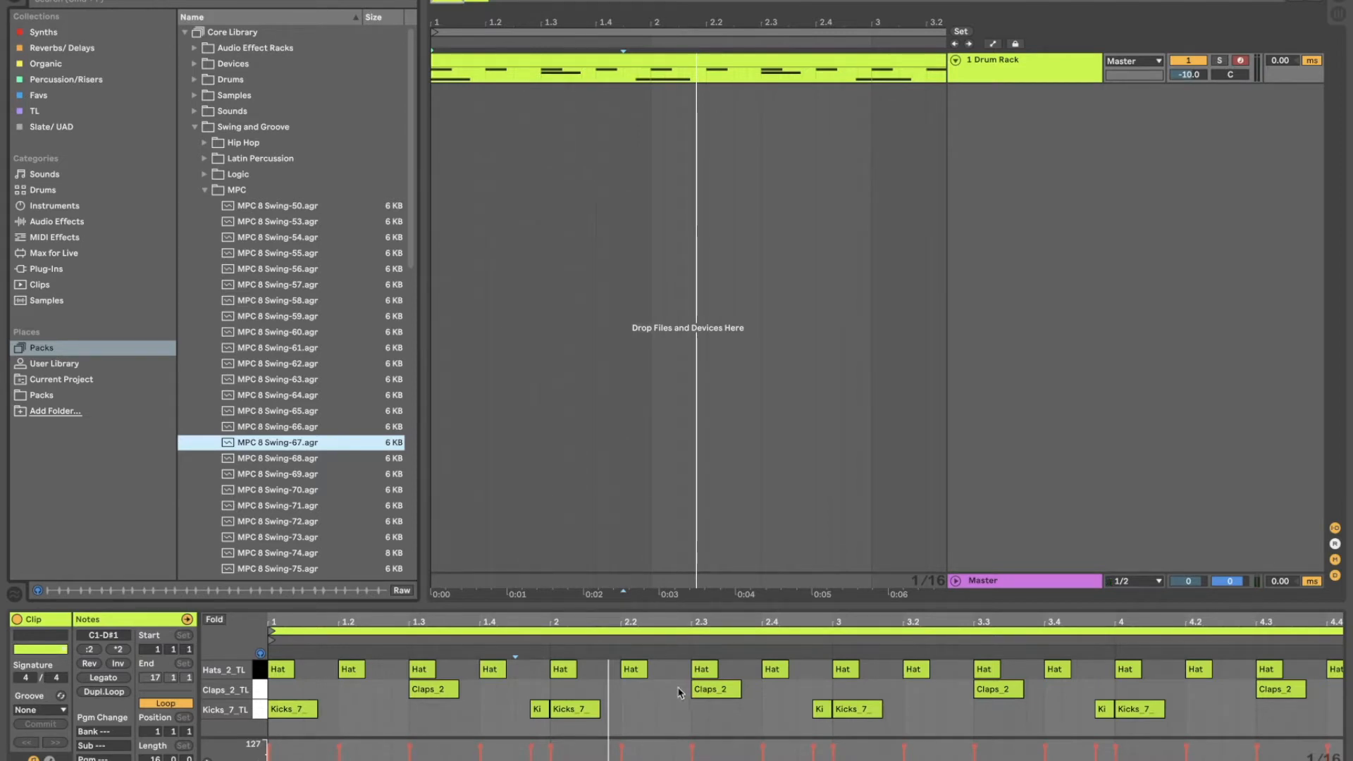
{"action": "mouse_move", "coordinate": [653, 714]}
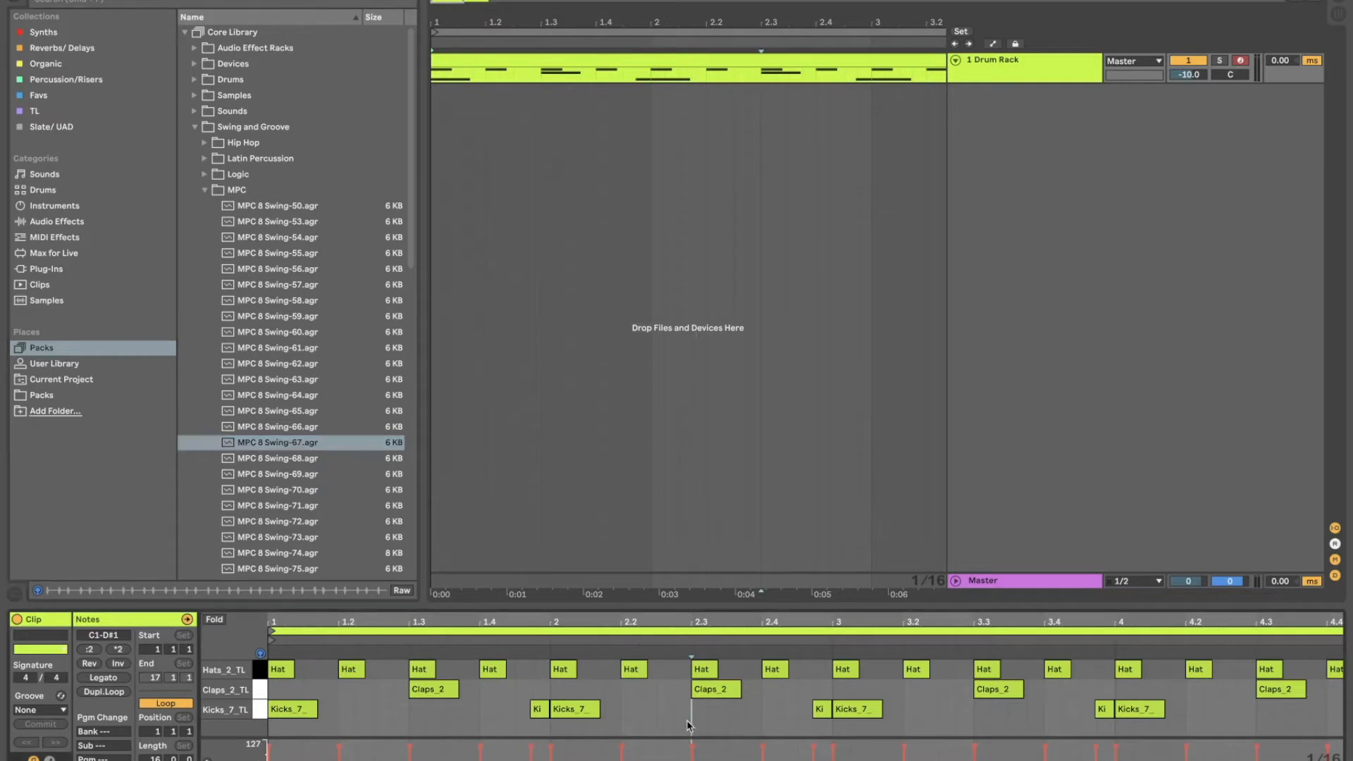
{"action": "mouse_move", "coordinate": [837, 619]}
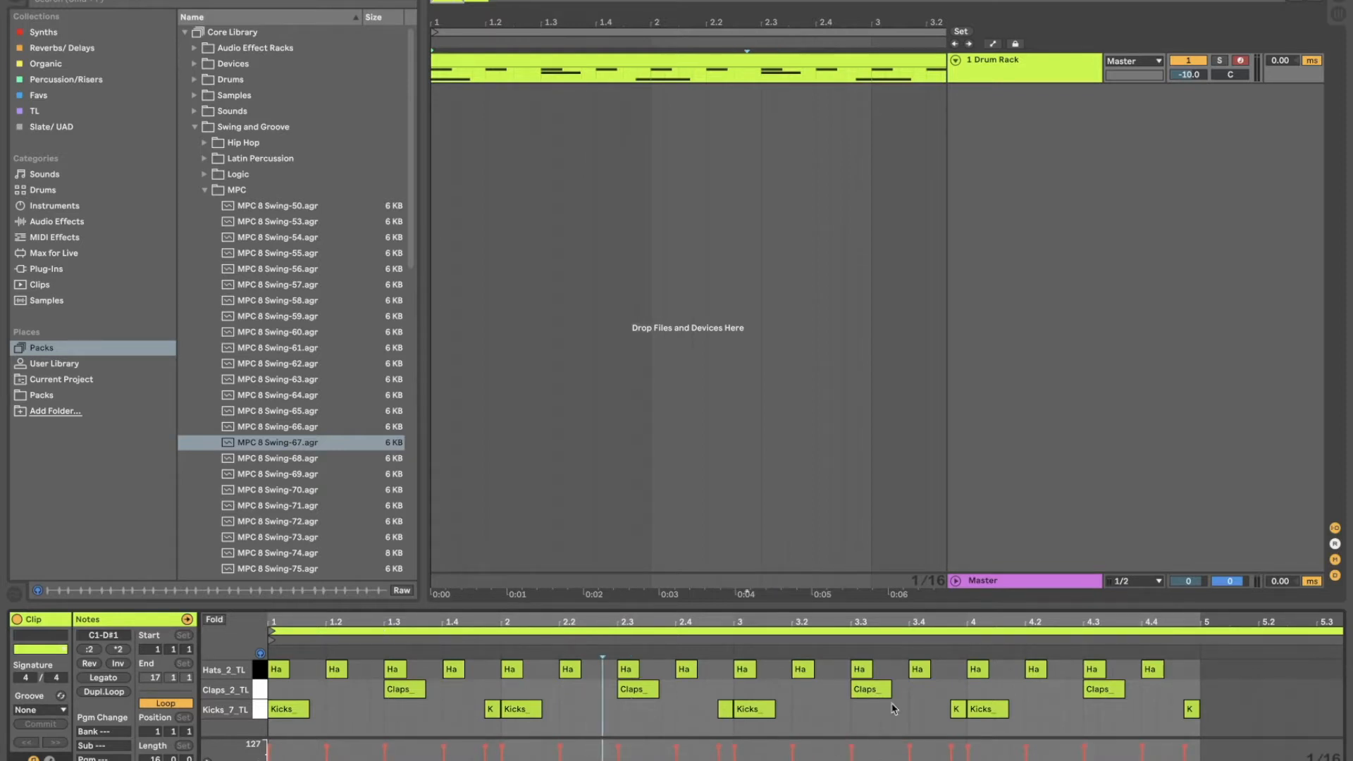
{"action": "mouse_move", "coordinate": [733, 696]}
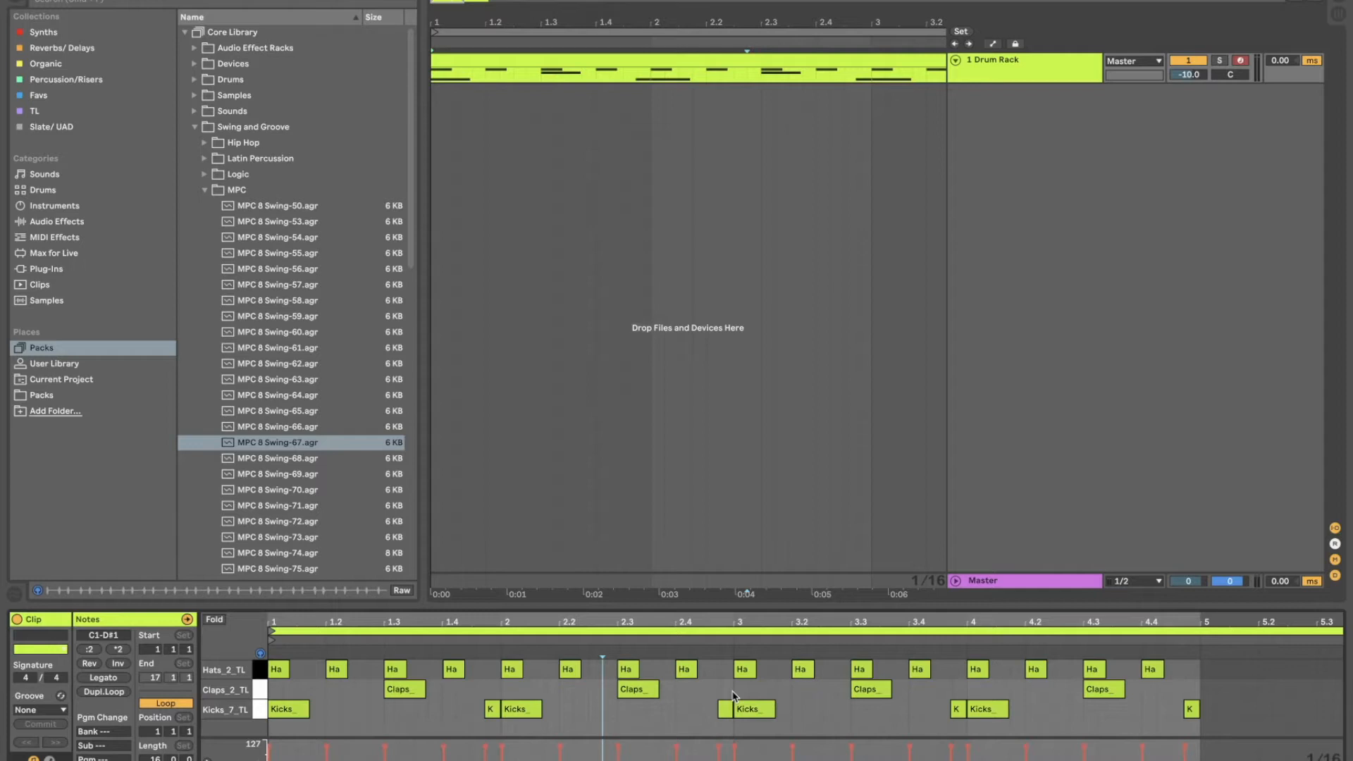
{"action": "mouse_move", "coordinate": [336, 654]}
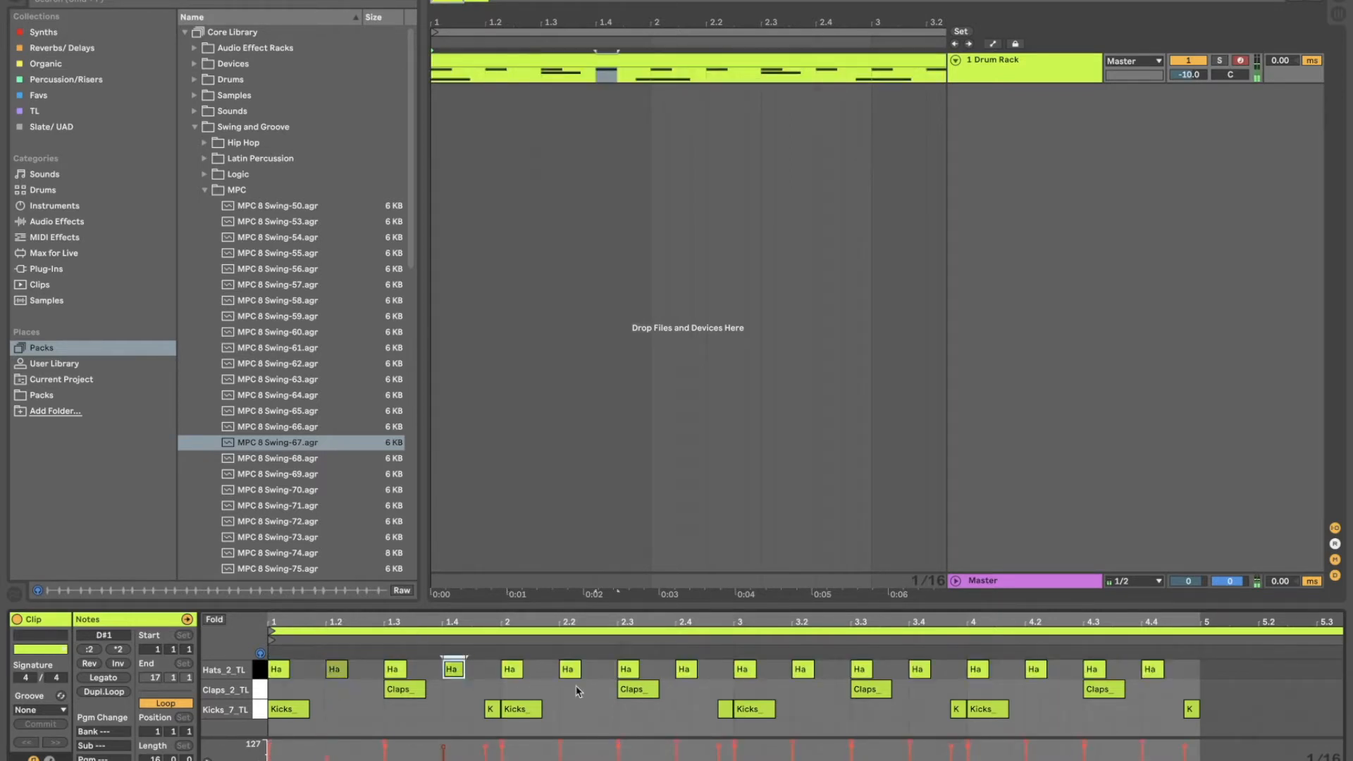
- Select alternate hi-hat notes and the short kick before beat 2 to soften their velocities
{"action": "left_click", "coordinate": [568, 668]}
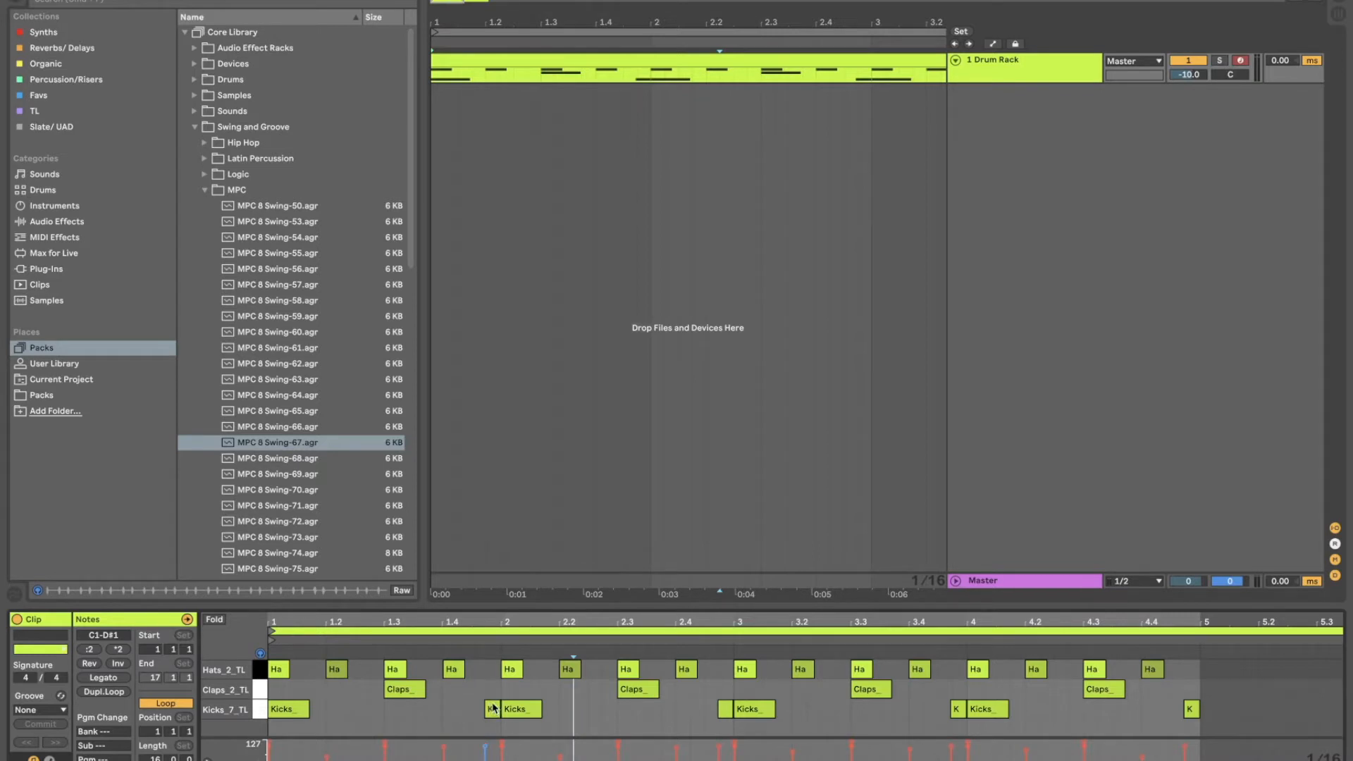
{"action": "left_click", "coordinate": [492, 709]}
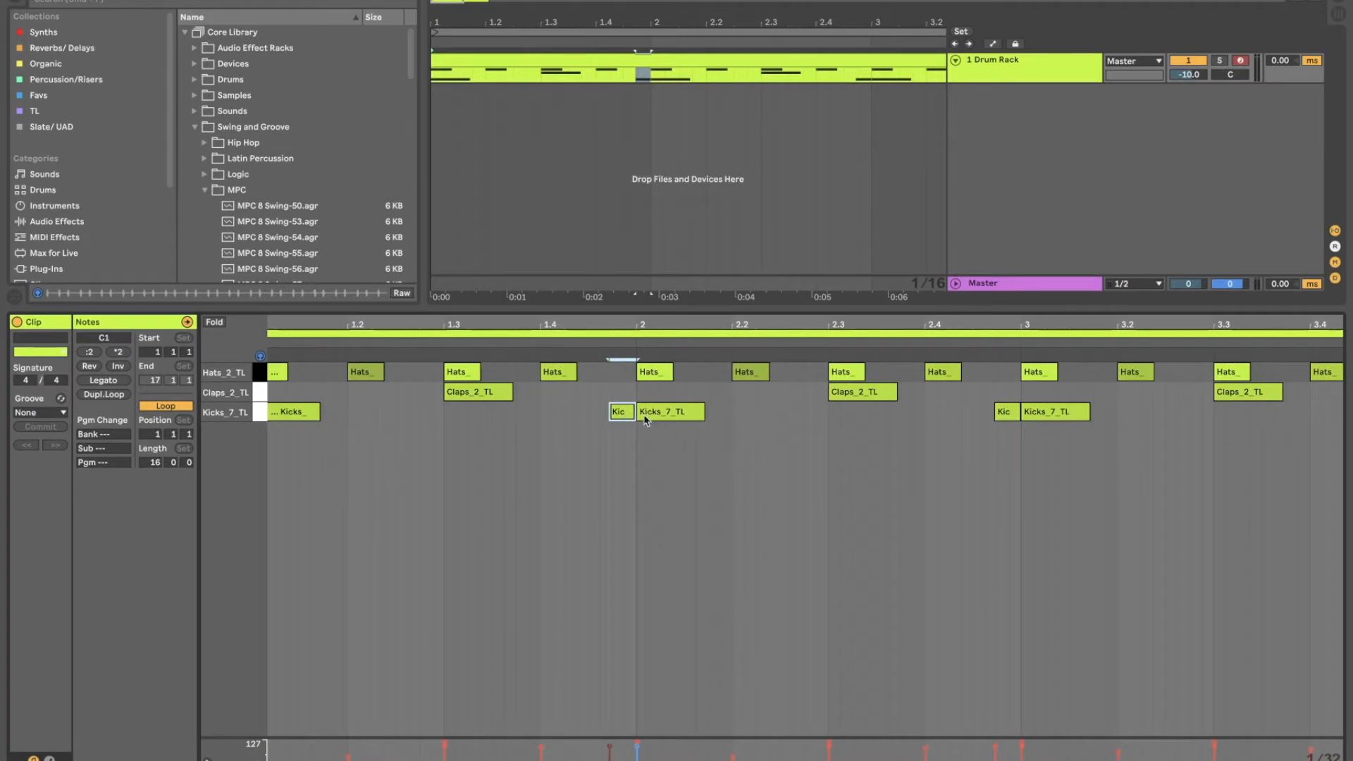
{"action": "mouse_move", "coordinate": [637, 435]}
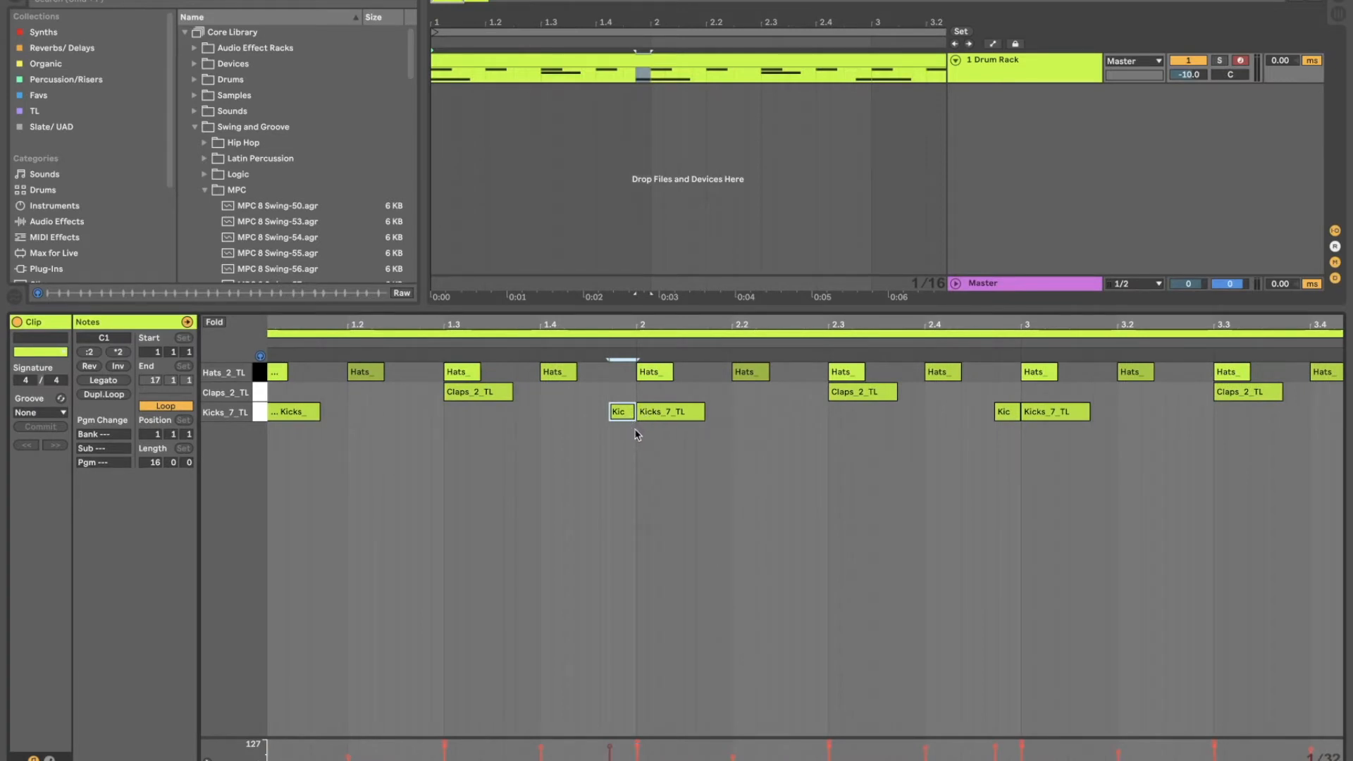
{"action": "mouse_move", "coordinate": [628, 428]}
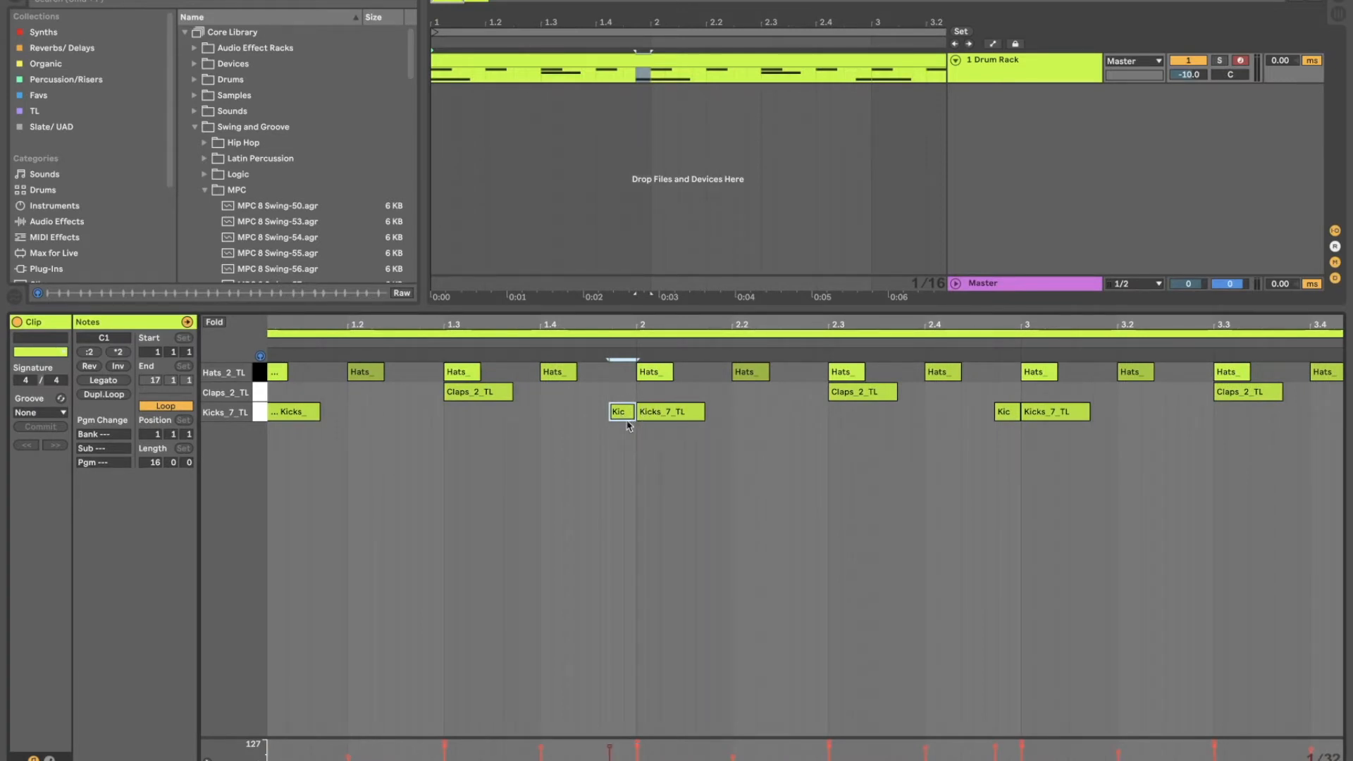
{"action": "mouse_move", "coordinate": [654, 459]}
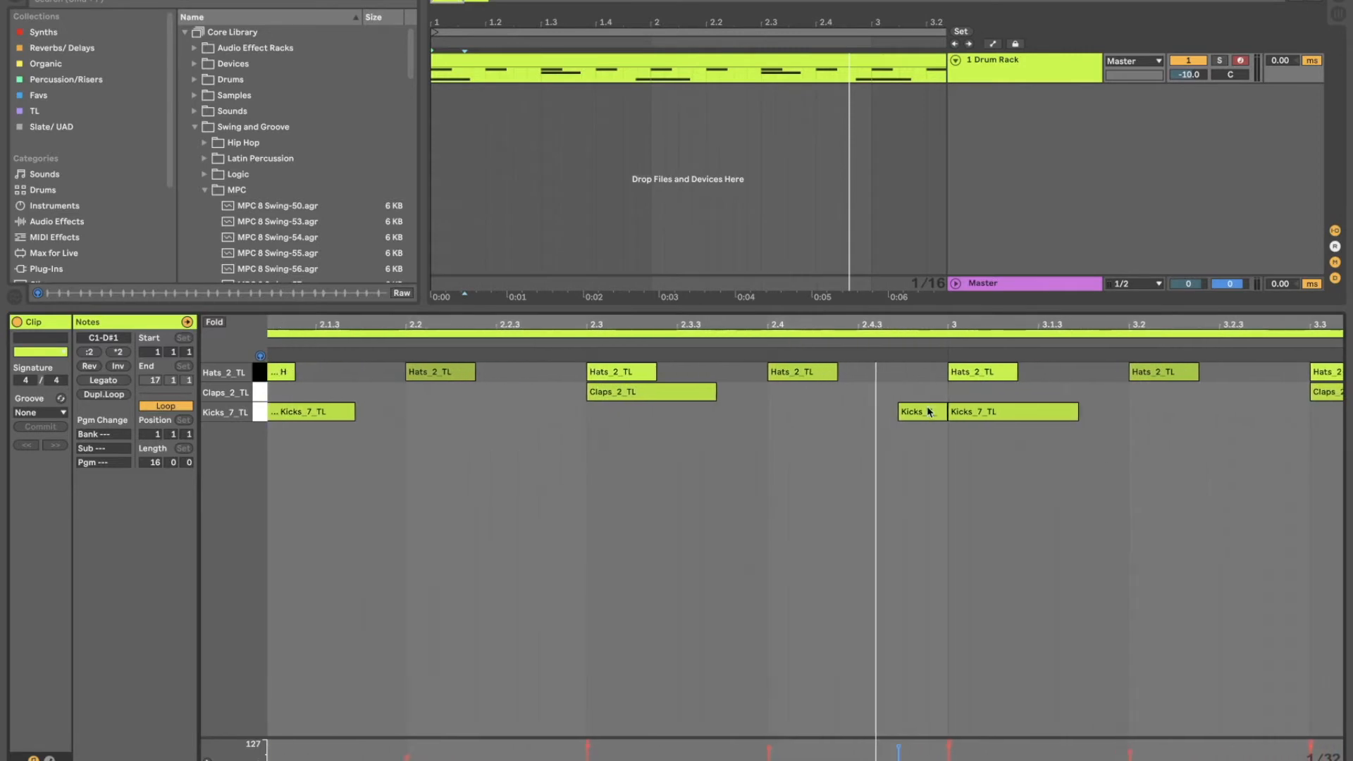
- Check the ghost kick and ghost hi-hat before beat 3, then list the MIDI Effects category
{"action": "left_click", "coordinate": [921, 412]}
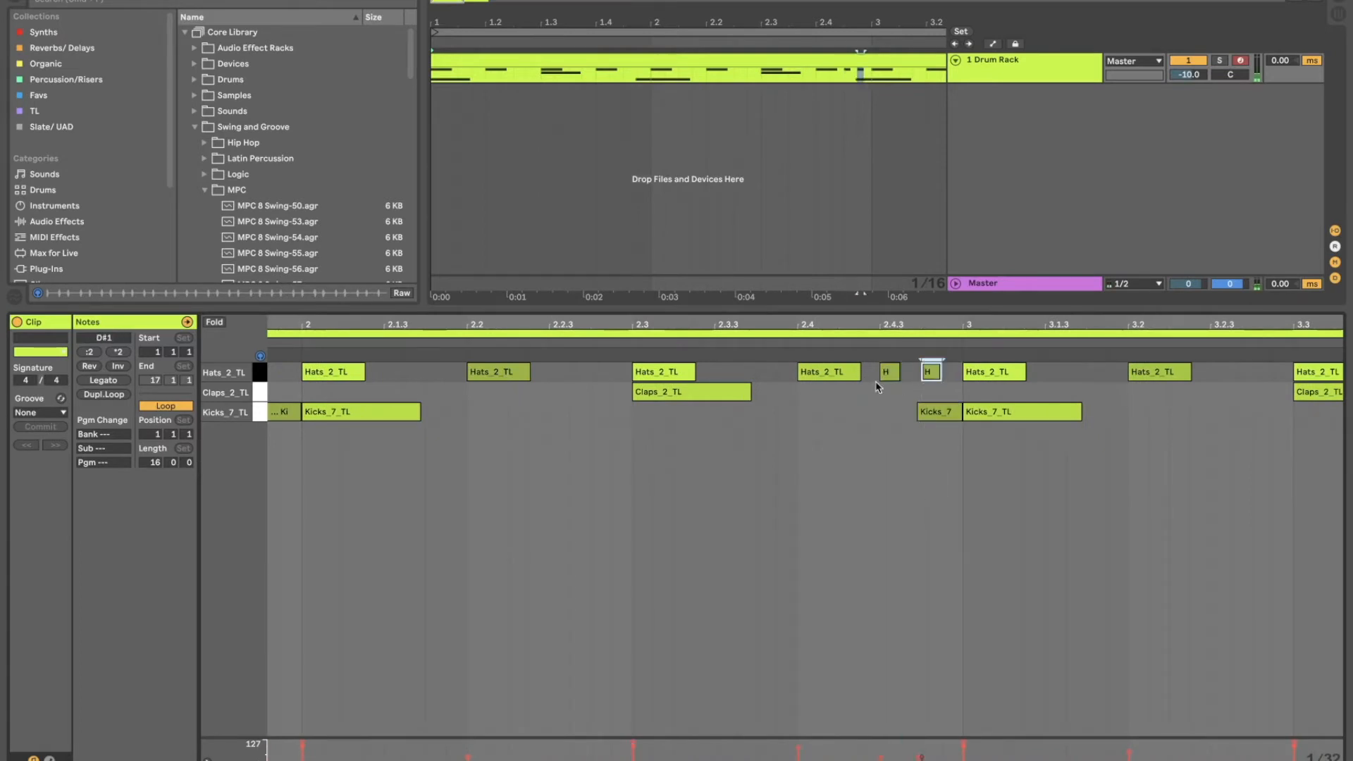
{"action": "left_click", "coordinate": [820, 371]}
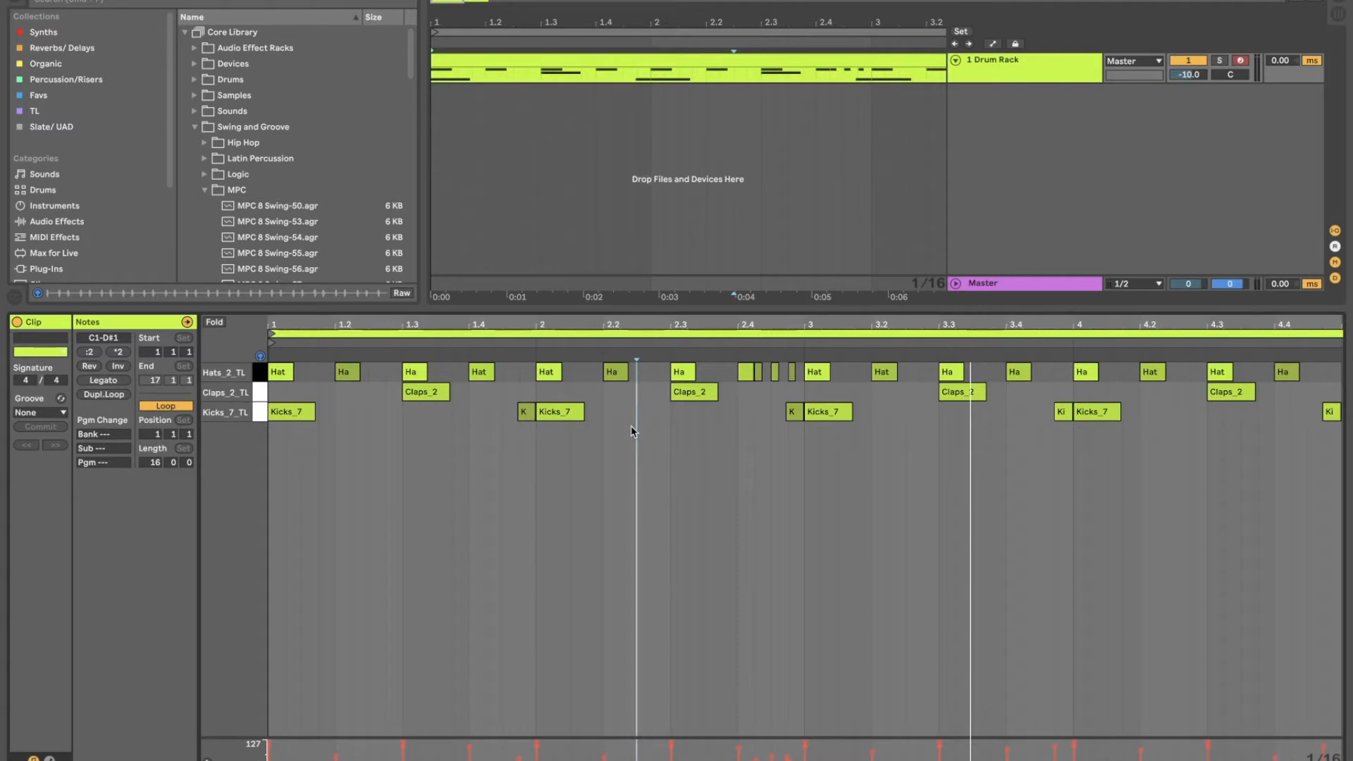
{"action": "left_click", "coordinate": [54, 237]}
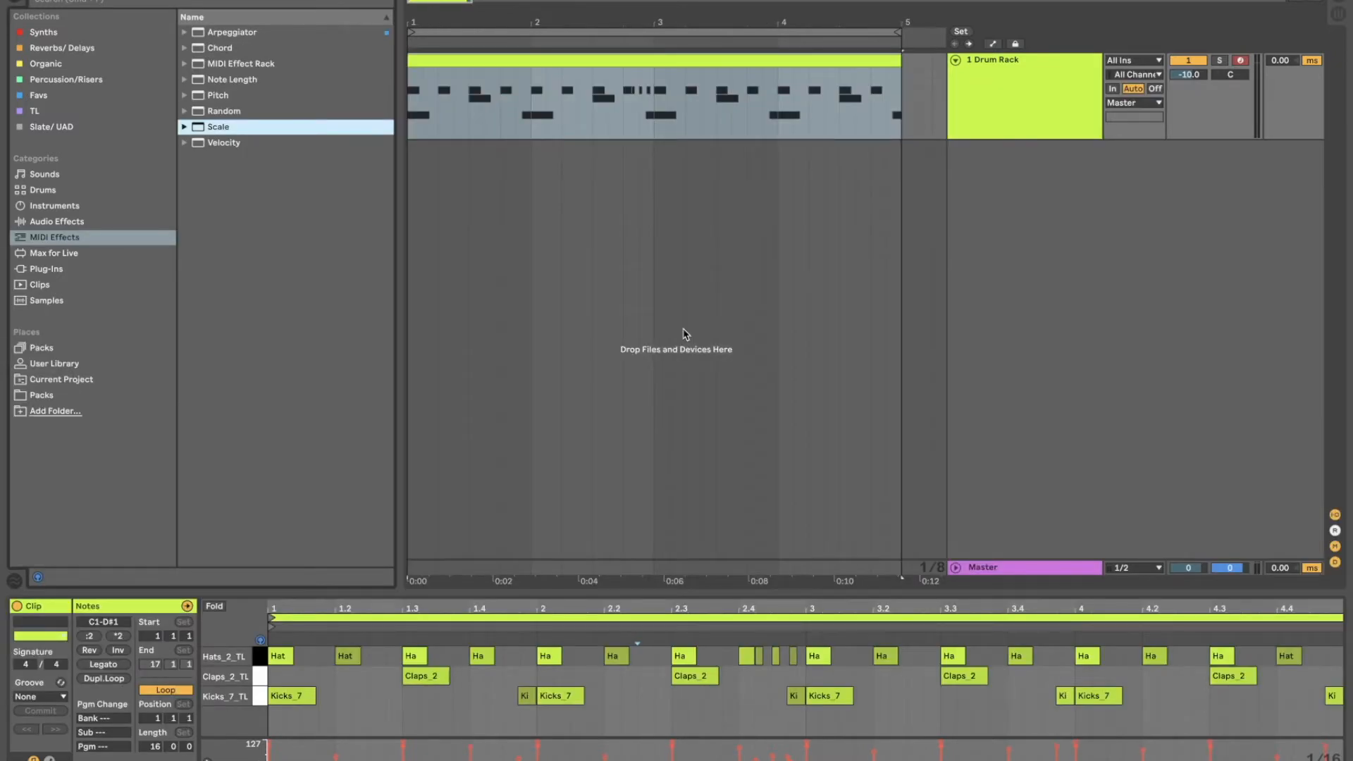
{"action": "mouse_move", "coordinate": [317, 133]}
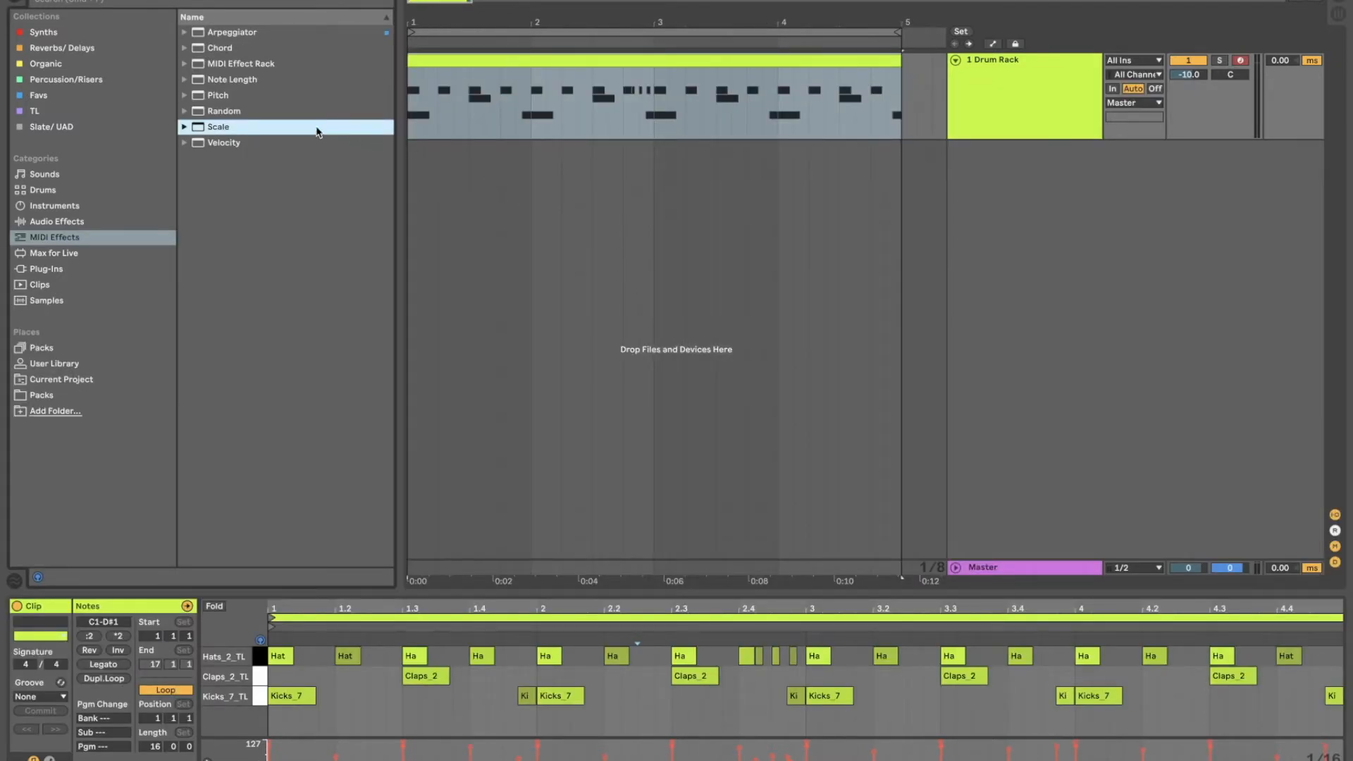
- Load a Velocity MIDI effect before the Drum Rack and lower its Out Hi to about 105
{"action": "left_click", "coordinate": [223, 142]}
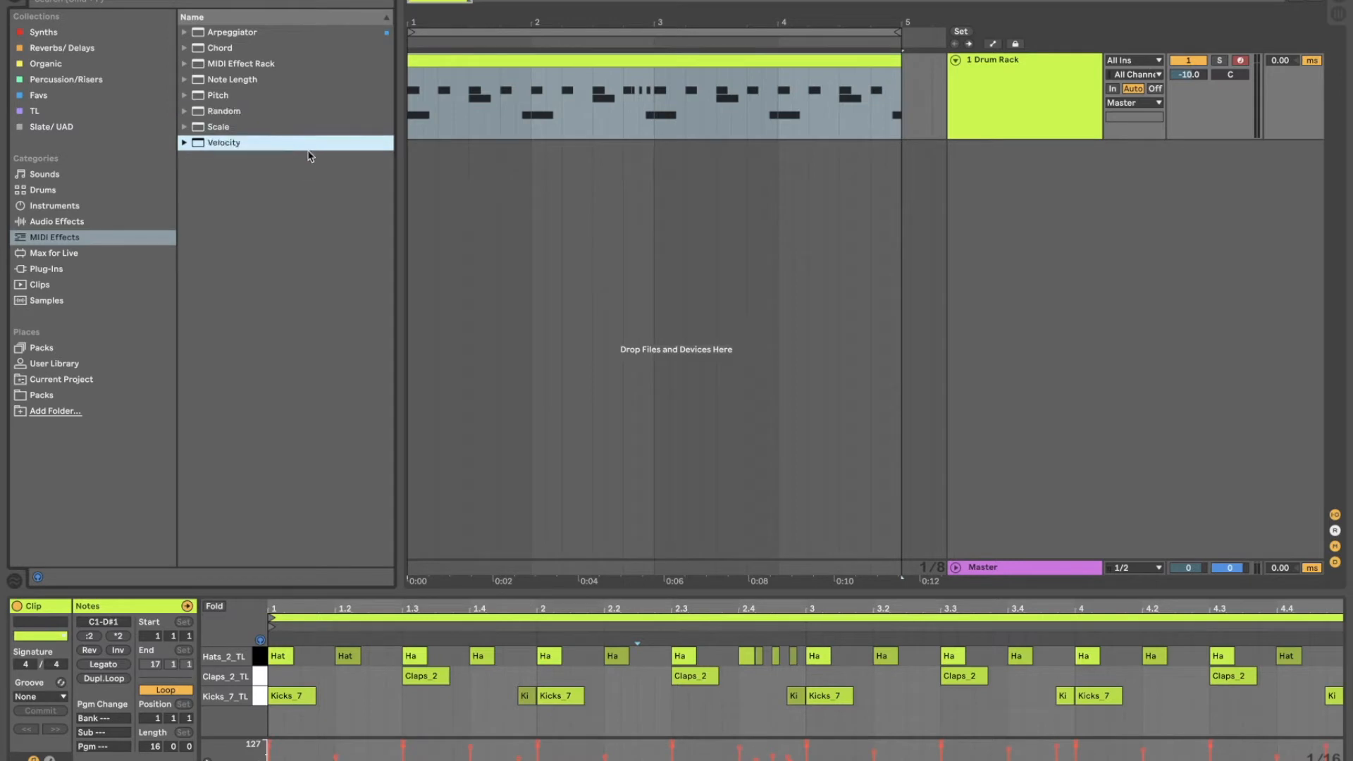
{"action": "mouse_move", "coordinate": [633, 135]}
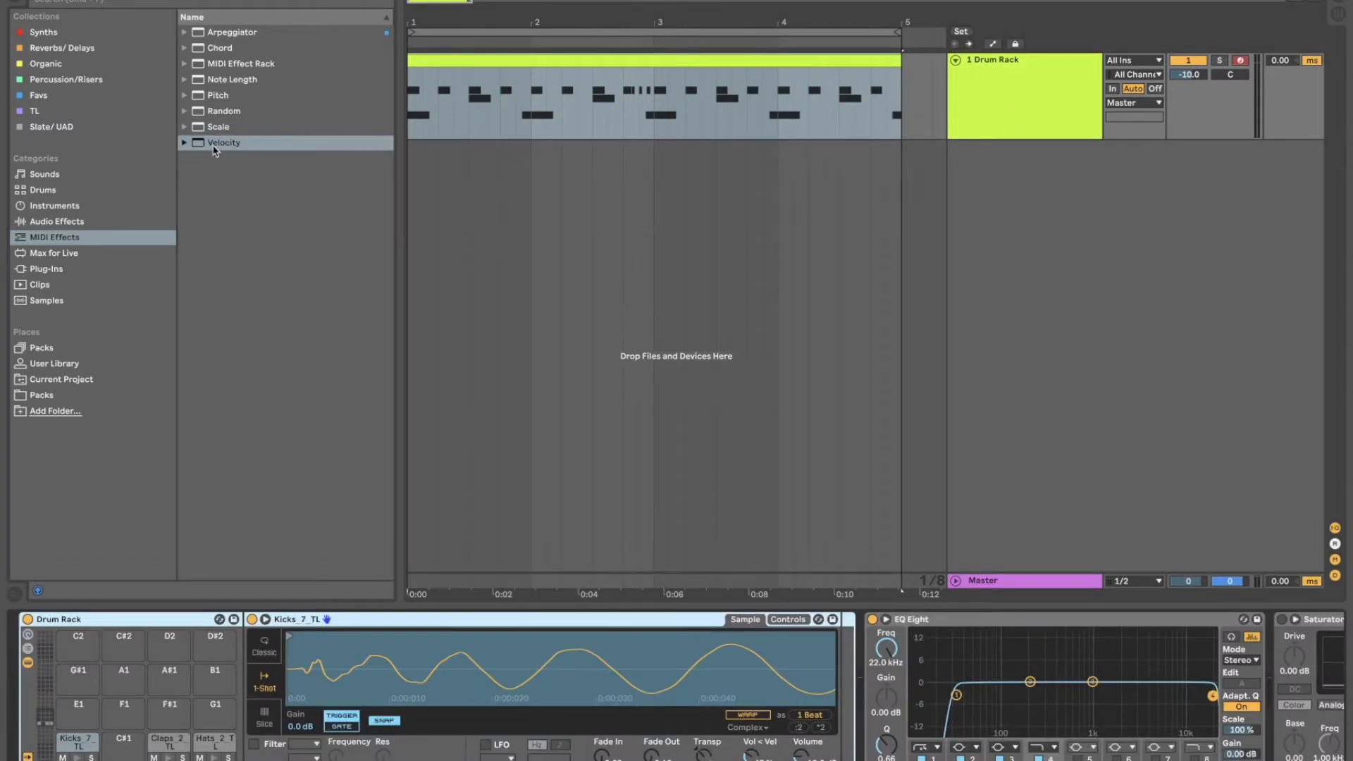
{"action": "double_click", "coordinate": [223, 142]}
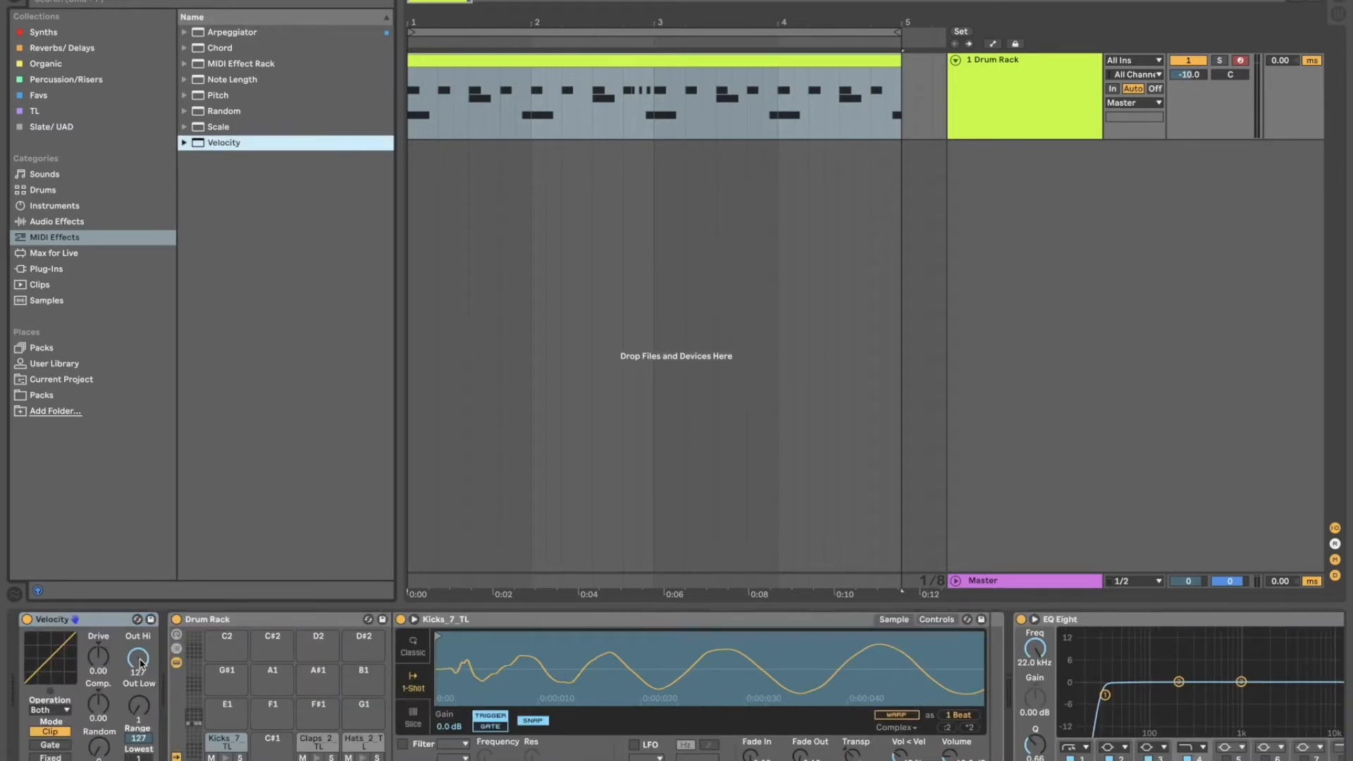
{"action": "left_click_drag", "start_coordinate": [138, 655], "coordinate": [138, 682]}
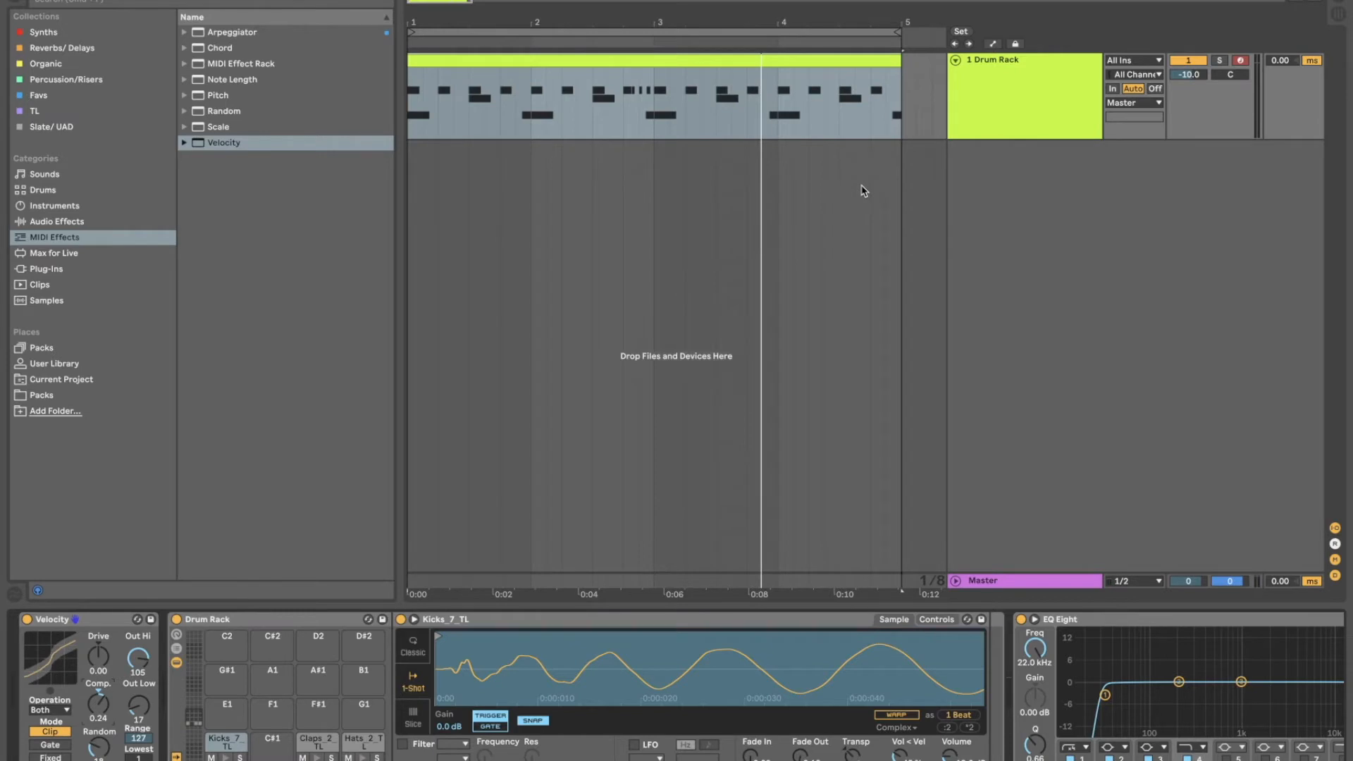
{"action": "mouse_move", "coordinate": [366, 673]}
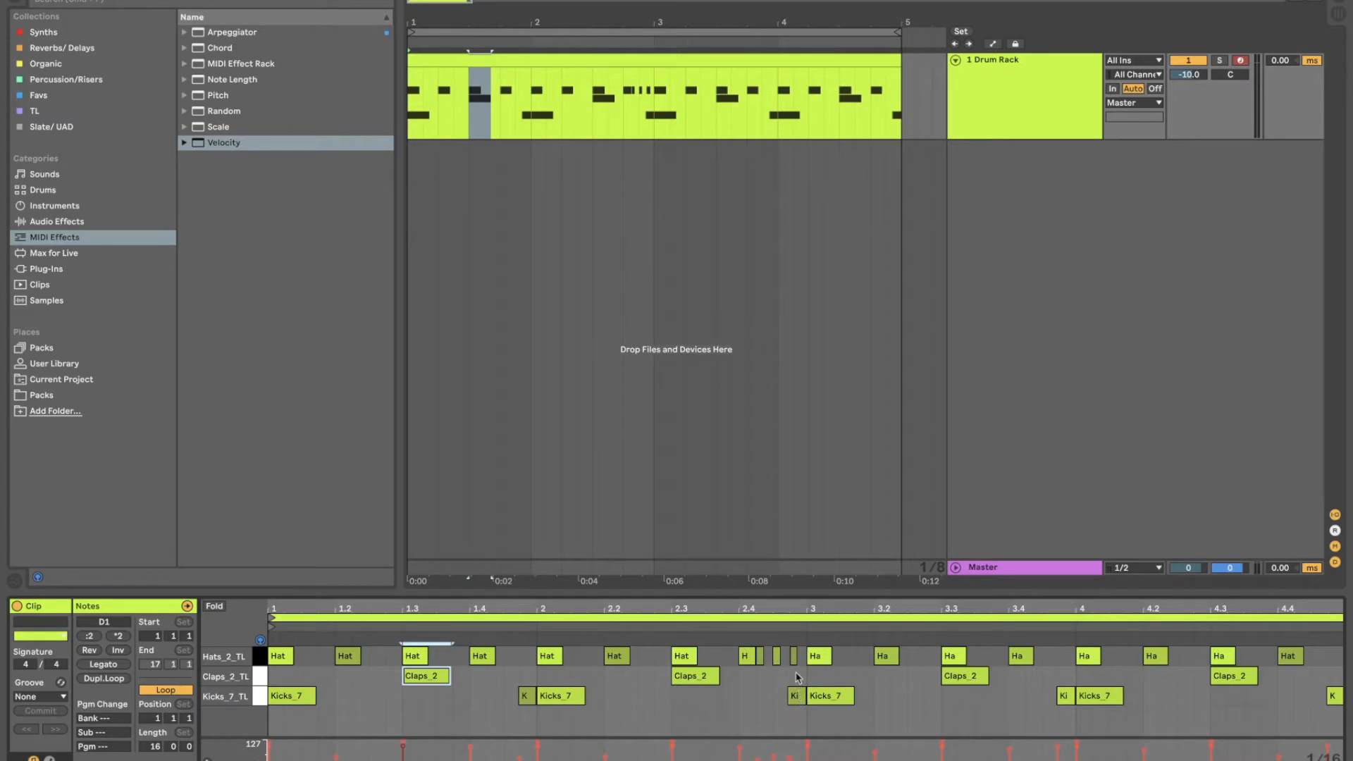
{"action": "mouse_move", "coordinate": [705, 713]}
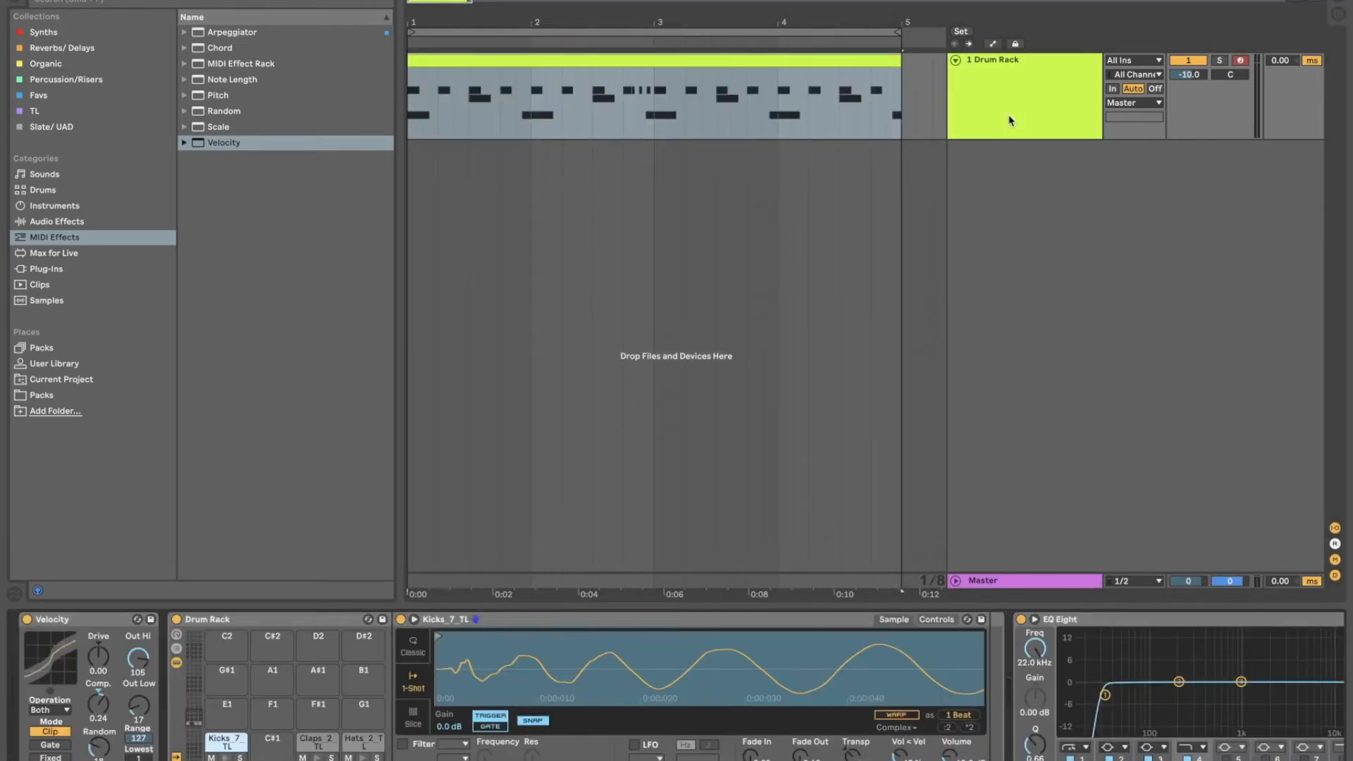
{"action": "mouse_move", "coordinate": [616, 392]}
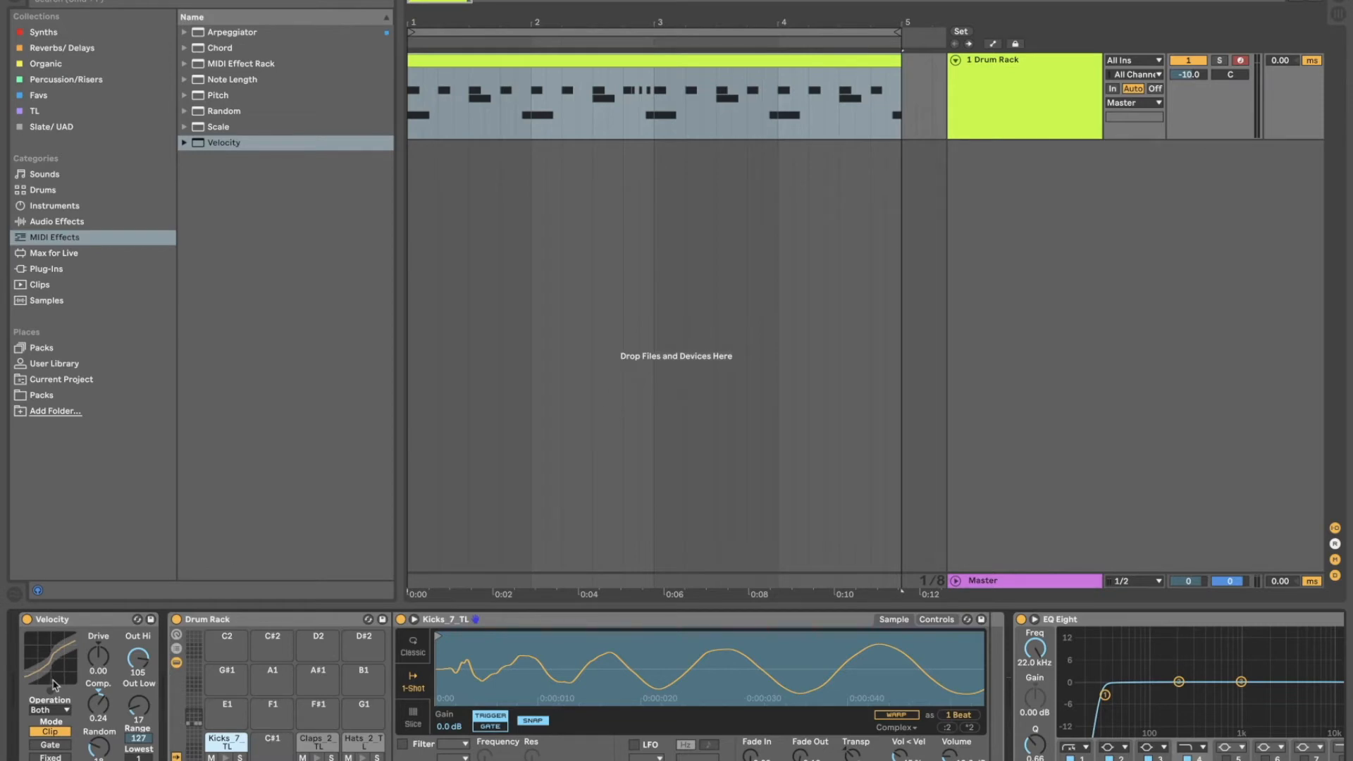
{"action": "mouse_move", "coordinate": [98, 626]}
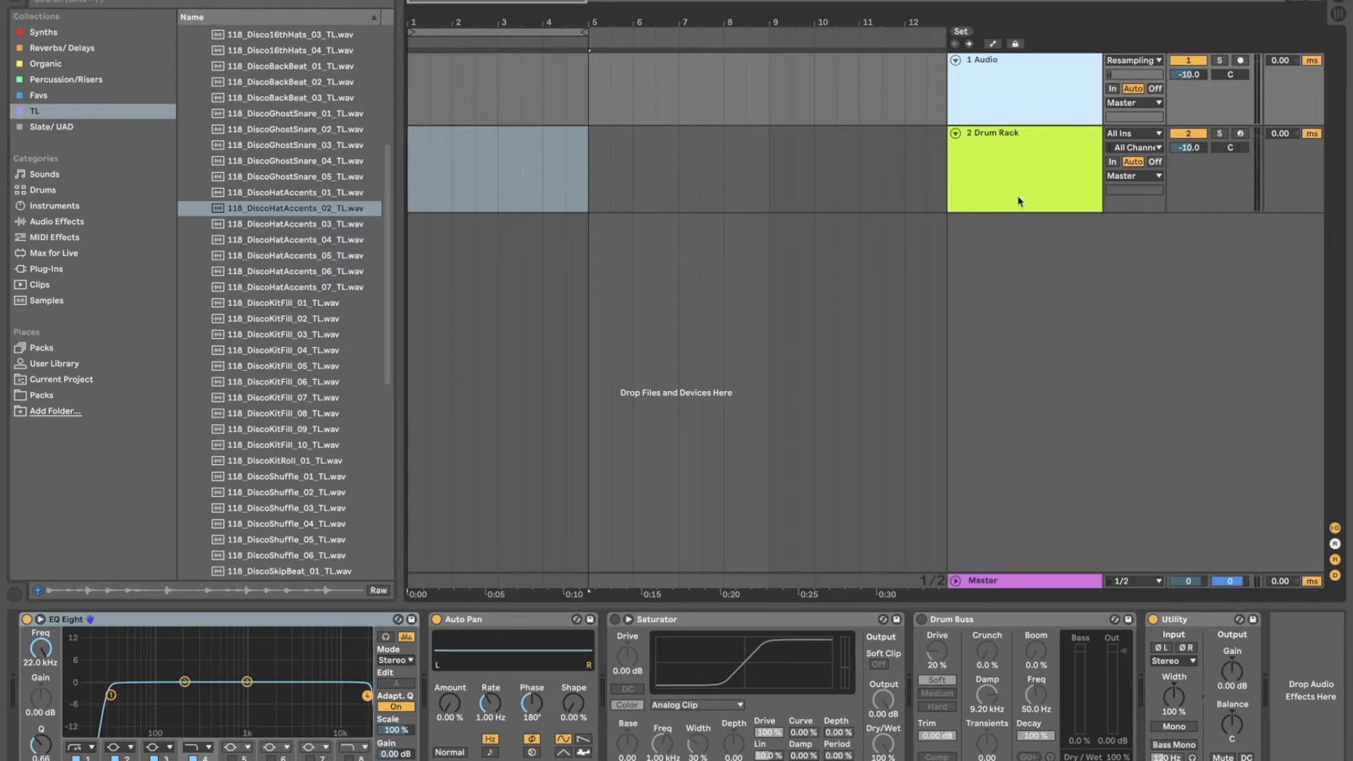
{"action": "mouse_move", "coordinate": [1029, 166]}
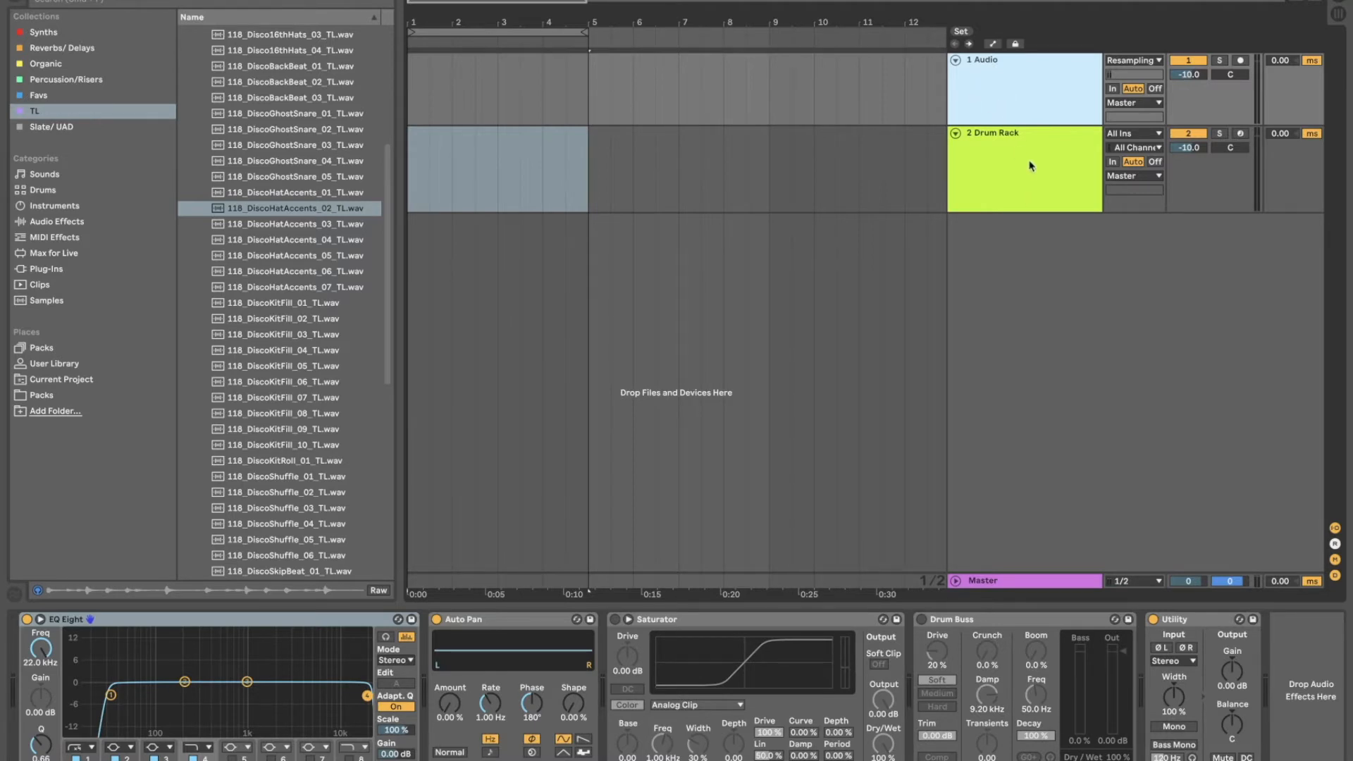
{"action": "mouse_move", "coordinate": [1025, 105]}
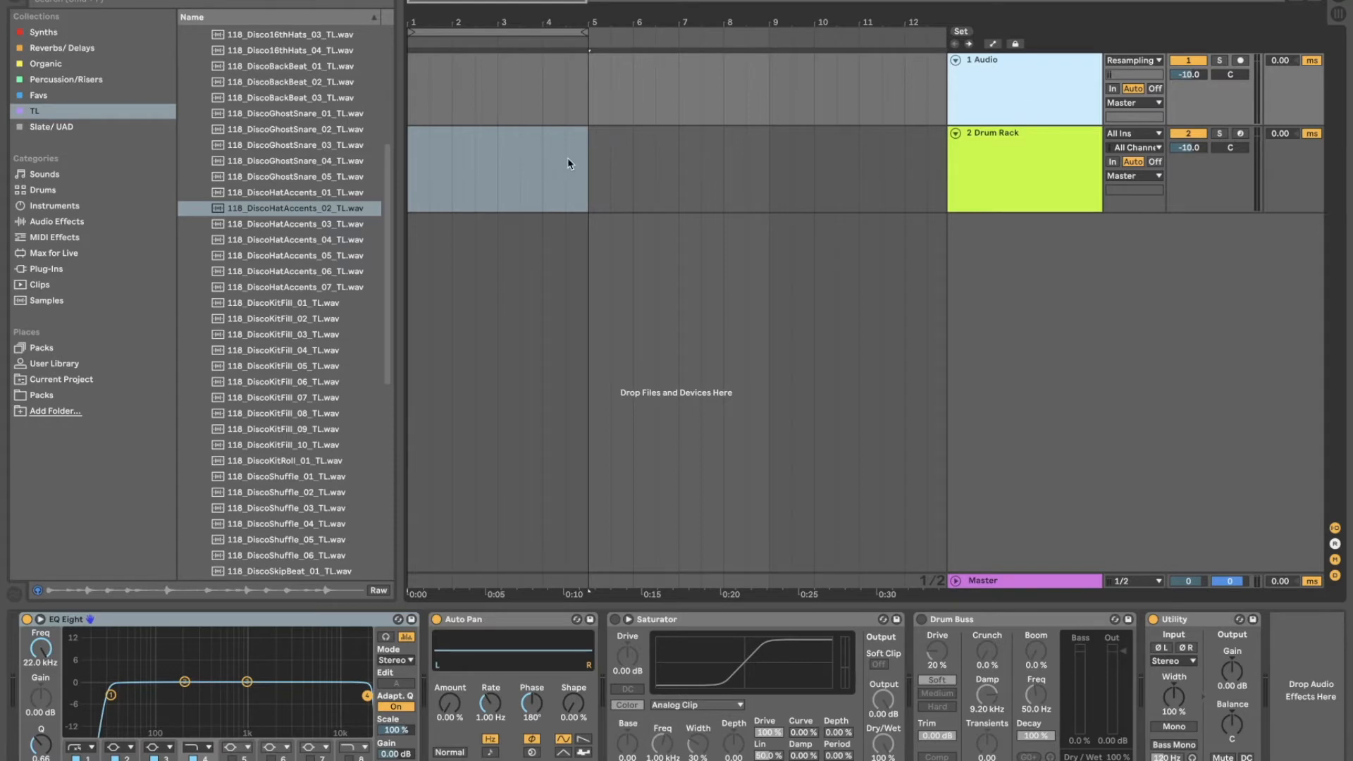
{"action": "mouse_move", "coordinate": [252, 198]}
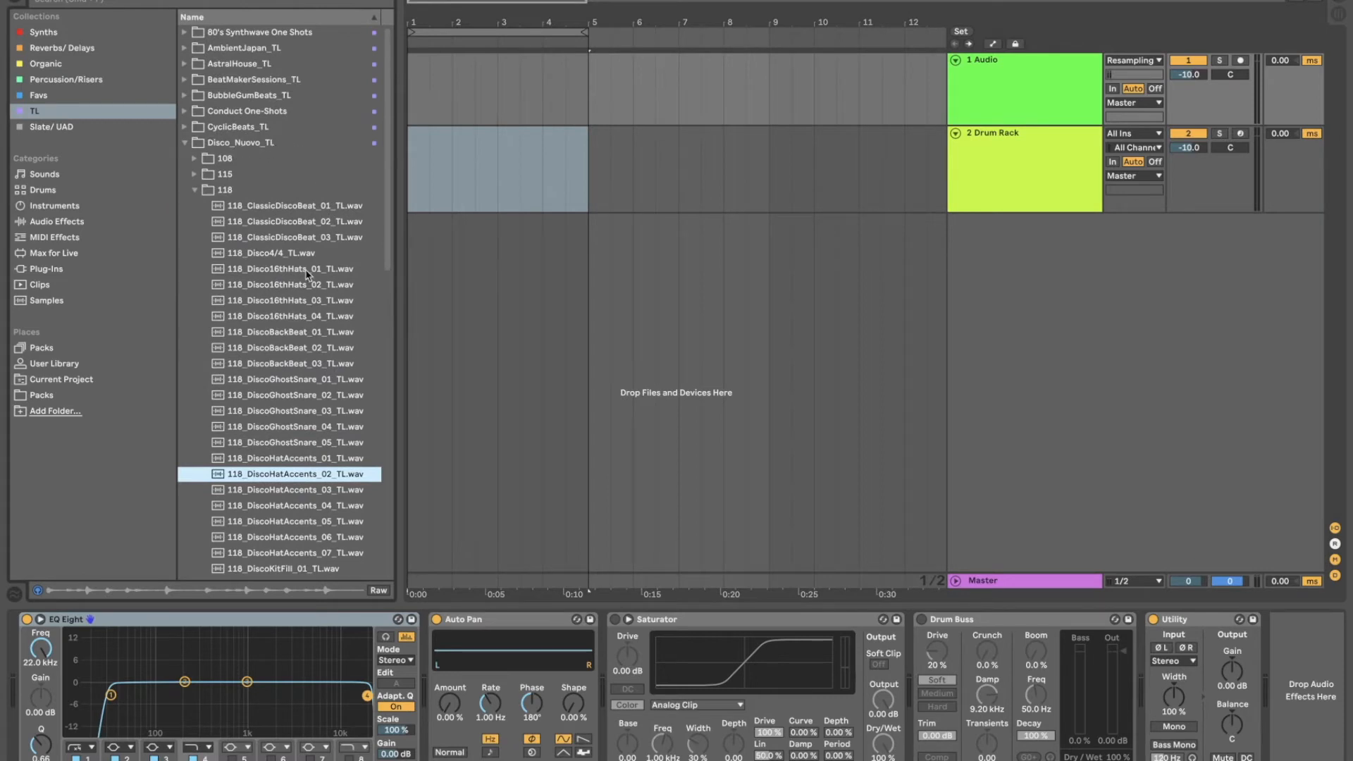
- Select the converted MIDI drum clip on the Drum Rack track beside the hat-accents audio loop
{"action": "scroll", "scroll_direction": "up", "scroll_amount": 3}
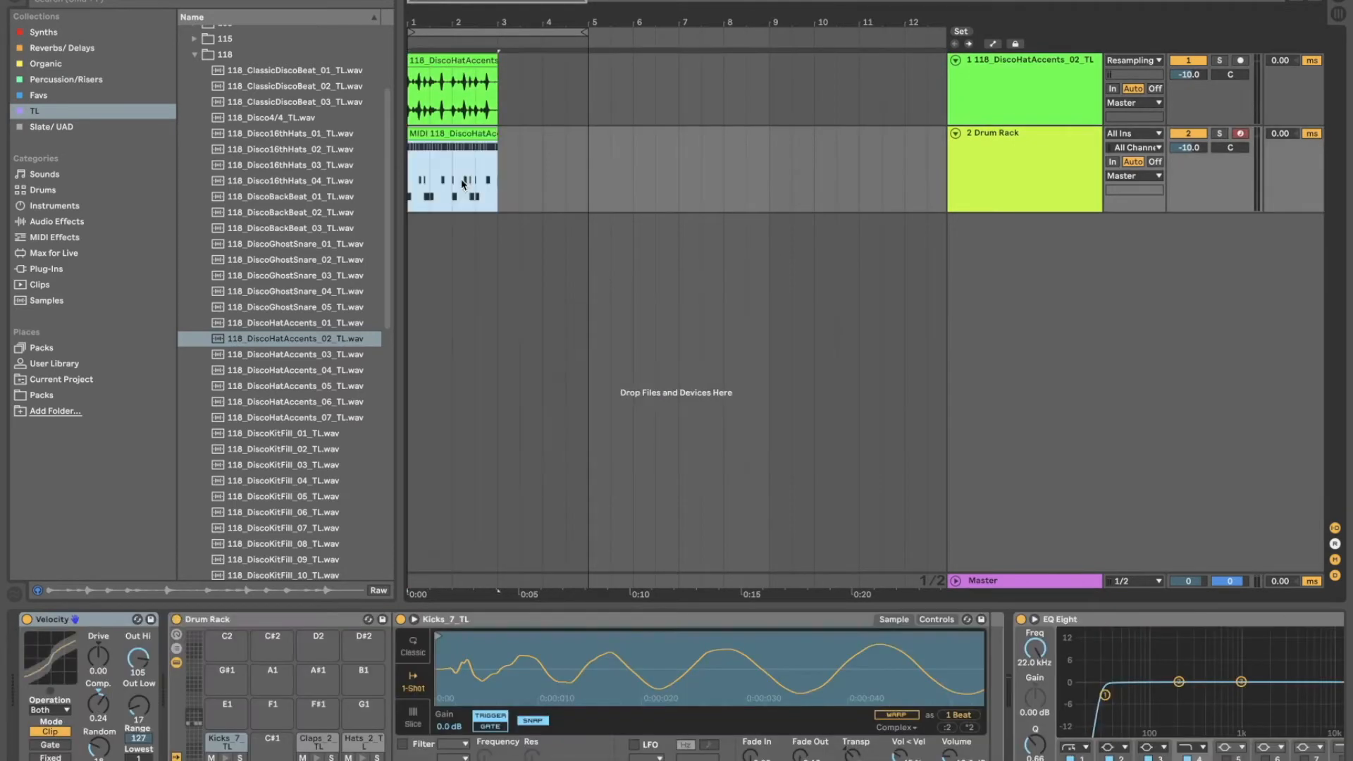
{"action": "left_click", "coordinate": [1026, 172]}
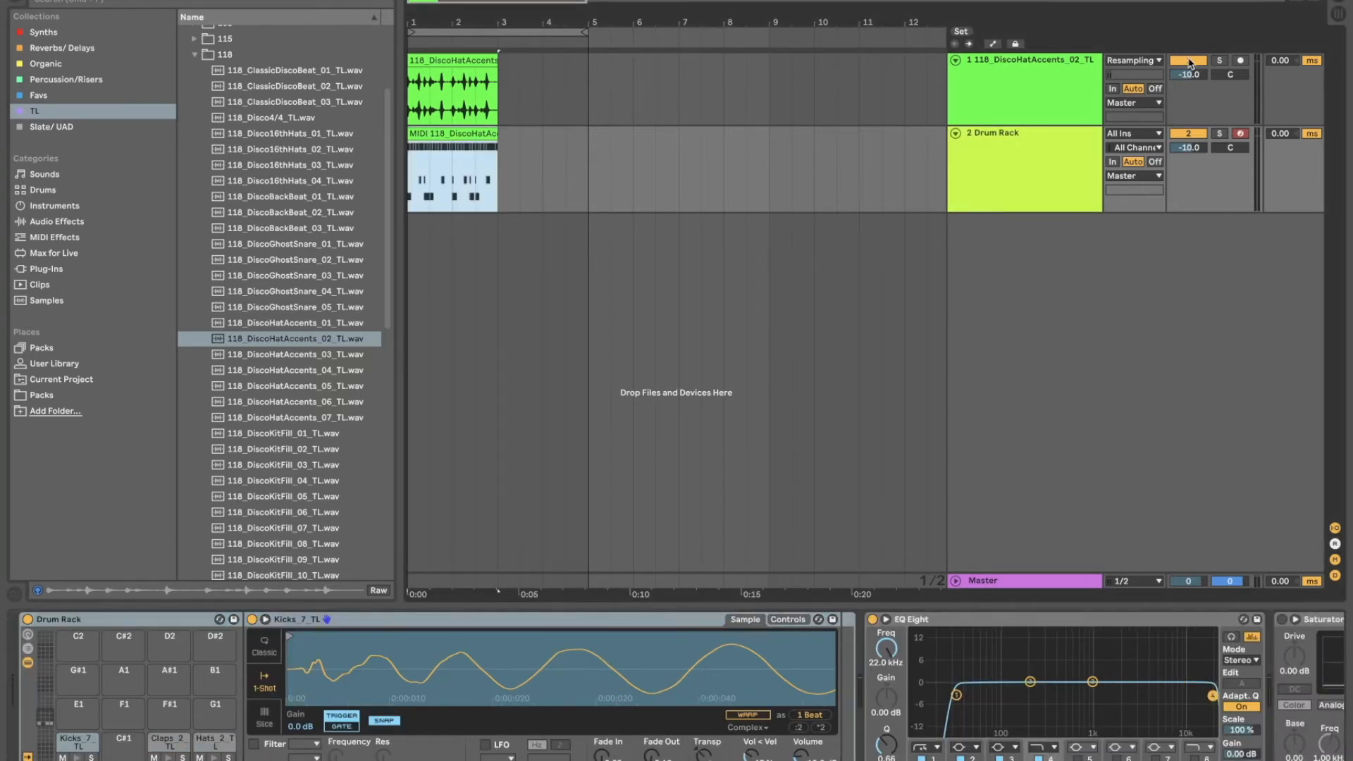
- Mute the audio loop track with its Track Activator
{"action": "left_click", "coordinate": [1219, 132]}
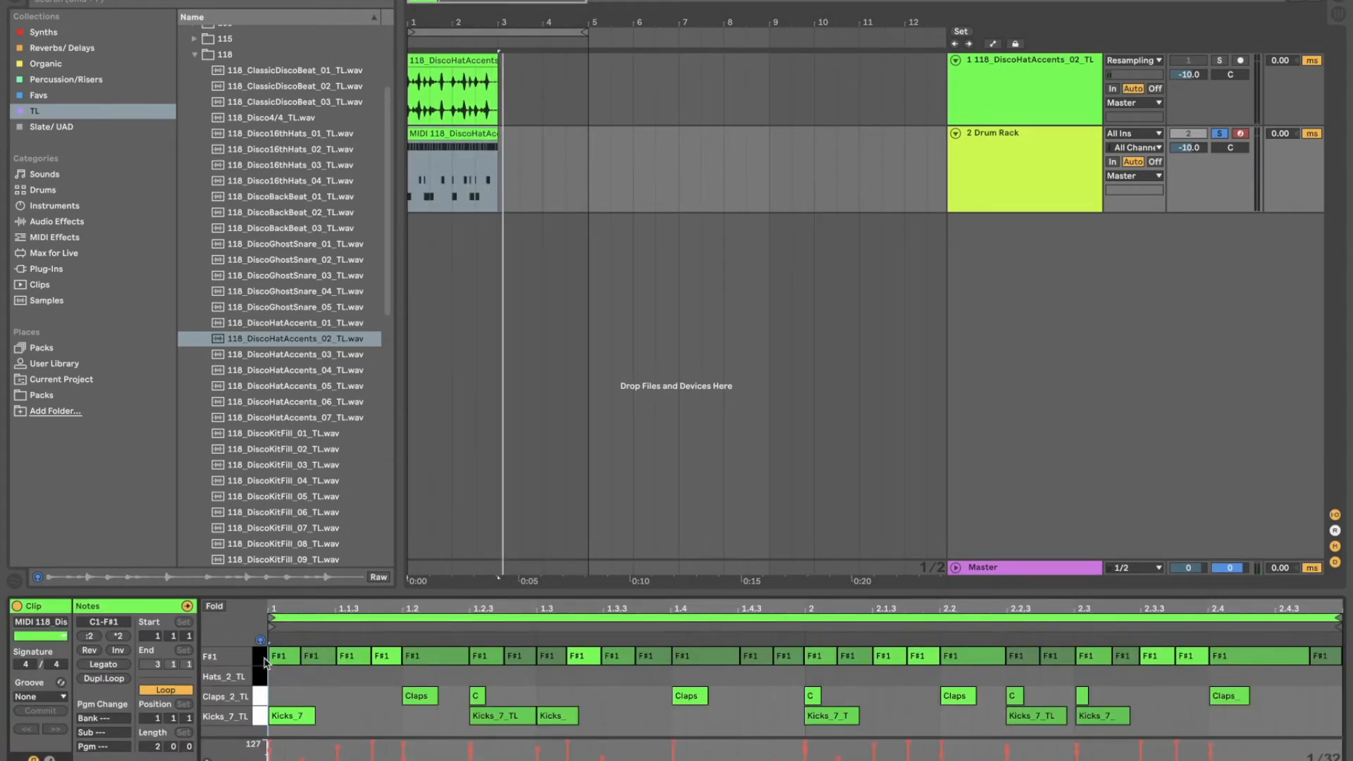
- Assign the Hats_2_TL sample to the Drum Rack's F#1 pad and open the MIDI clip's notes
{"action": "left_click", "coordinate": [1024, 170]}
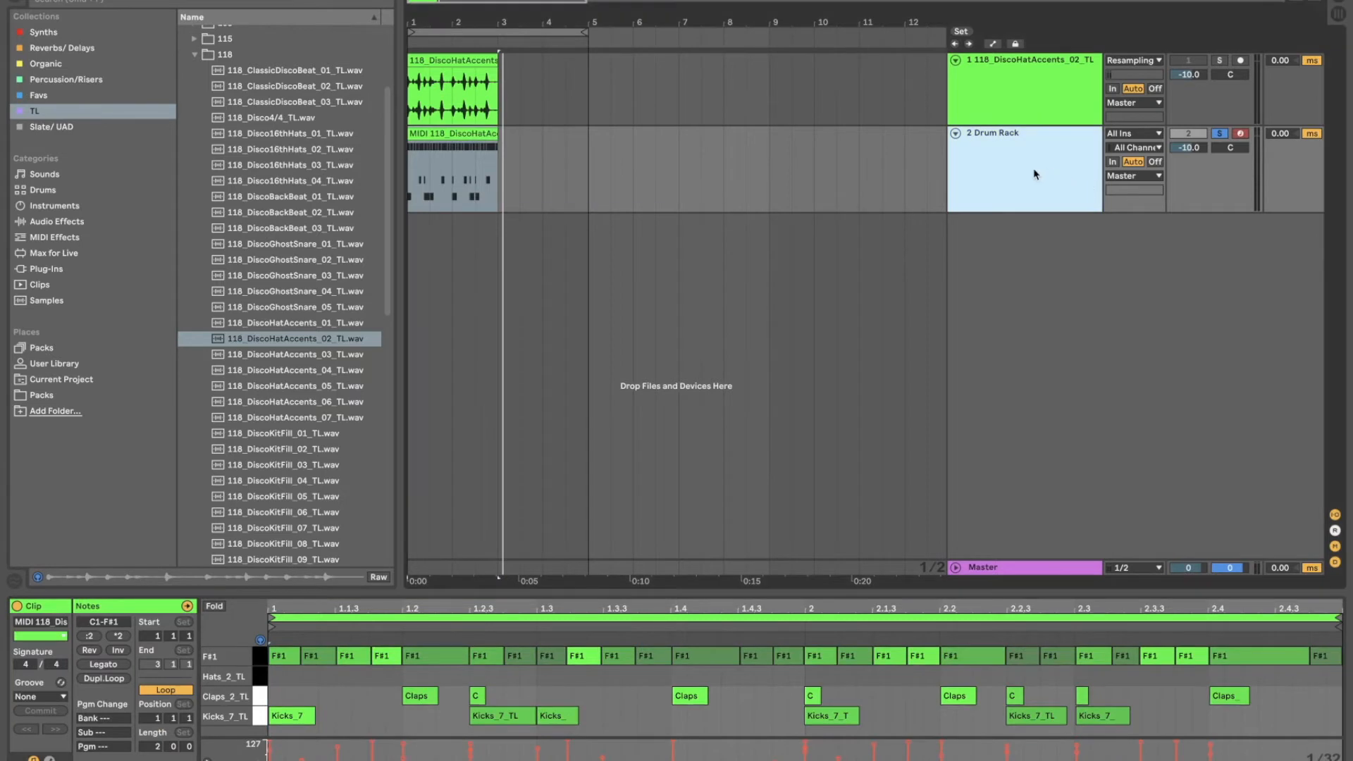
{"action": "left_click", "coordinate": [1023, 169]}
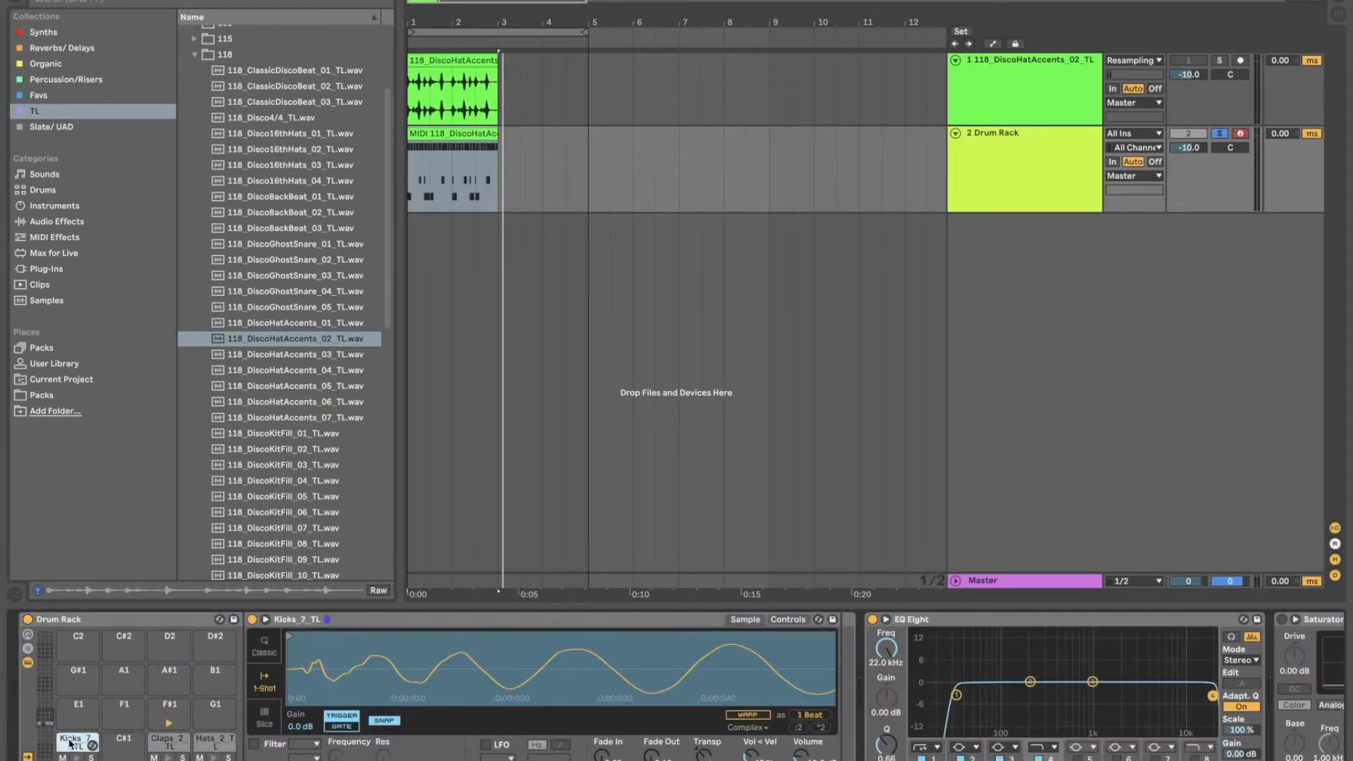
{"action": "left_click", "coordinate": [168, 739]}
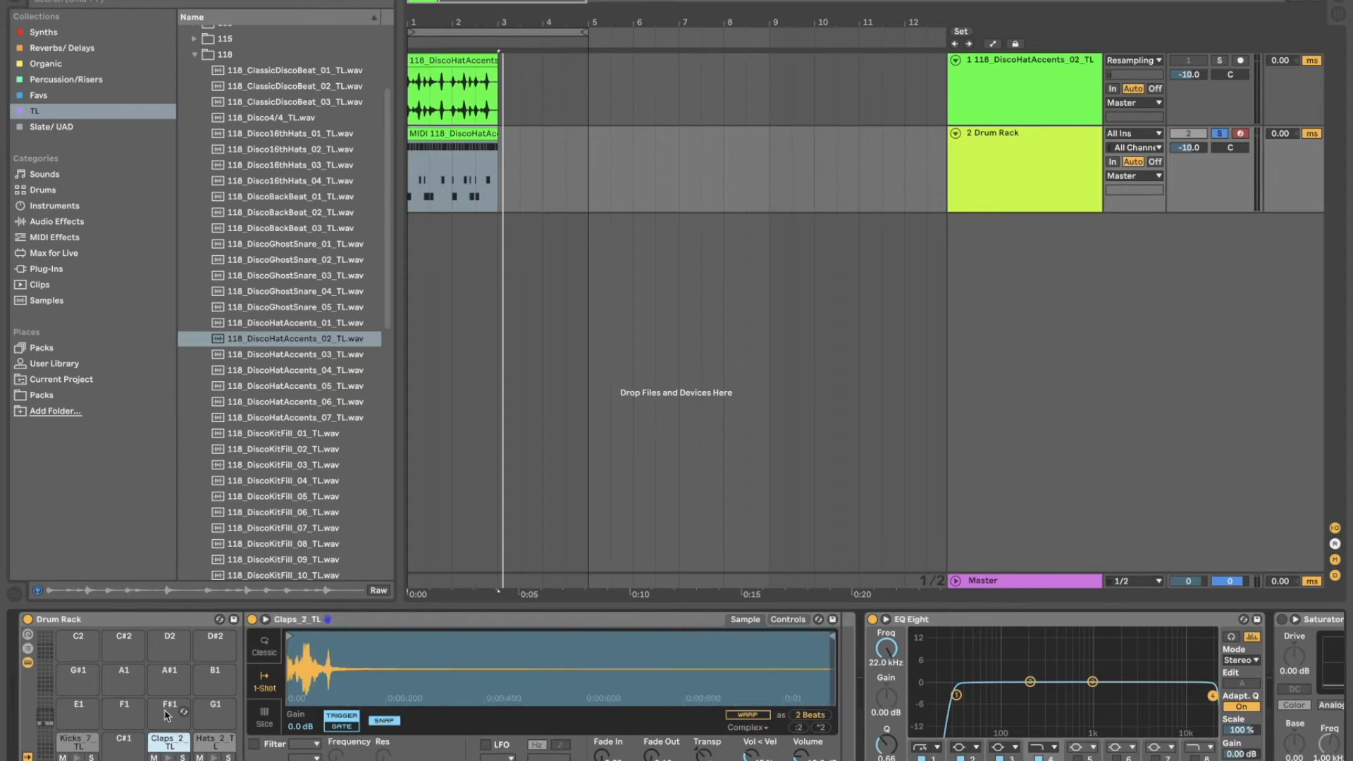
{"action": "left_click", "coordinate": [170, 708]}
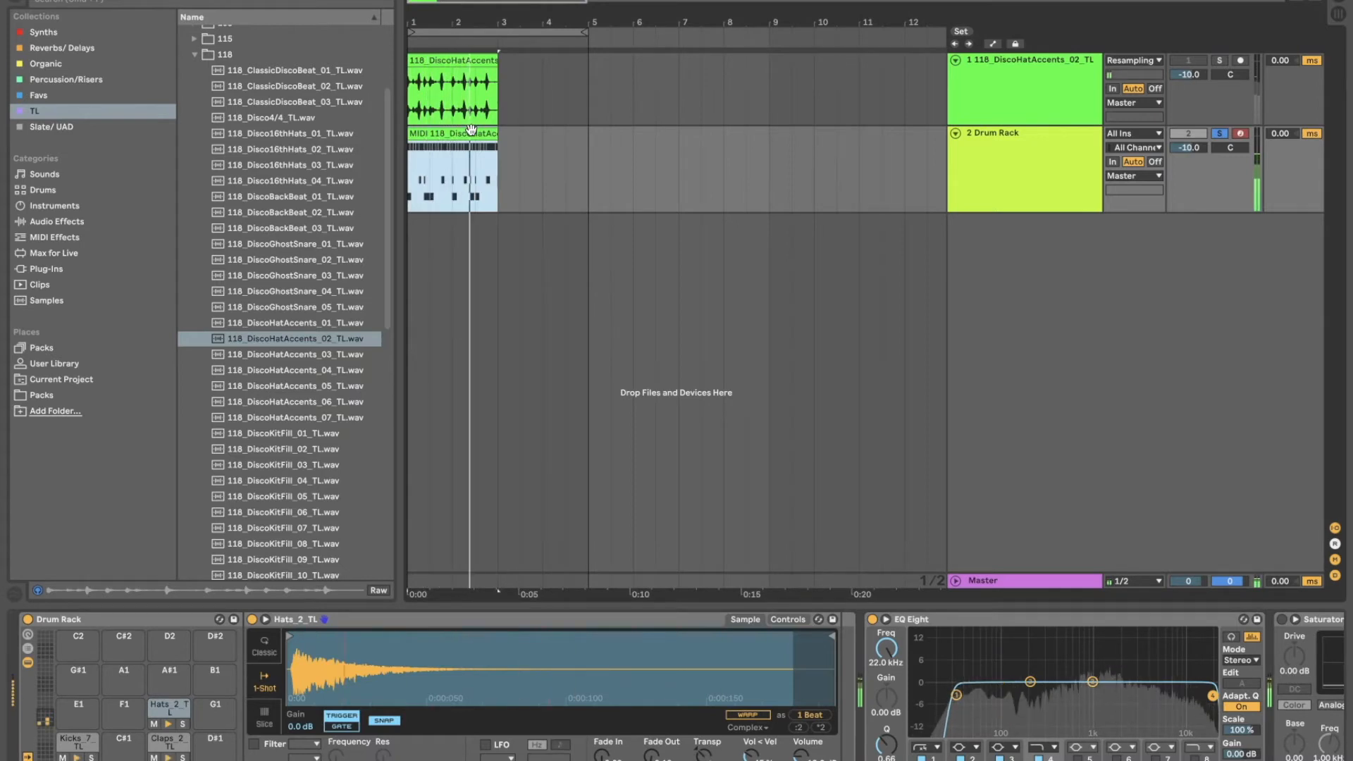
{"action": "double_click", "coordinate": [451, 172]}
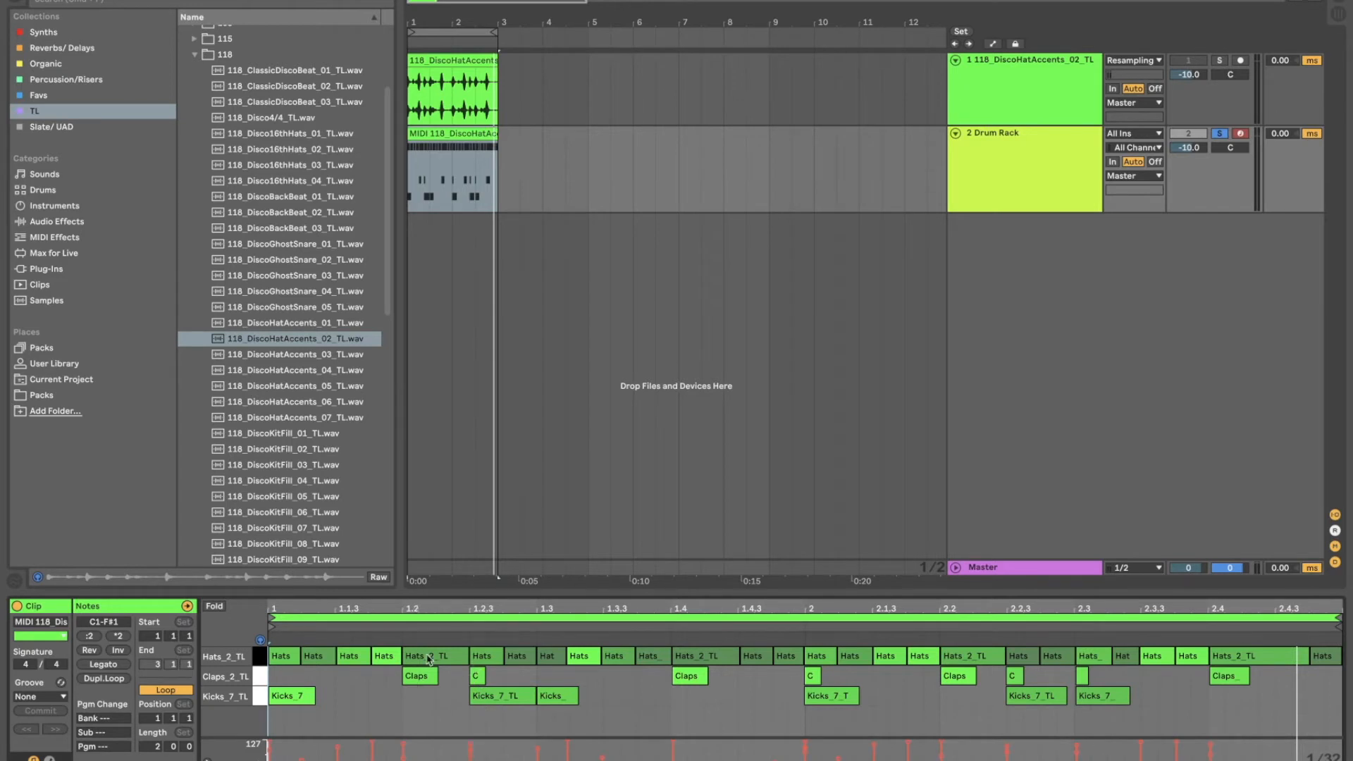
- Compare against the soloed audio loop and pick out the stray clap hits between beats 2 and 4
{"action": "left_click", "coordinate": [475, 675]}
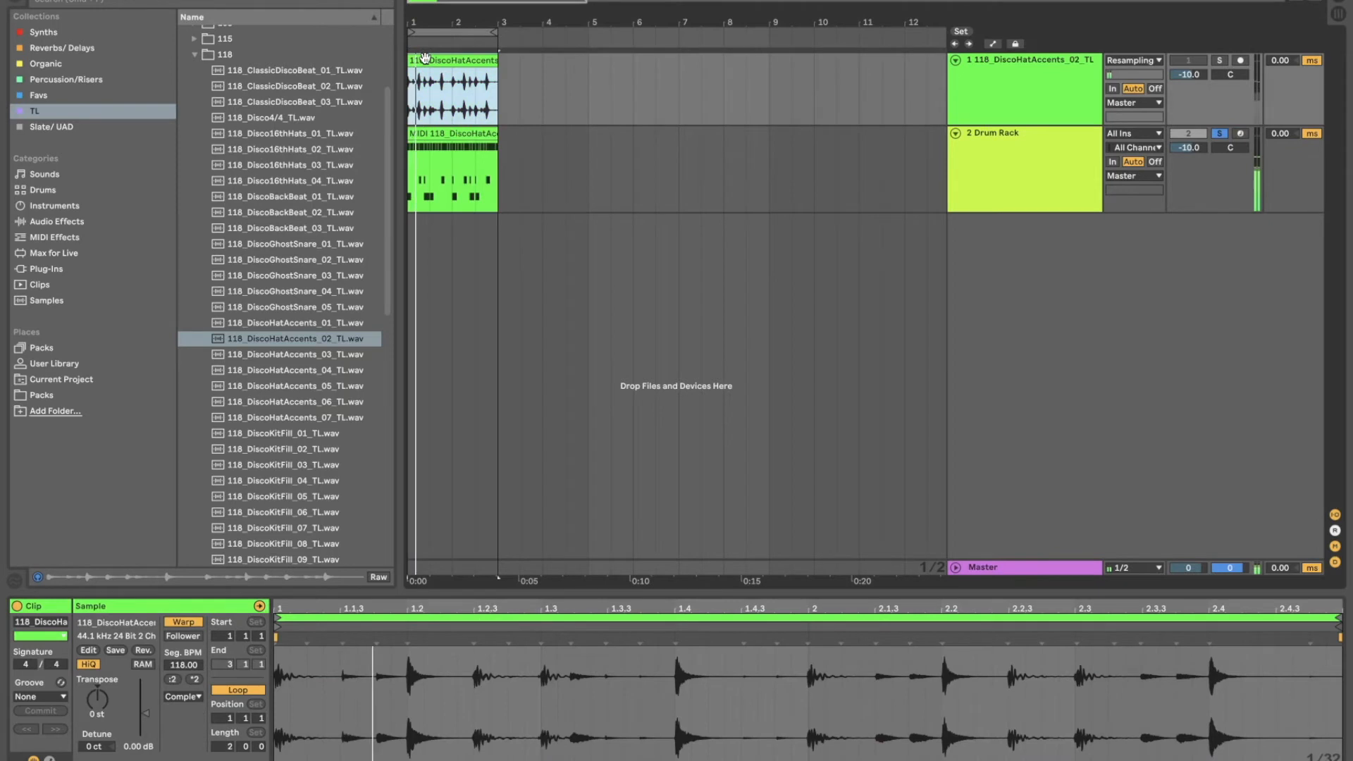
{"action": "left_click", "coordinate": [1218, 61]}
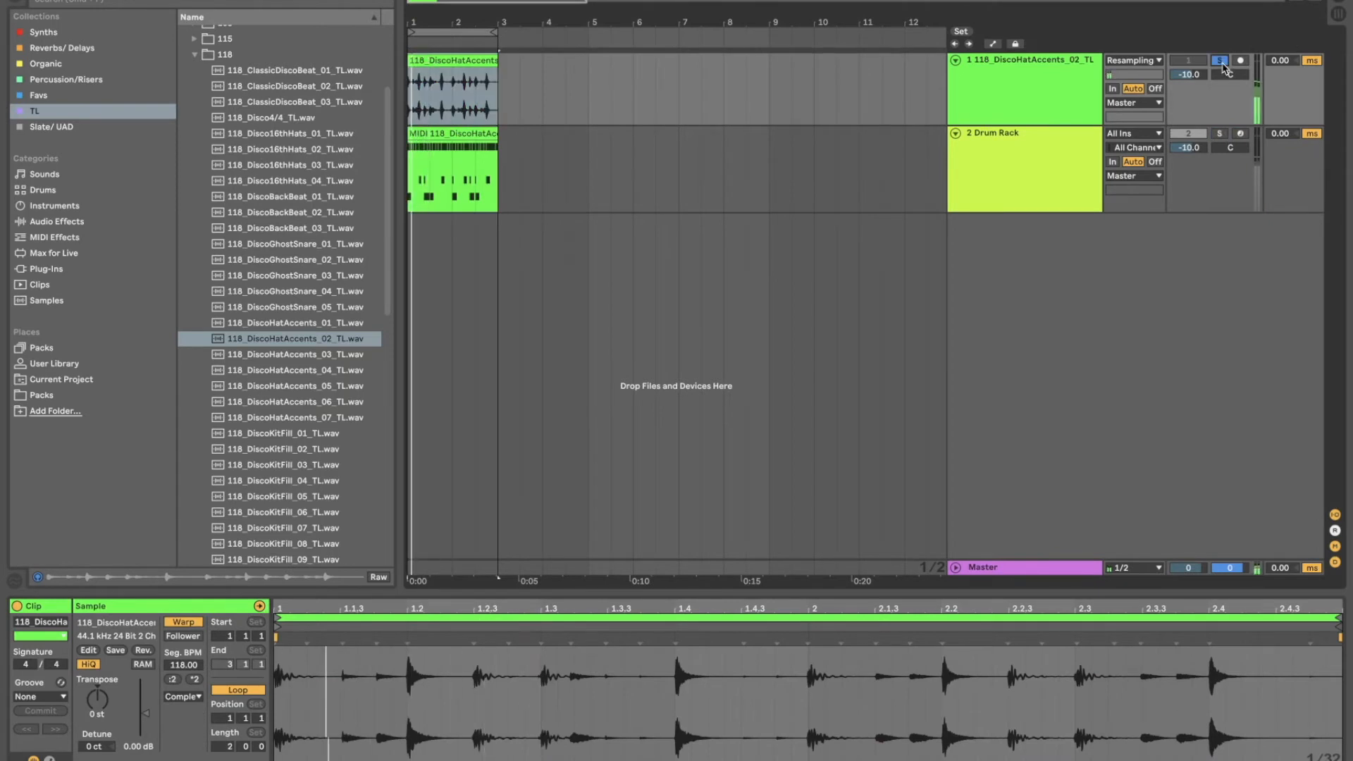
{"action": "left_click", "coordinate": [1218, 61]}
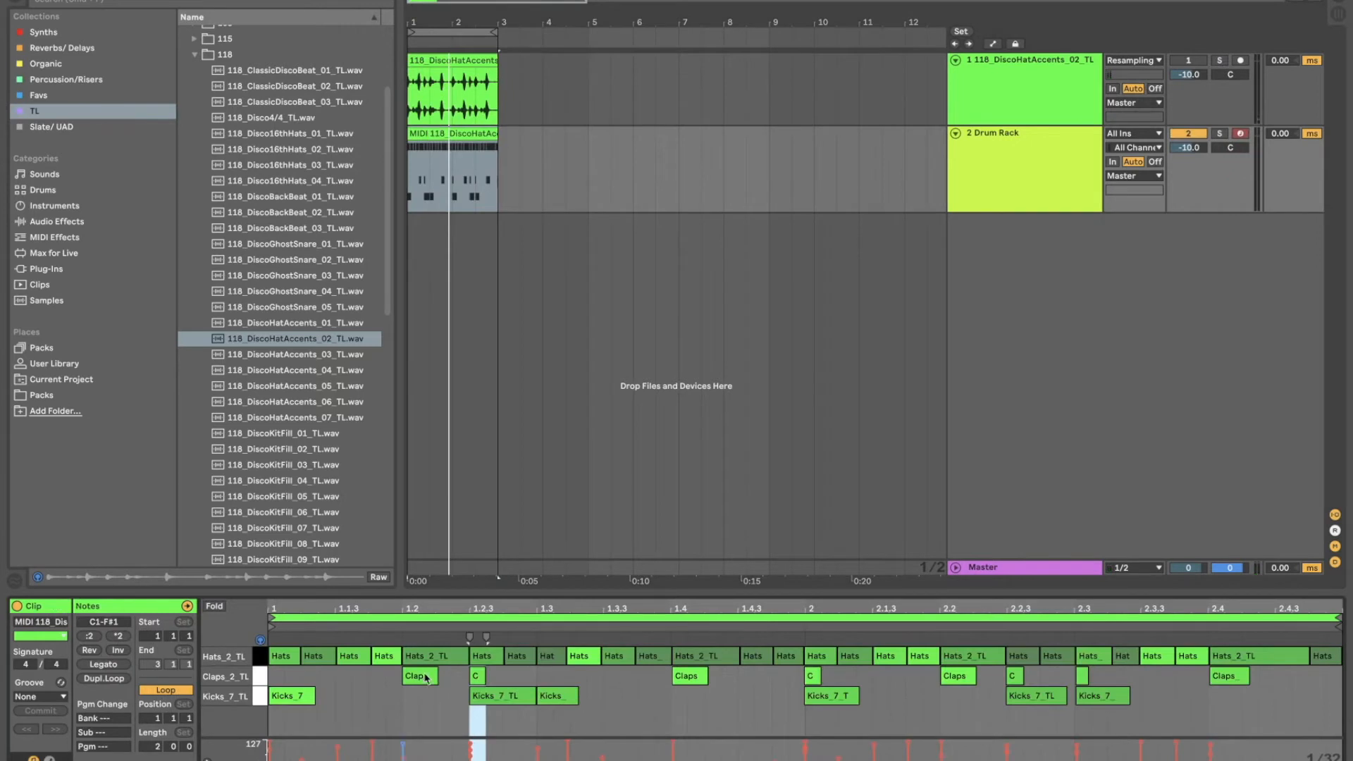
{"action": "left_click", "coordinate": [420, 675]}
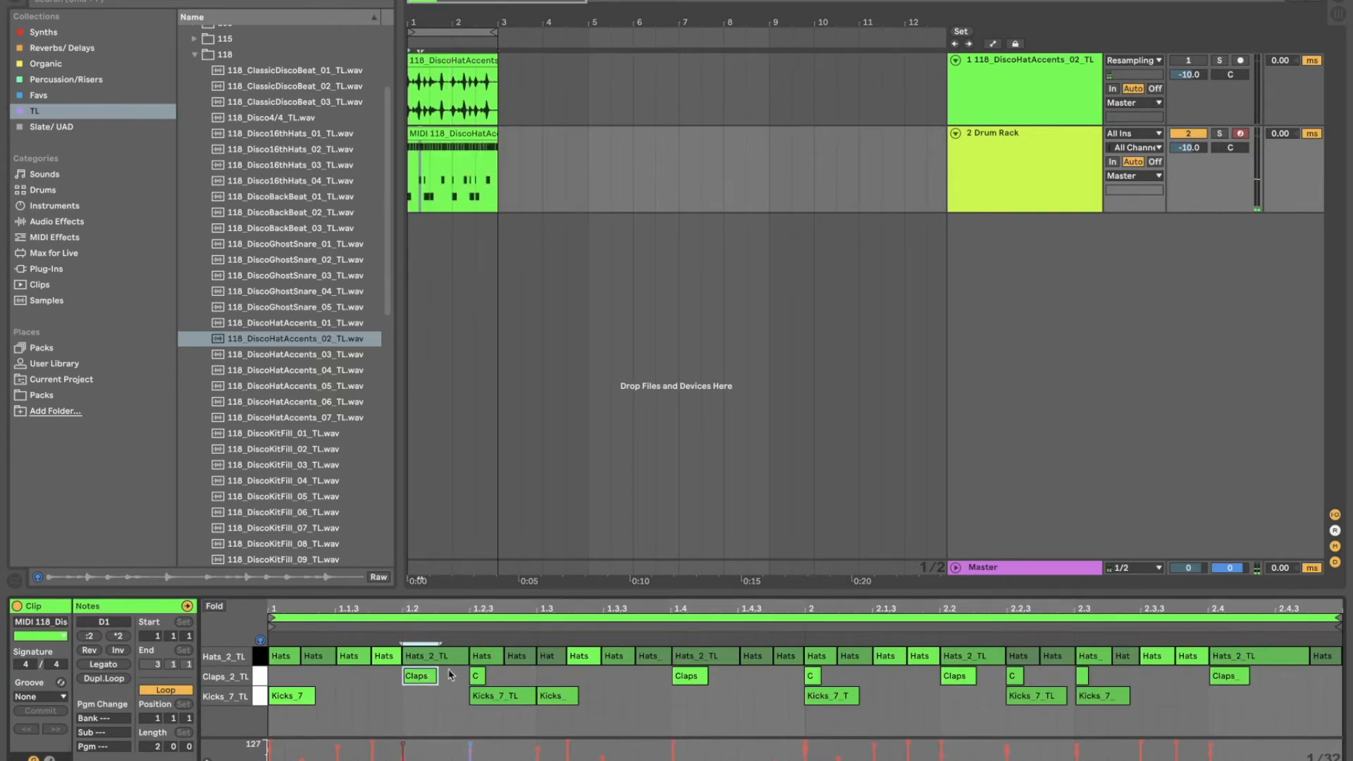
{"action": "left_click", "coordinate": [475, 675]}
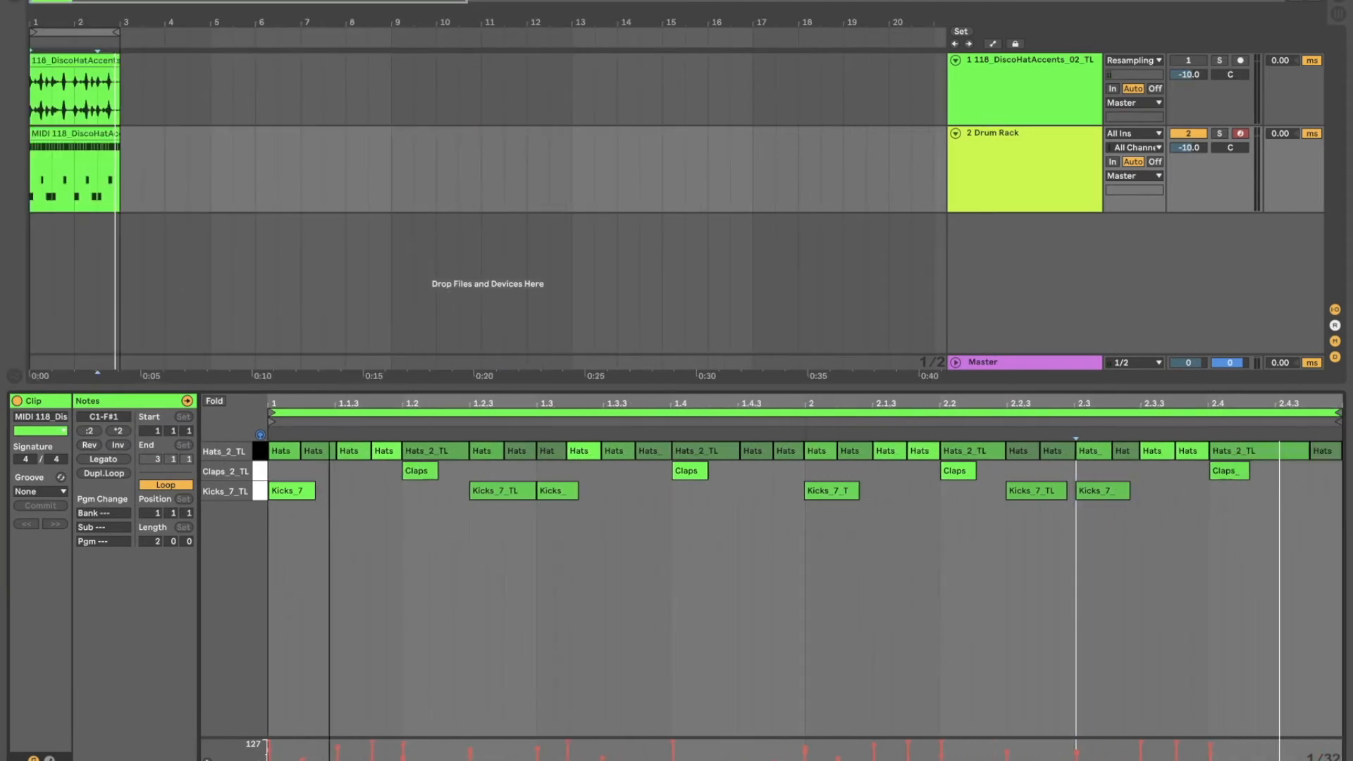
{"action": "mouse_move", "coordinate": [923, 462]}
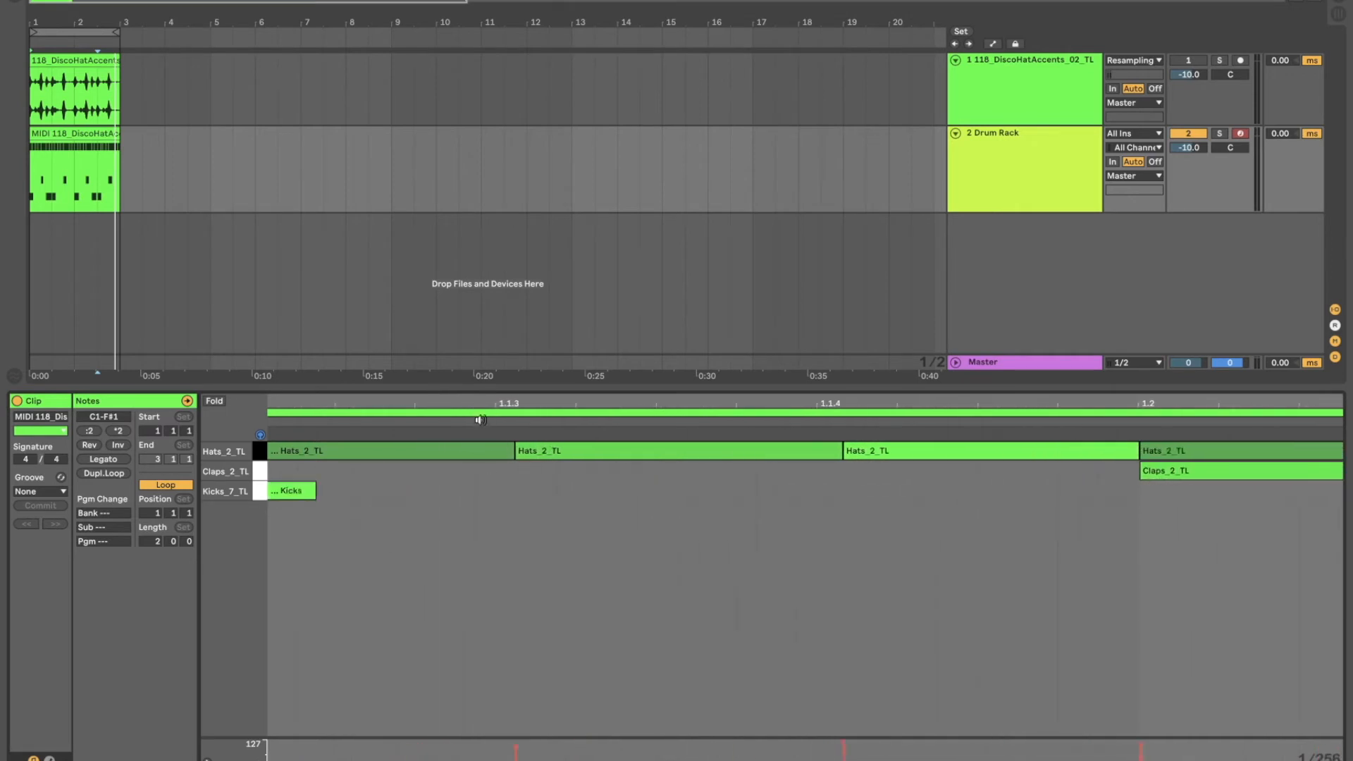
{"action": "mouse_move", "coordinate": [816, 417]}
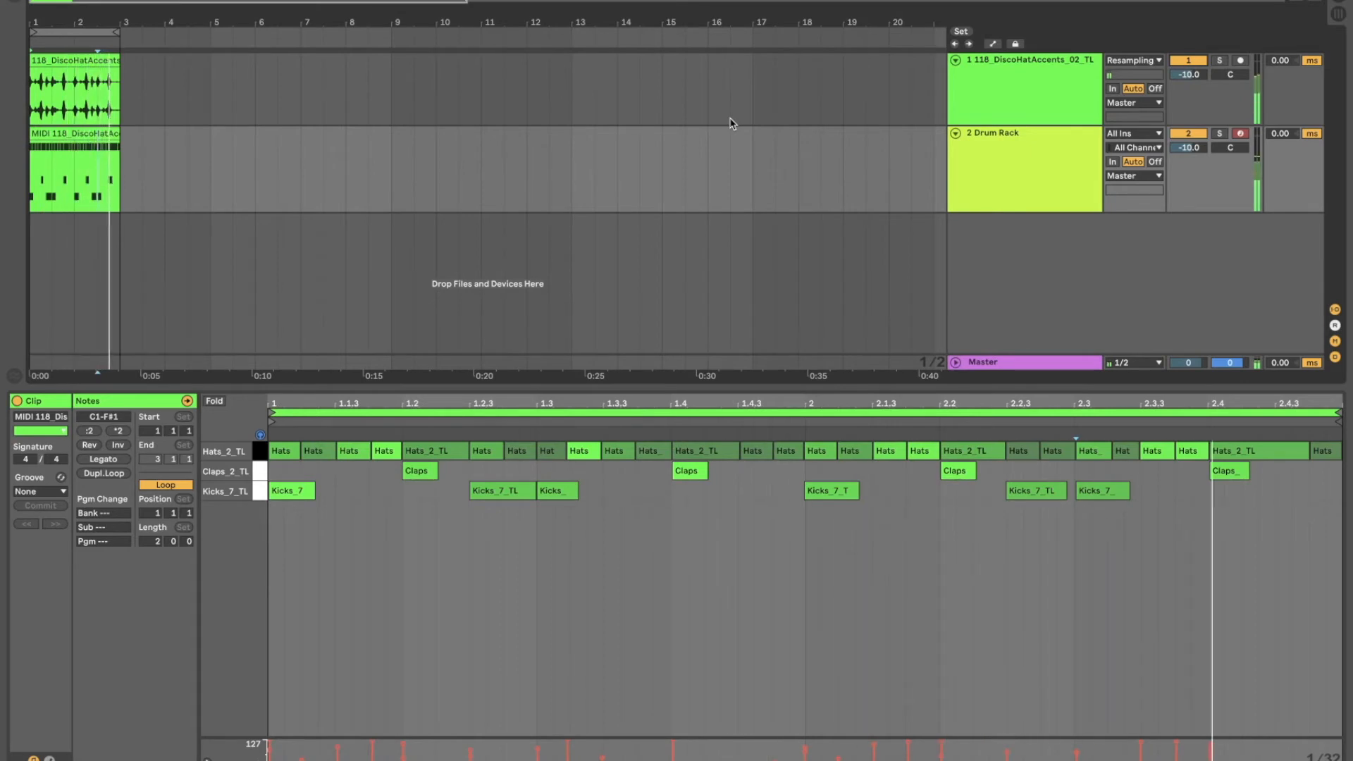
{"action": "left_click", "coordinate": [1023, 86]}
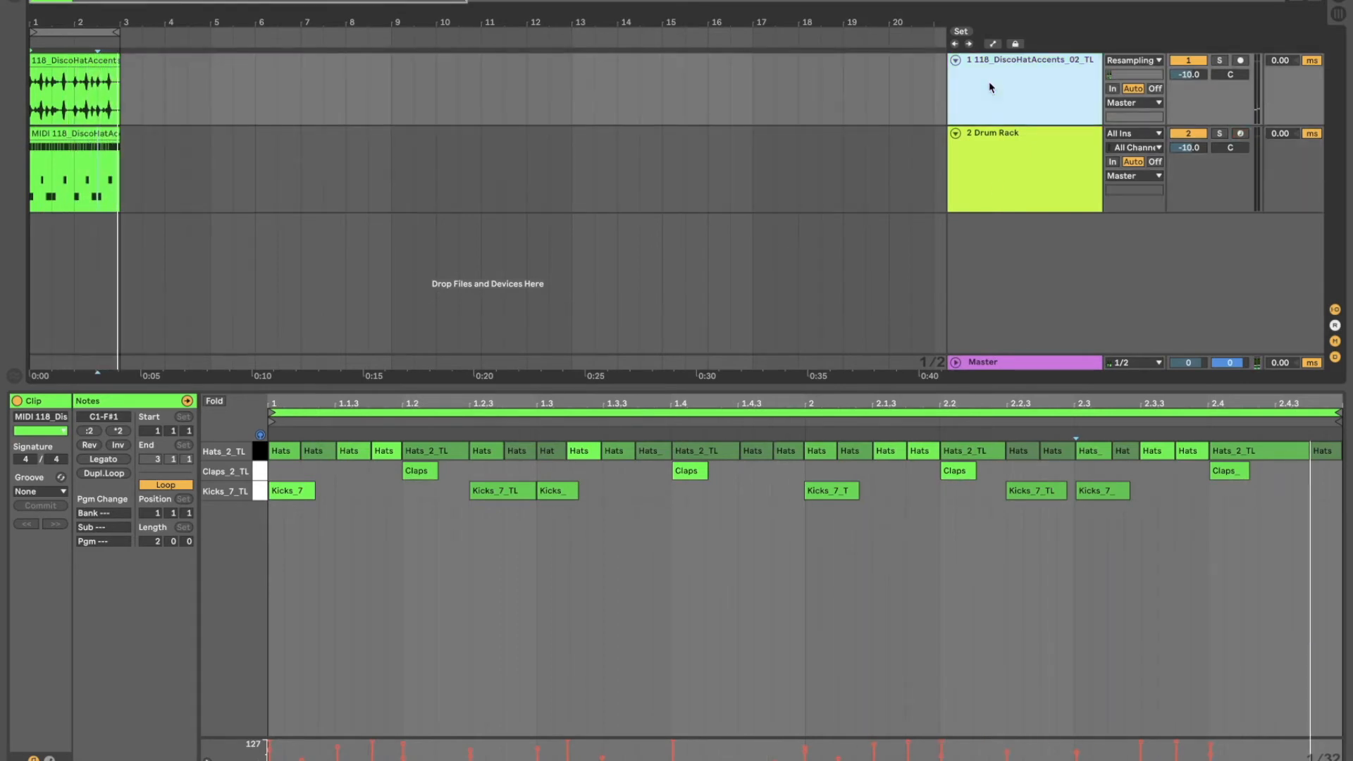
- Remove the hat-accents audio track, leaving only the Drum Rack track and its MIDI clip
{"action": "left_click", "coordinate": [1023, 168]}
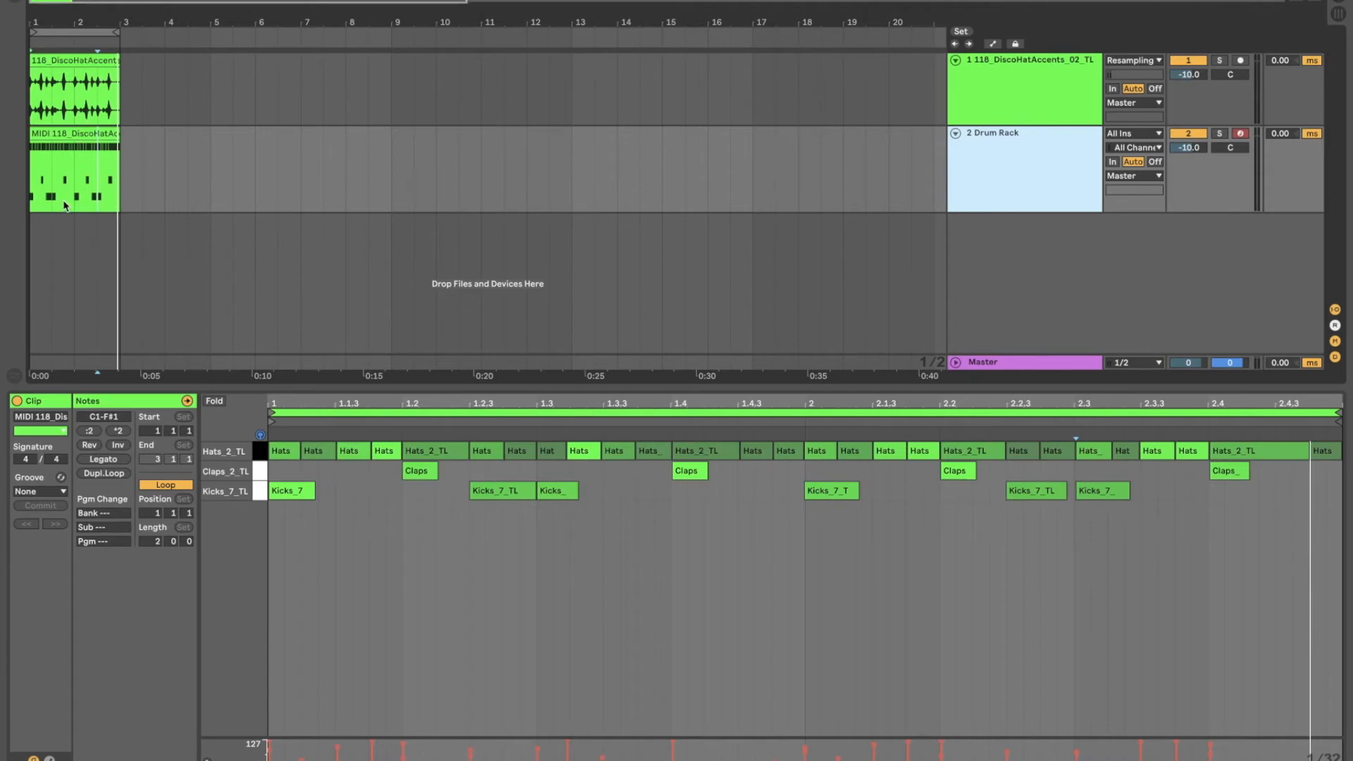
{"action": "mouse_move", "coordinate": [493, 176]}
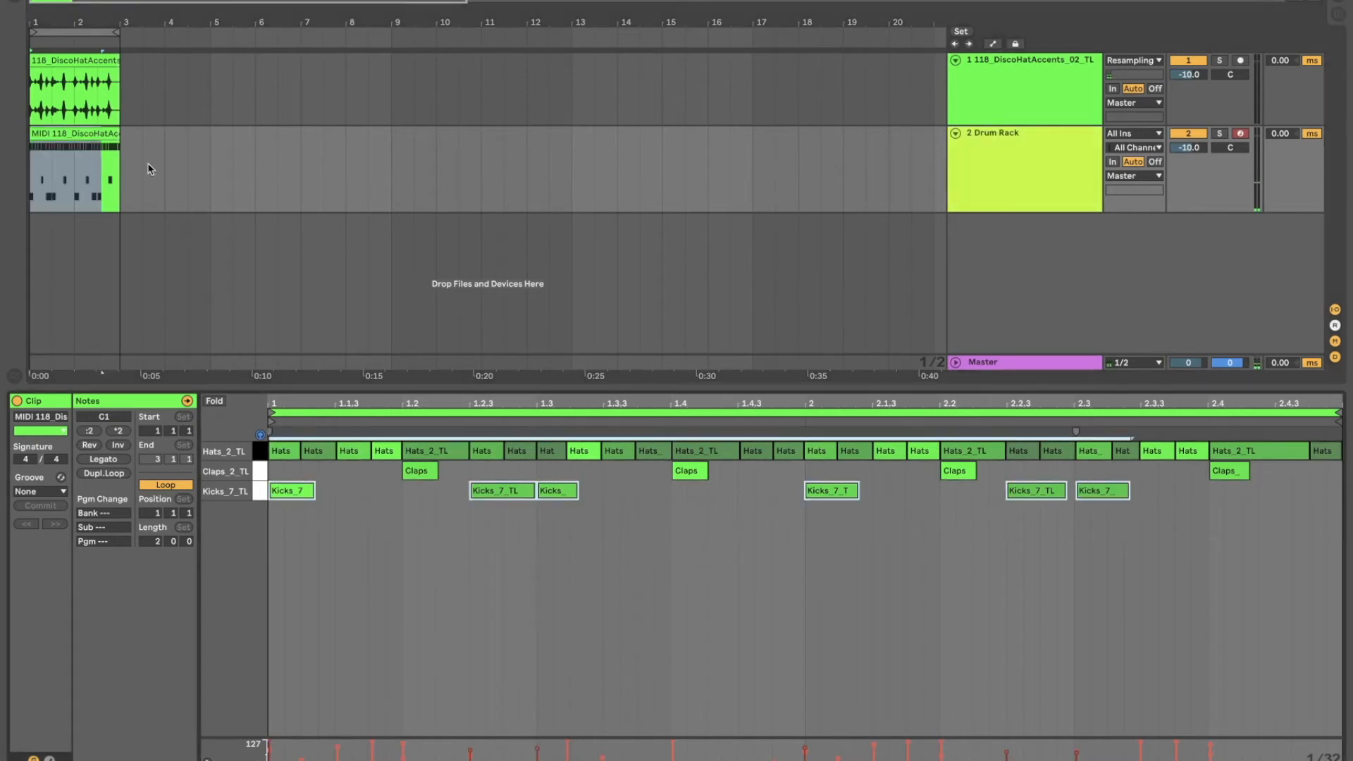
{"action": "mouse_move", "coordinate": [1032, 184]}
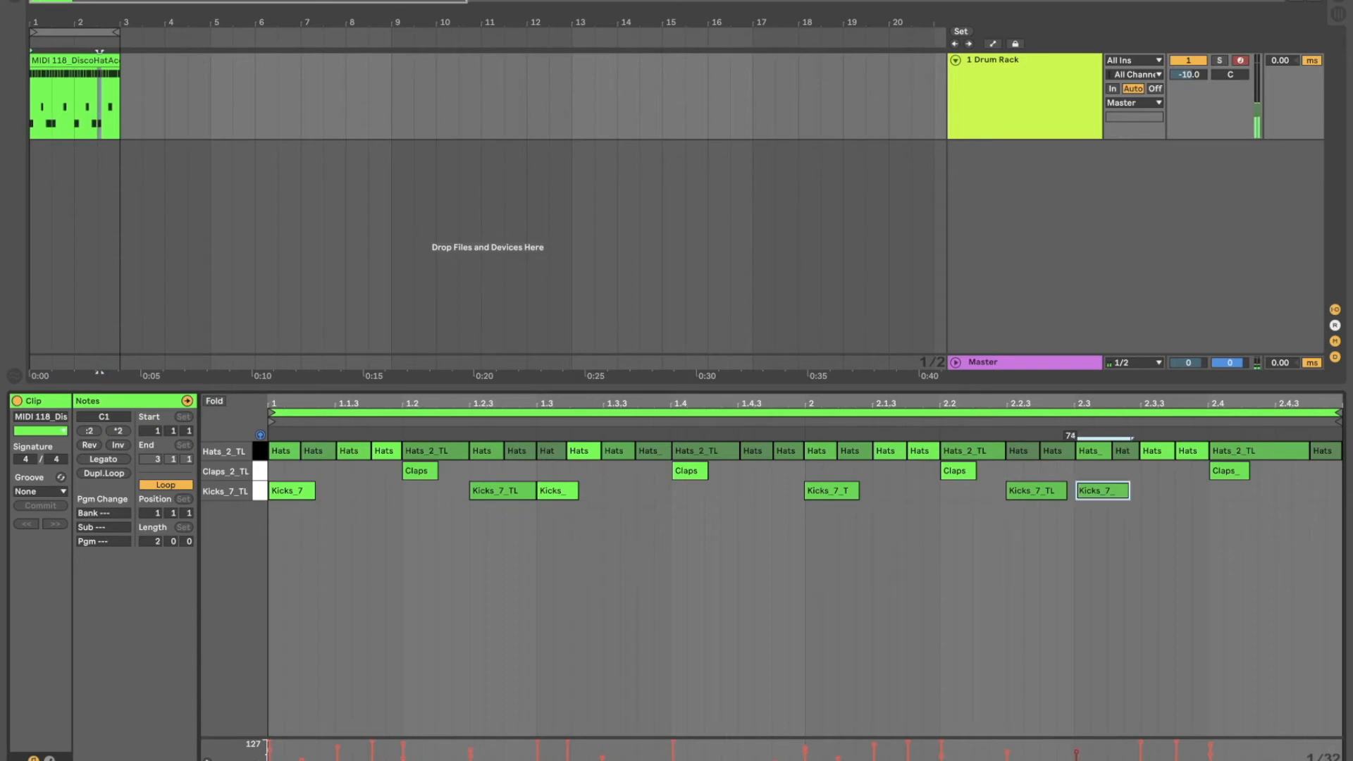
{"action": "left_click", "coordinate": [830, 491]}
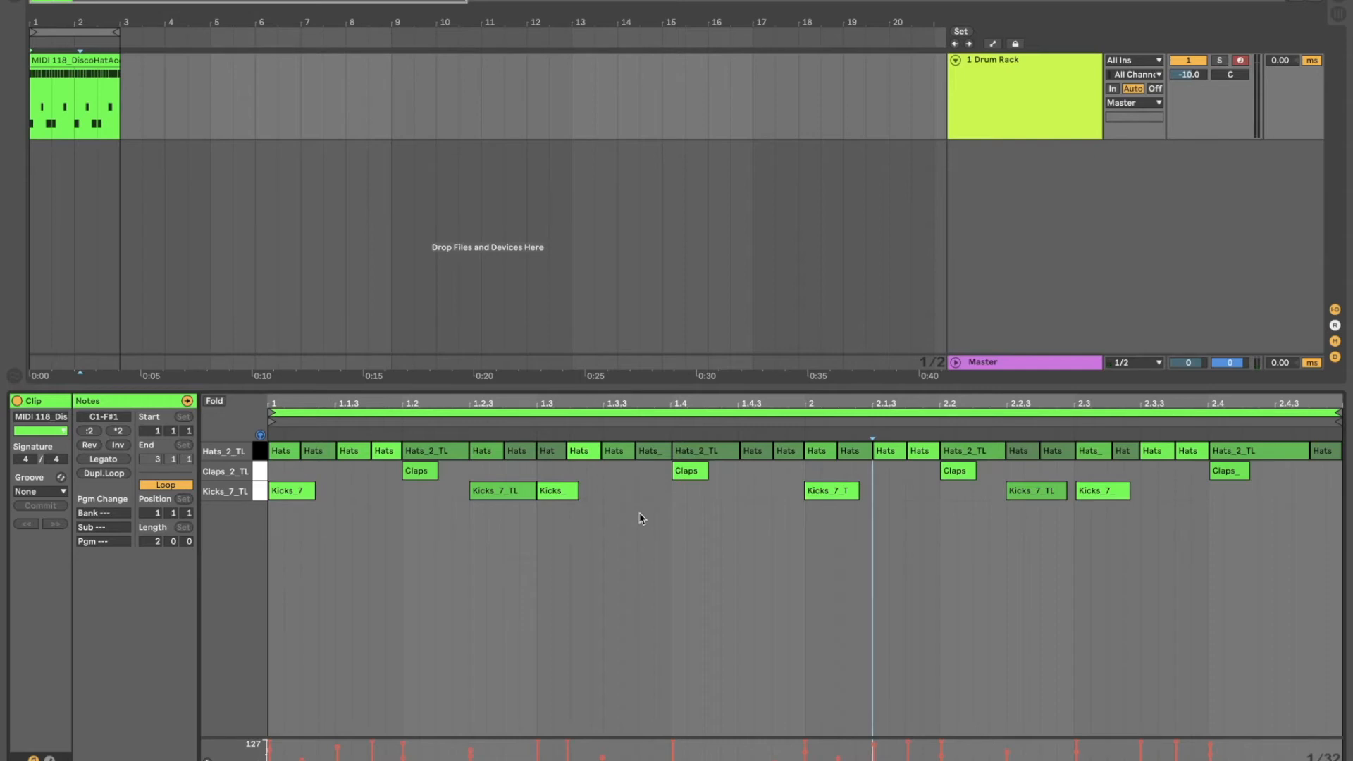
{"action": "mouse_move", "coordinate": [430, 546]}
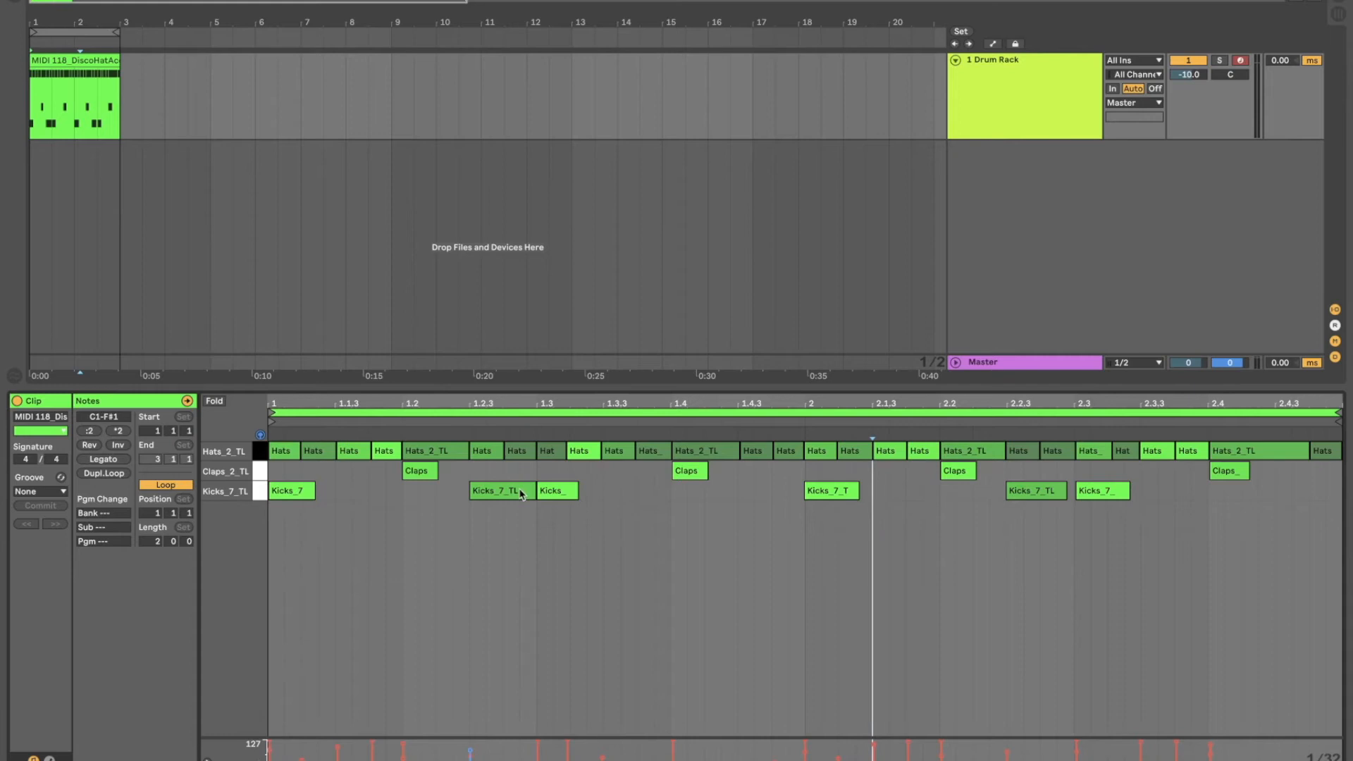
{"action": "left_click", "coordinate": [501, 490]}
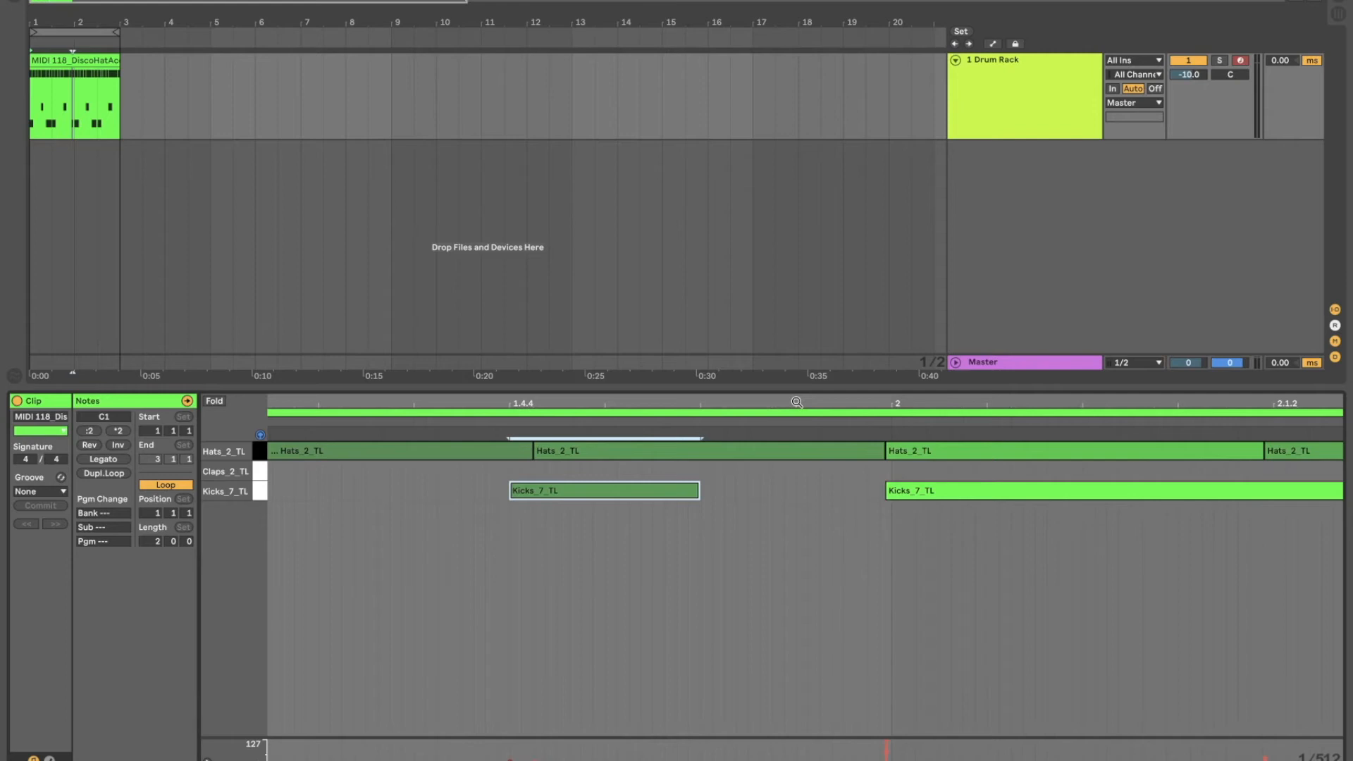
{"action": "mouse_move", "coordinate": [1346, 383]}
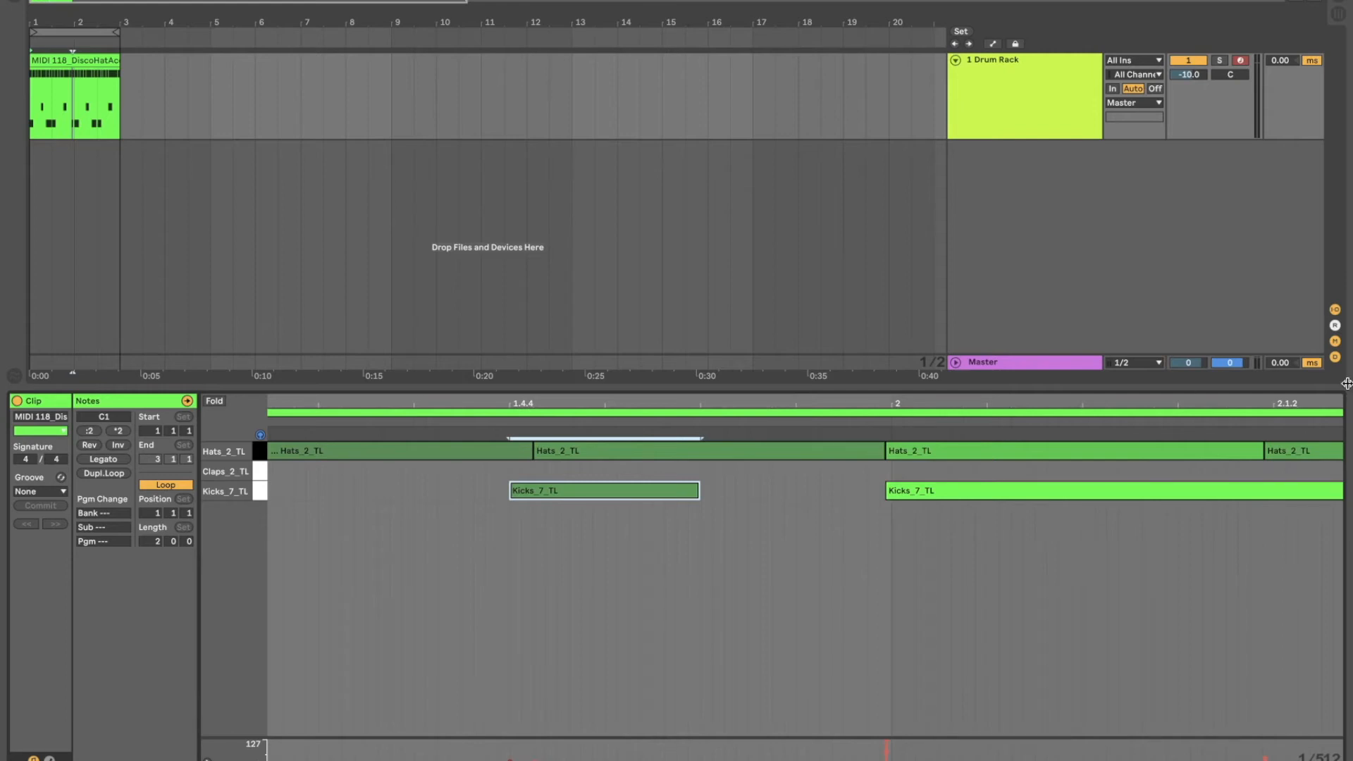
{"action": "mouse_move", "coordinate": [881, 398]}
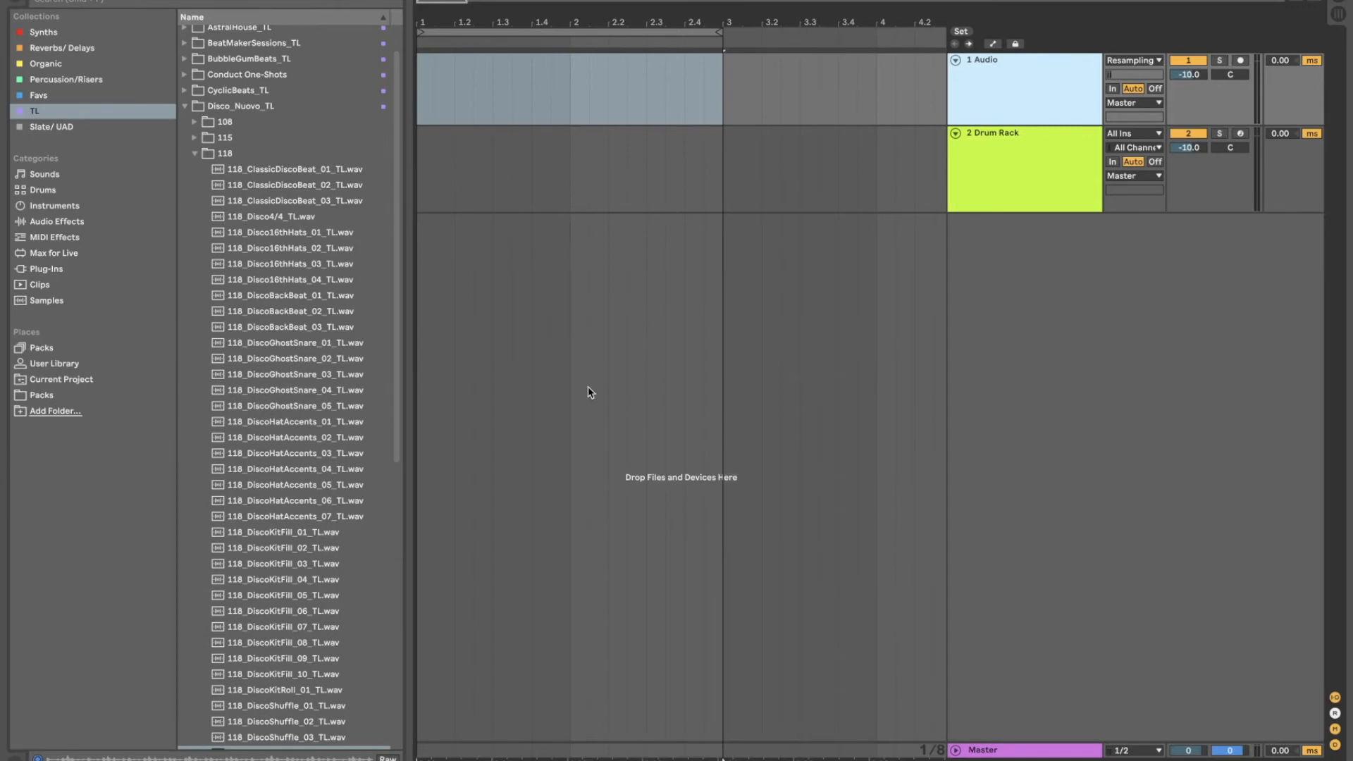
{"action": "mouse_move", "coordinate": [276, 456]}
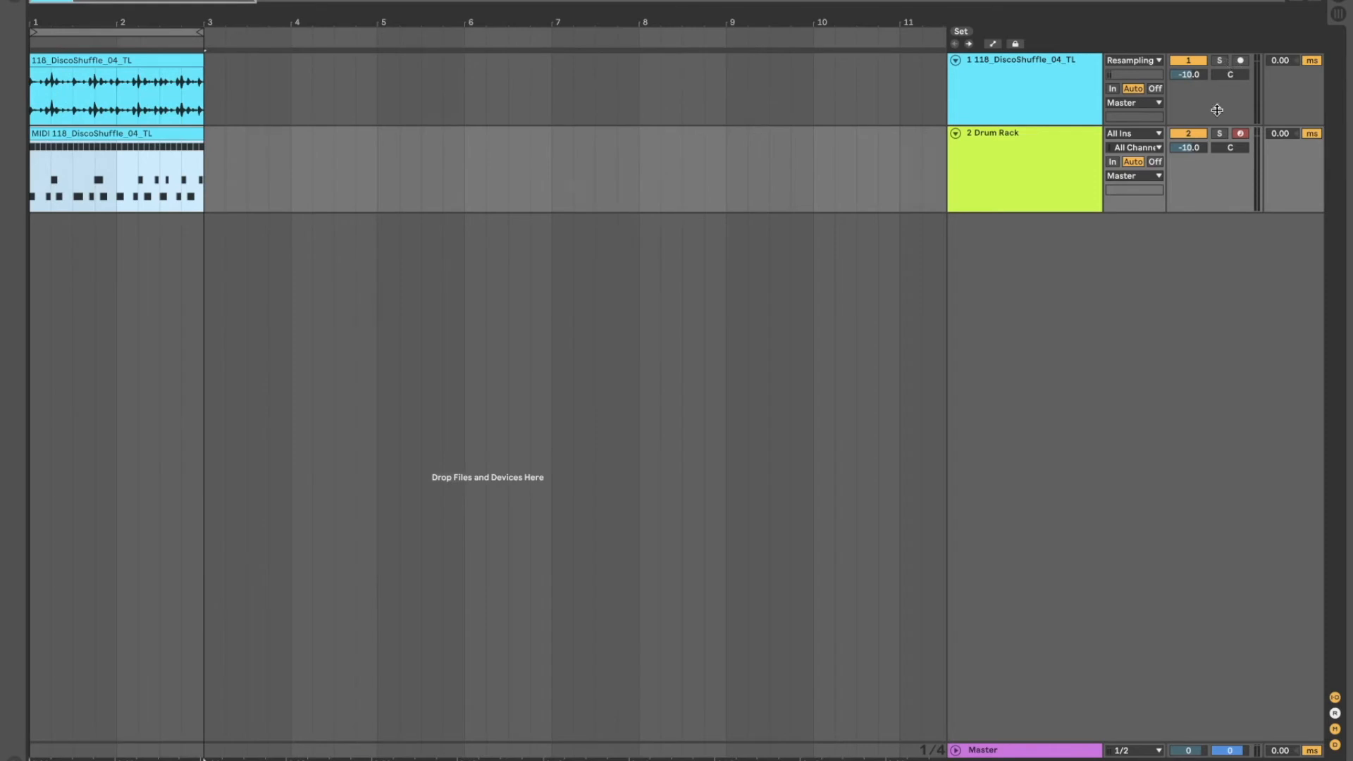
- Compare the Drum Rack track against the original audio loop by soloing each, then show the DiscoShuffle MIDI clip's notes
{"action": "left_click", "coordinate": [1218, 133]}
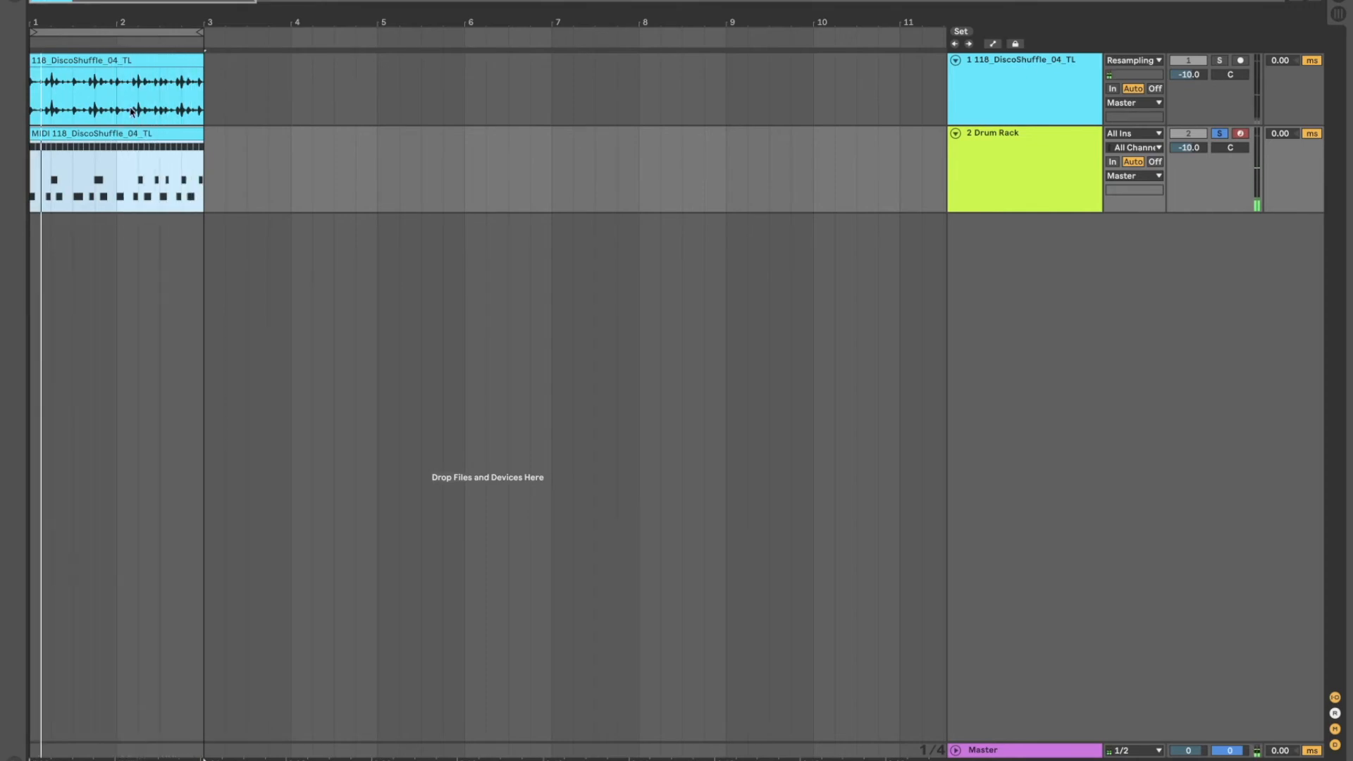
{"action": "left_click", "coordinate": [1218, 61]}
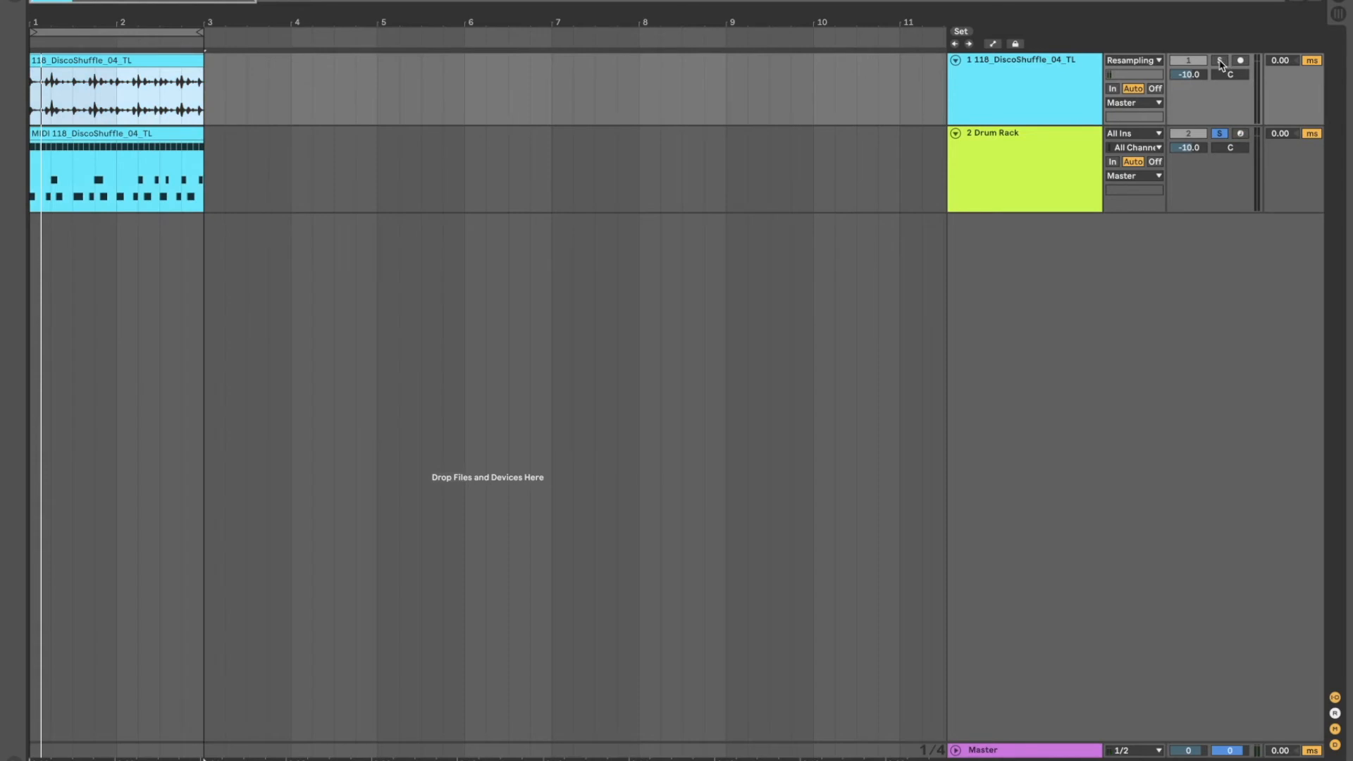
{"action": "left_click", "coordinate": [1218, 60]}
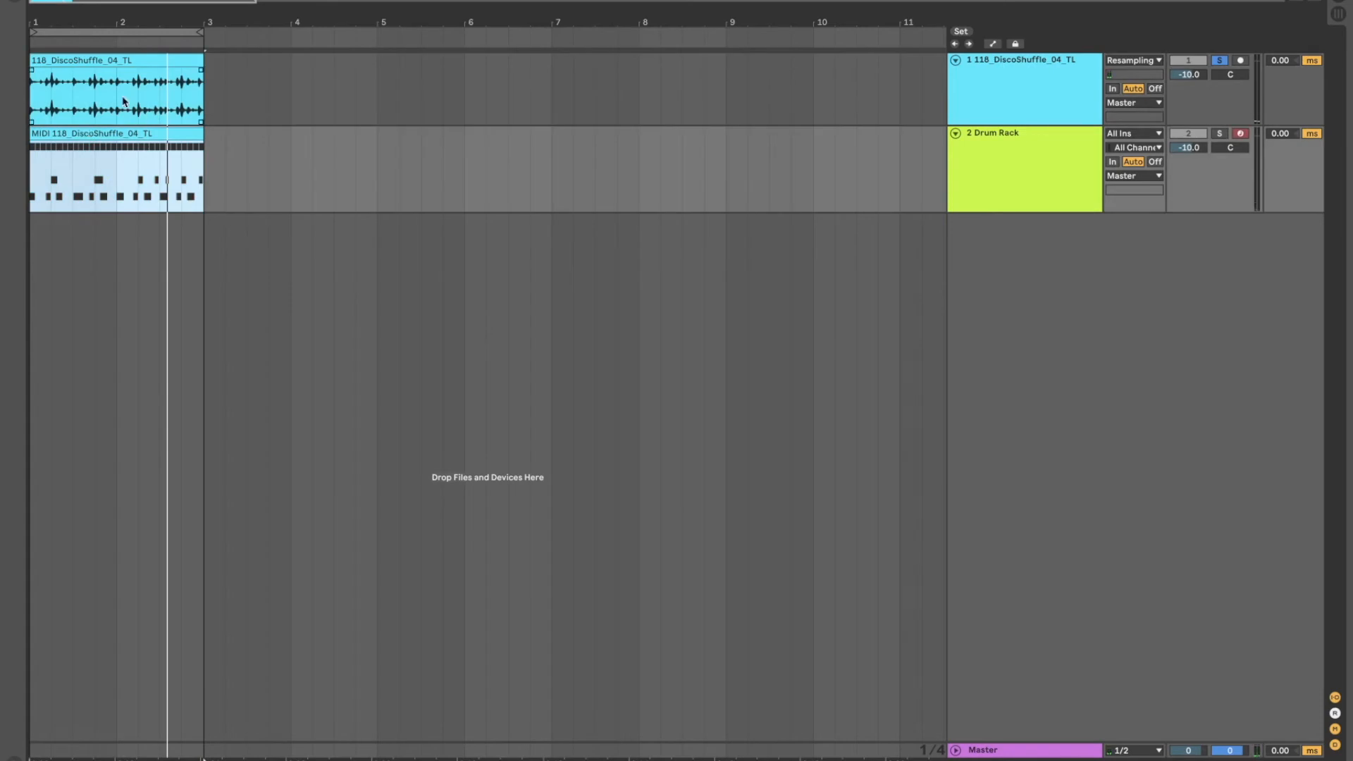
{"action": "double_click", "coordinate": [117, 182]}
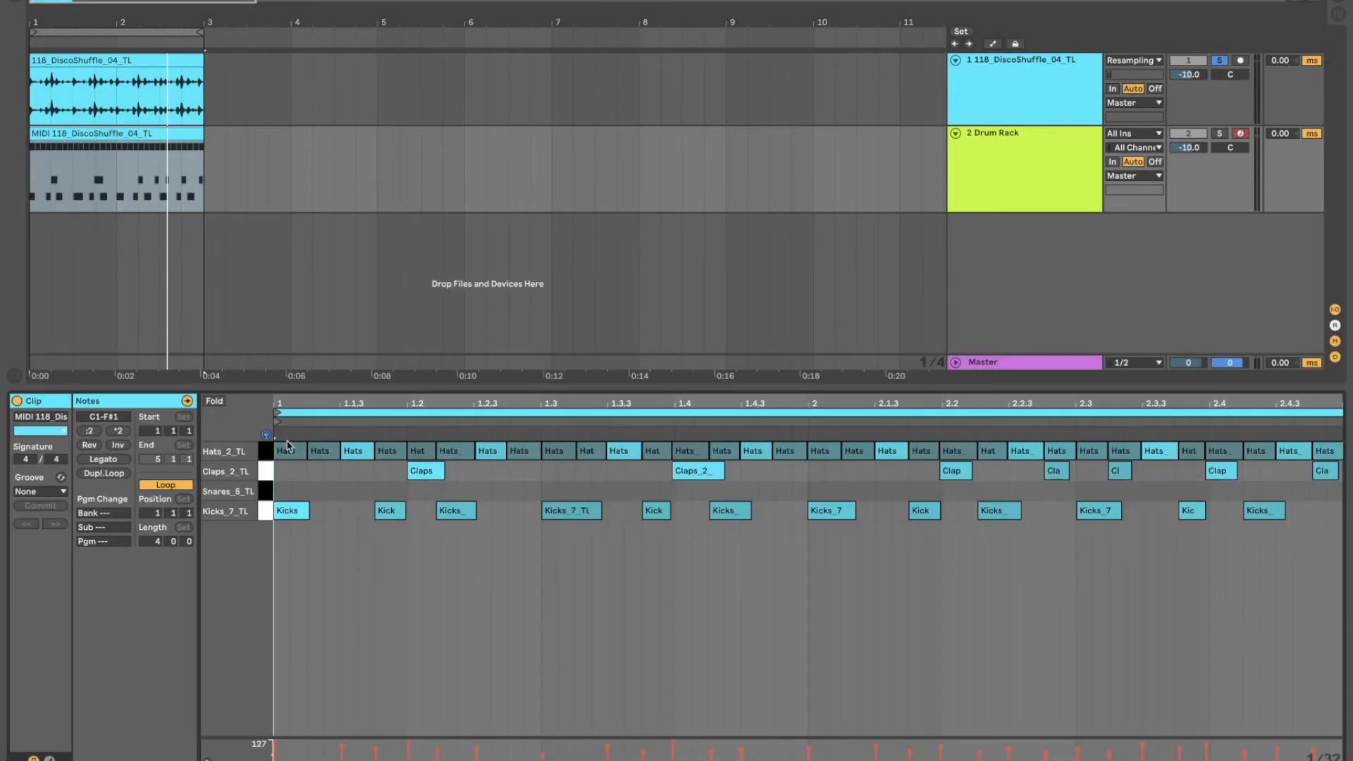
{"action": "mouse_move", "coordinate": [302, 458]}
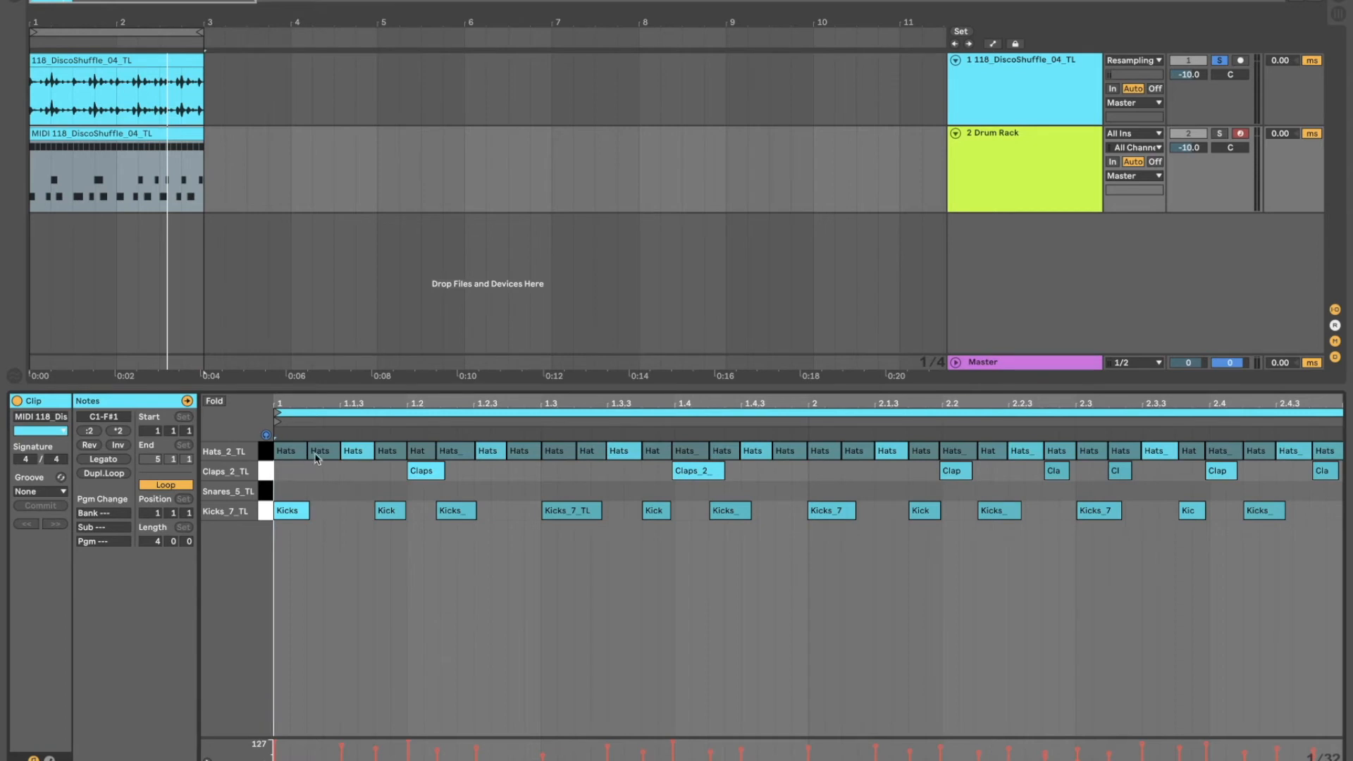
{"action": "mouse_move", "coordinate": [302, 458]}
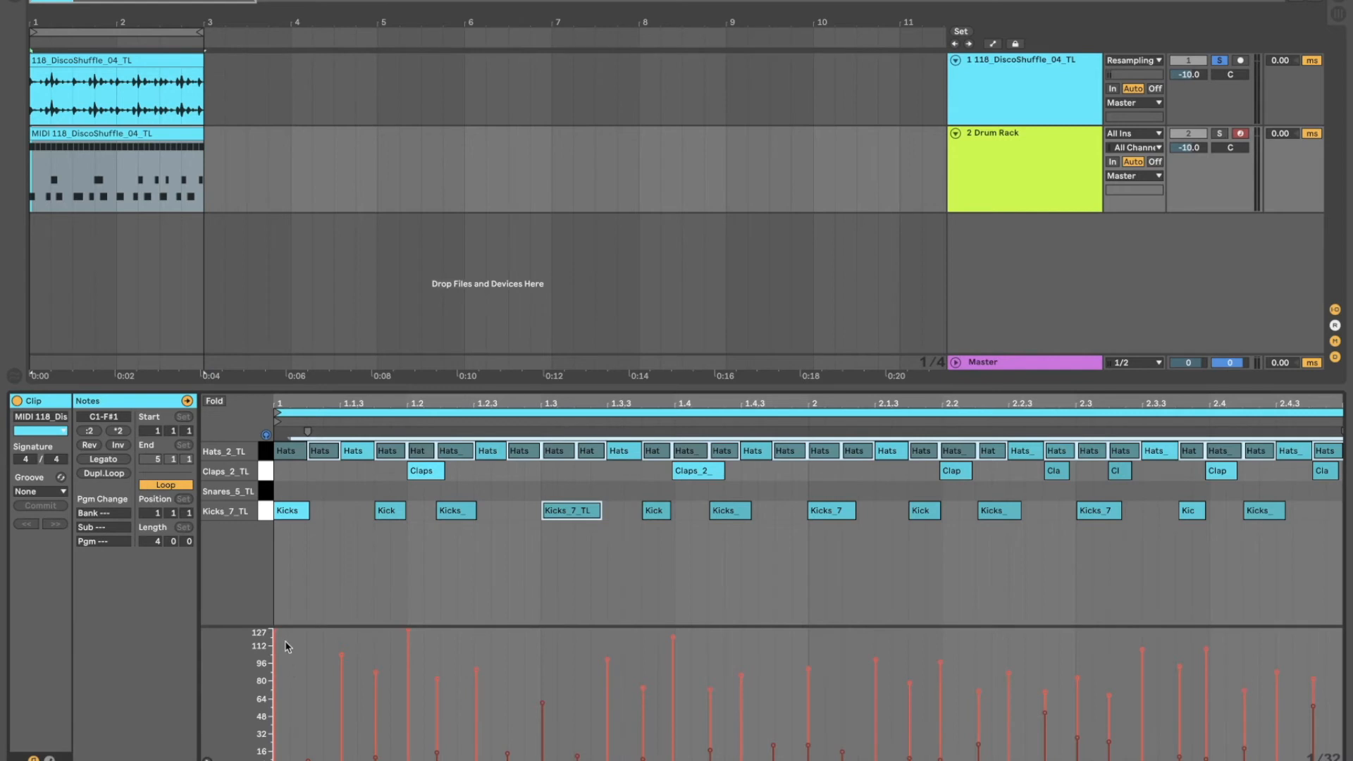
{"action": "mouse_move", "coordinate": [656, 636]}
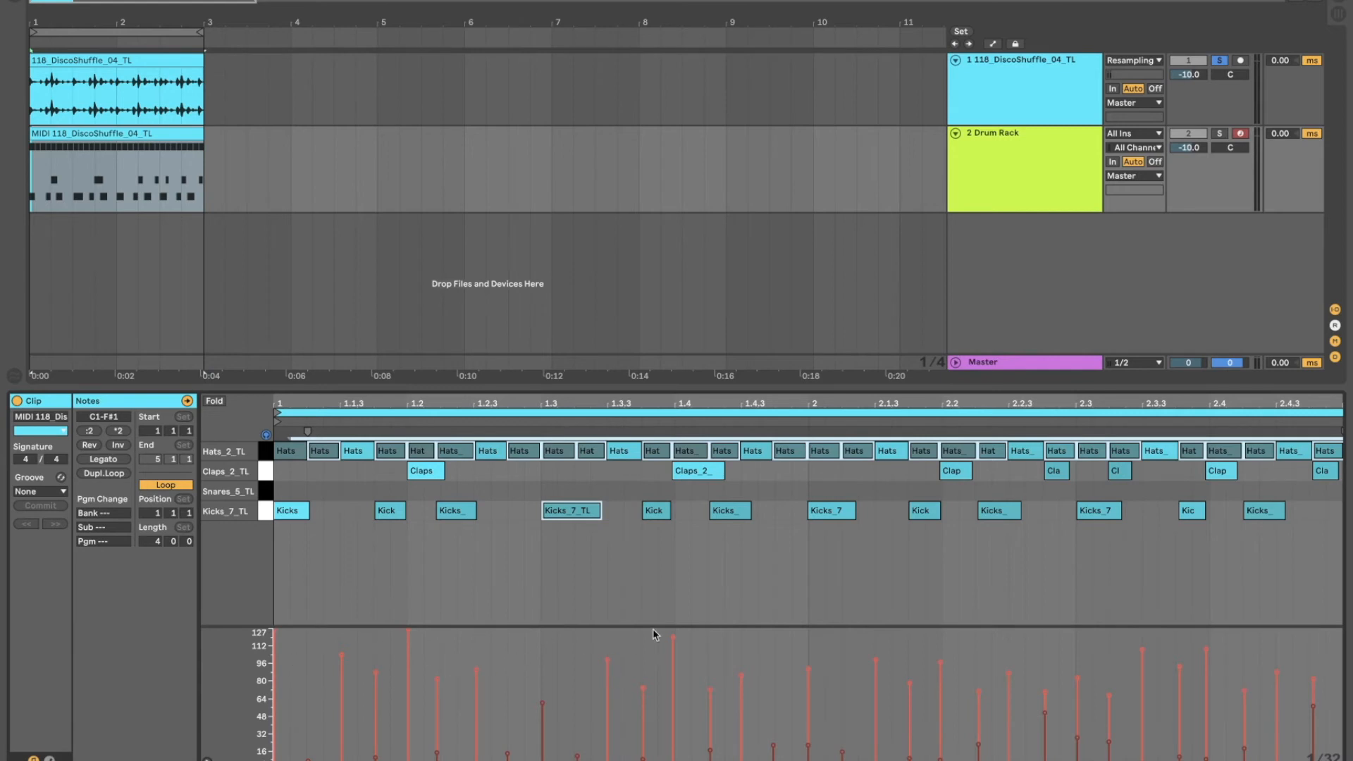
{"action": "mouse_move", "coordinate": [635, 444]}
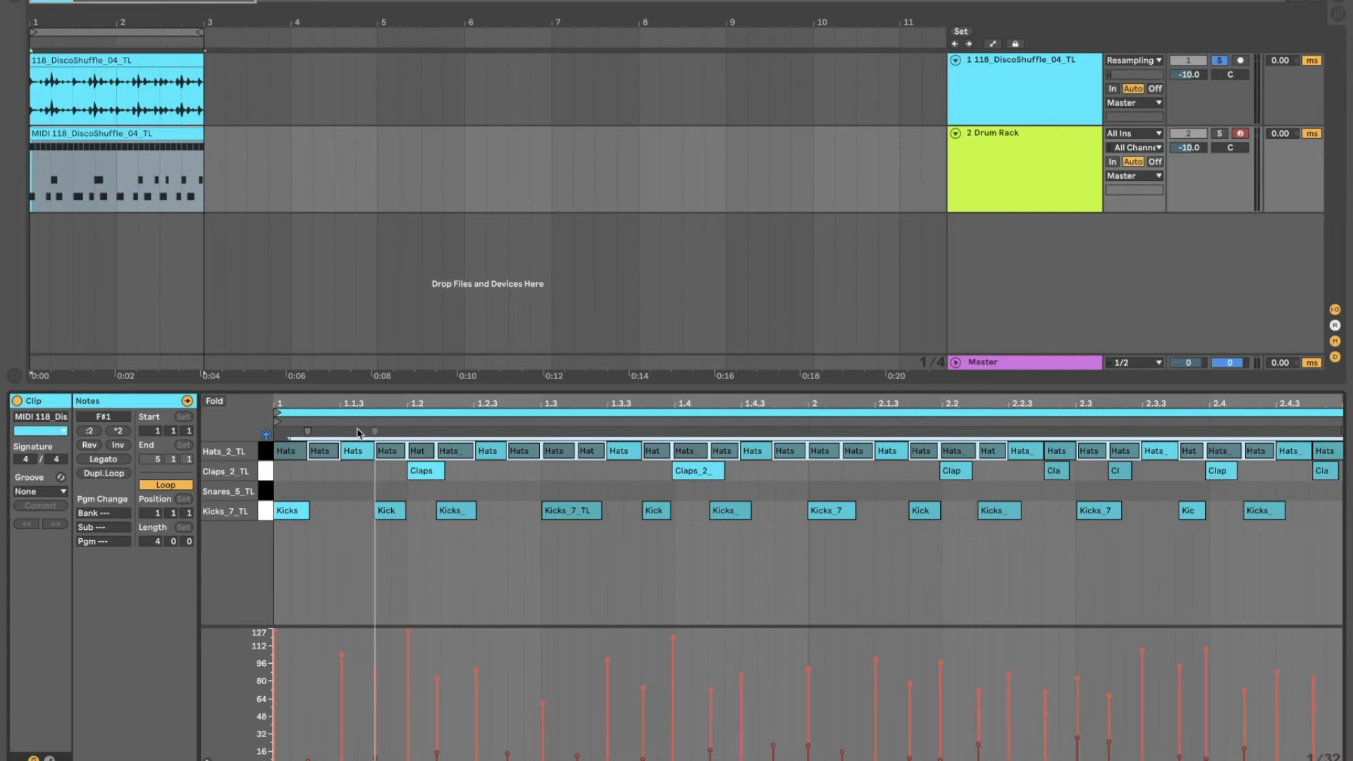
{"action": "mouse_move", "coordinate": [991, 503]}
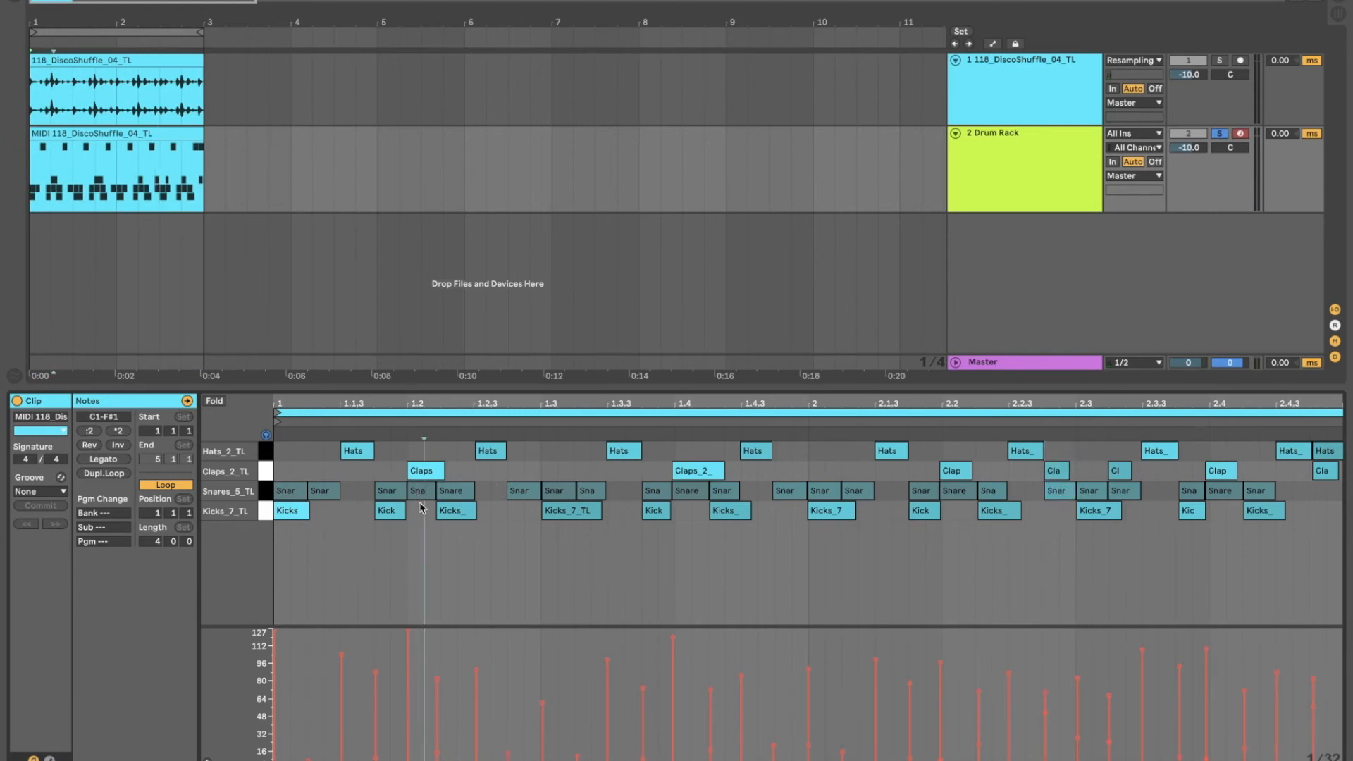
- Remove the Snares_5_TL hits stacked under the claps on beats 2 and 4, then unsolo the audio track
{"action": "left_click", "coordinate": [417, 491]}
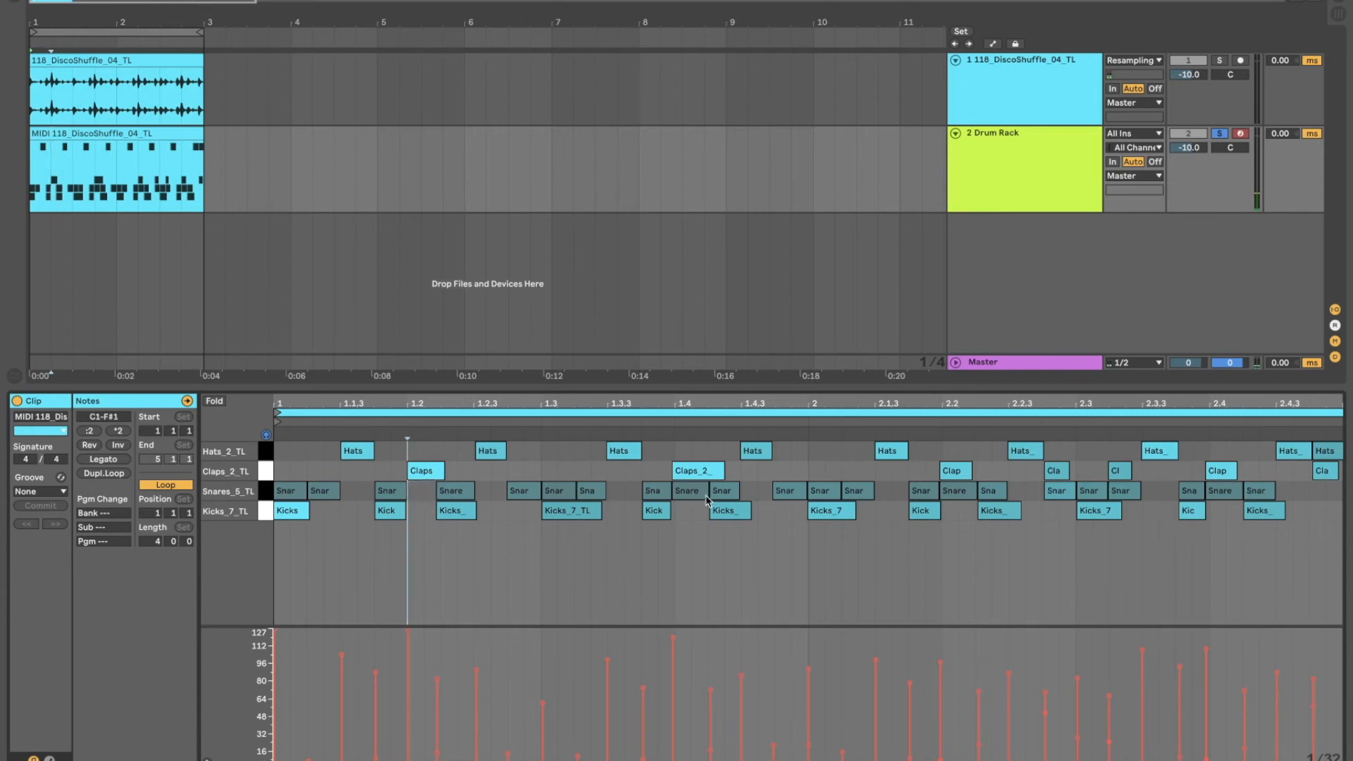
{"action": "left_click", "coordinate": [954, 490]}
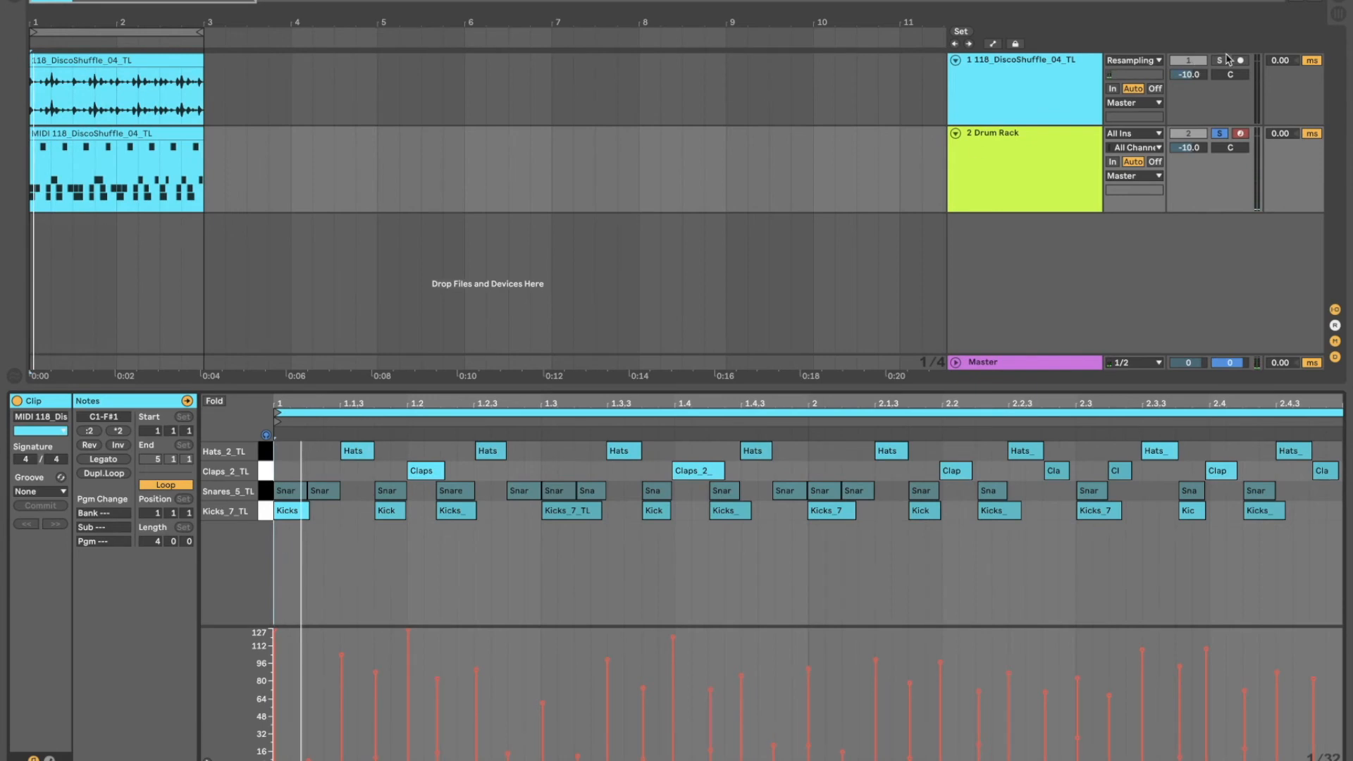
{"action": "left_click", "coordinate": [1217, 61]}
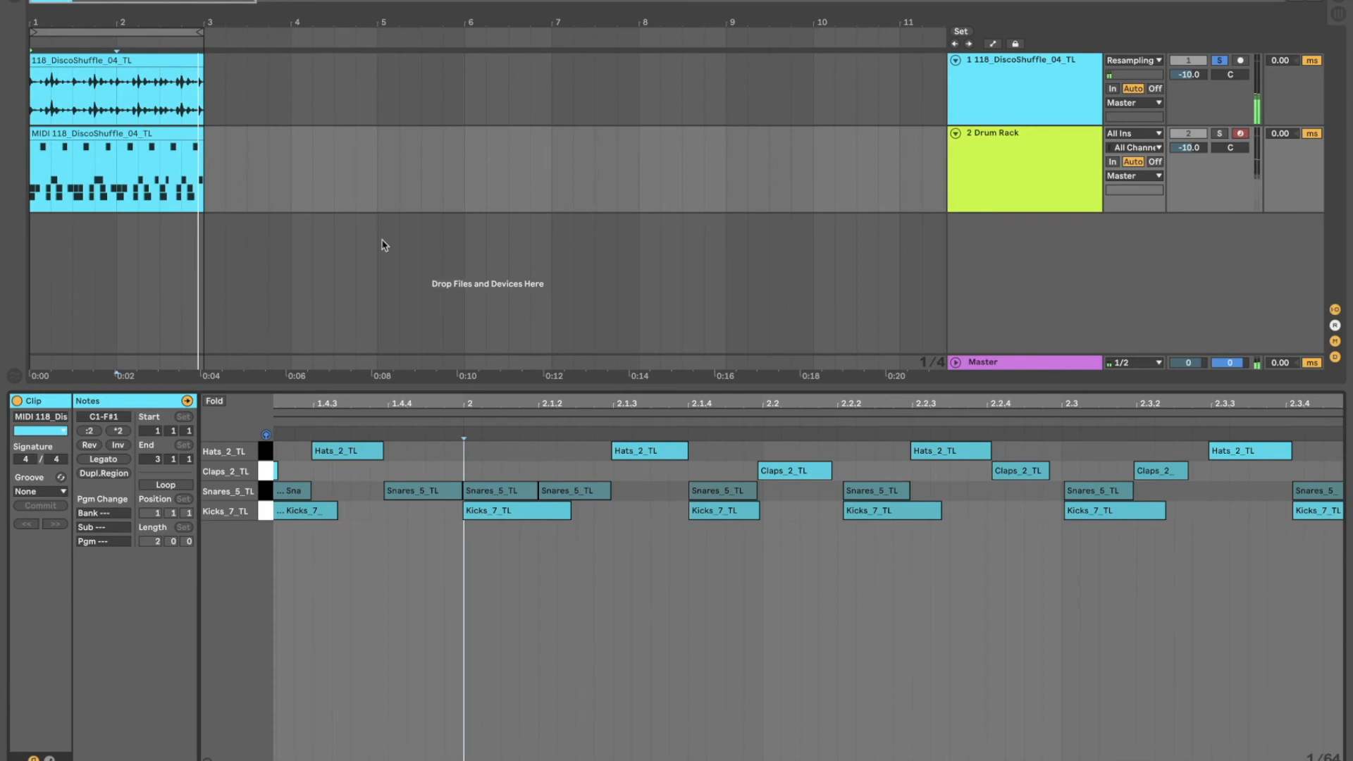
- Briefly solo the Drum Rack track to audition the pattern, then add a short hi-hat note after beat 2.2.2
{"action": "left_click", "coordinate": [1220, 134]}
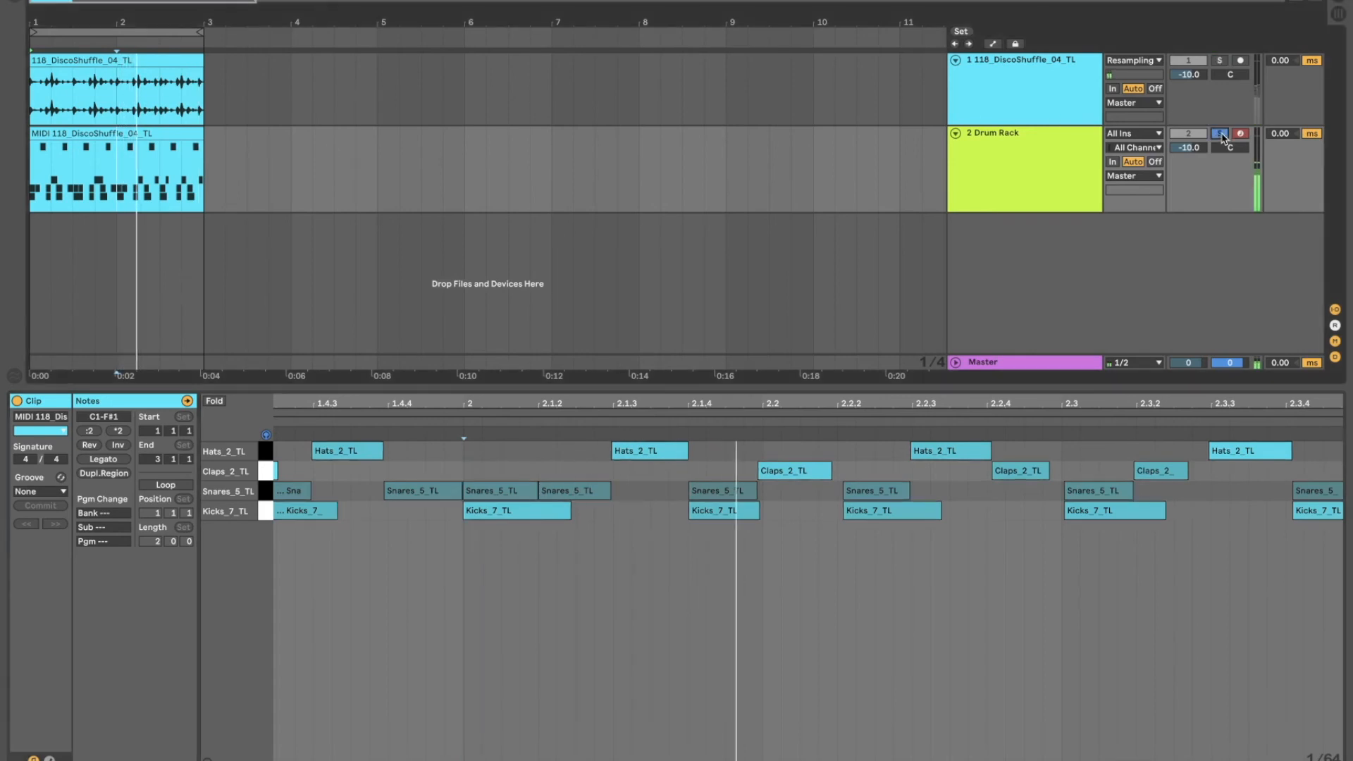
{"action": "left_click", "coordinate": [1219, 134]}
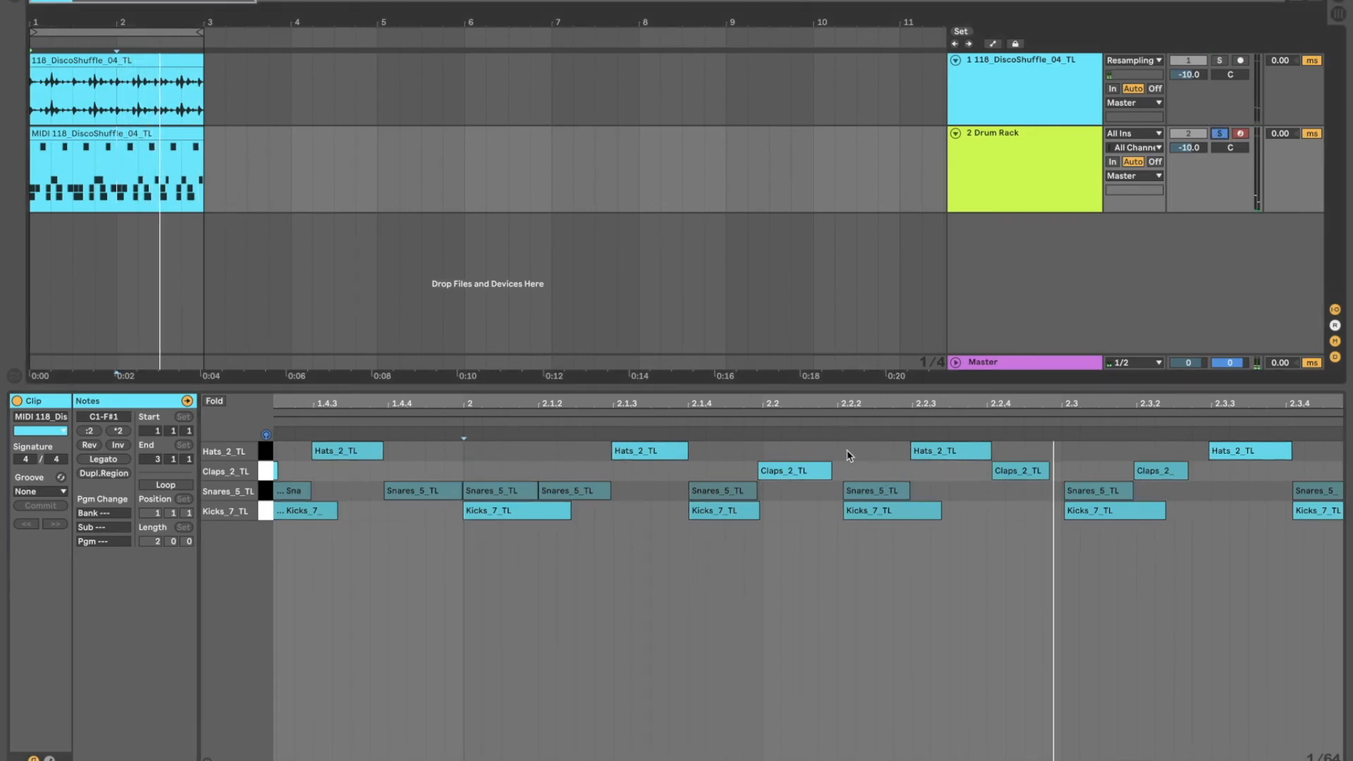
{"action": "left_click", "coordinate": [949, 450]}
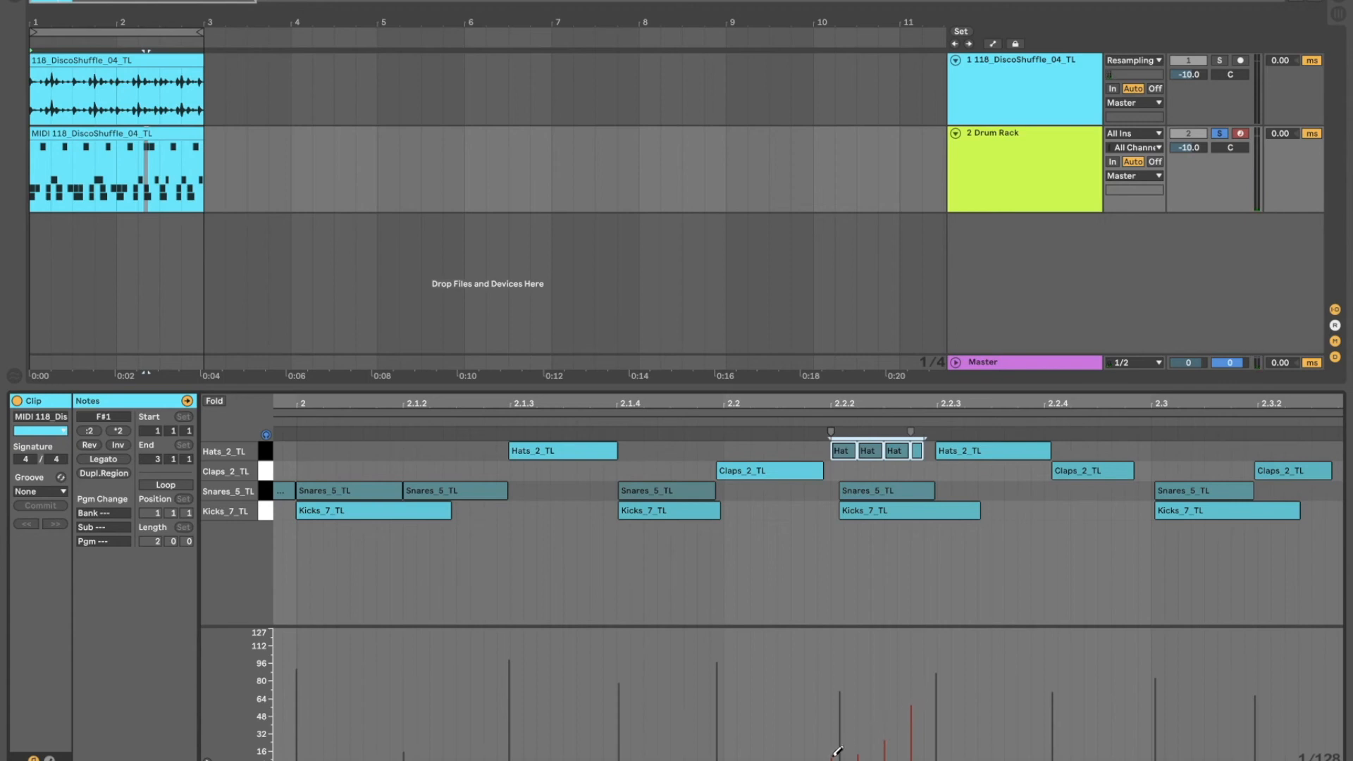
{"action": "mouse_move", "coordinate": [826, 747]}
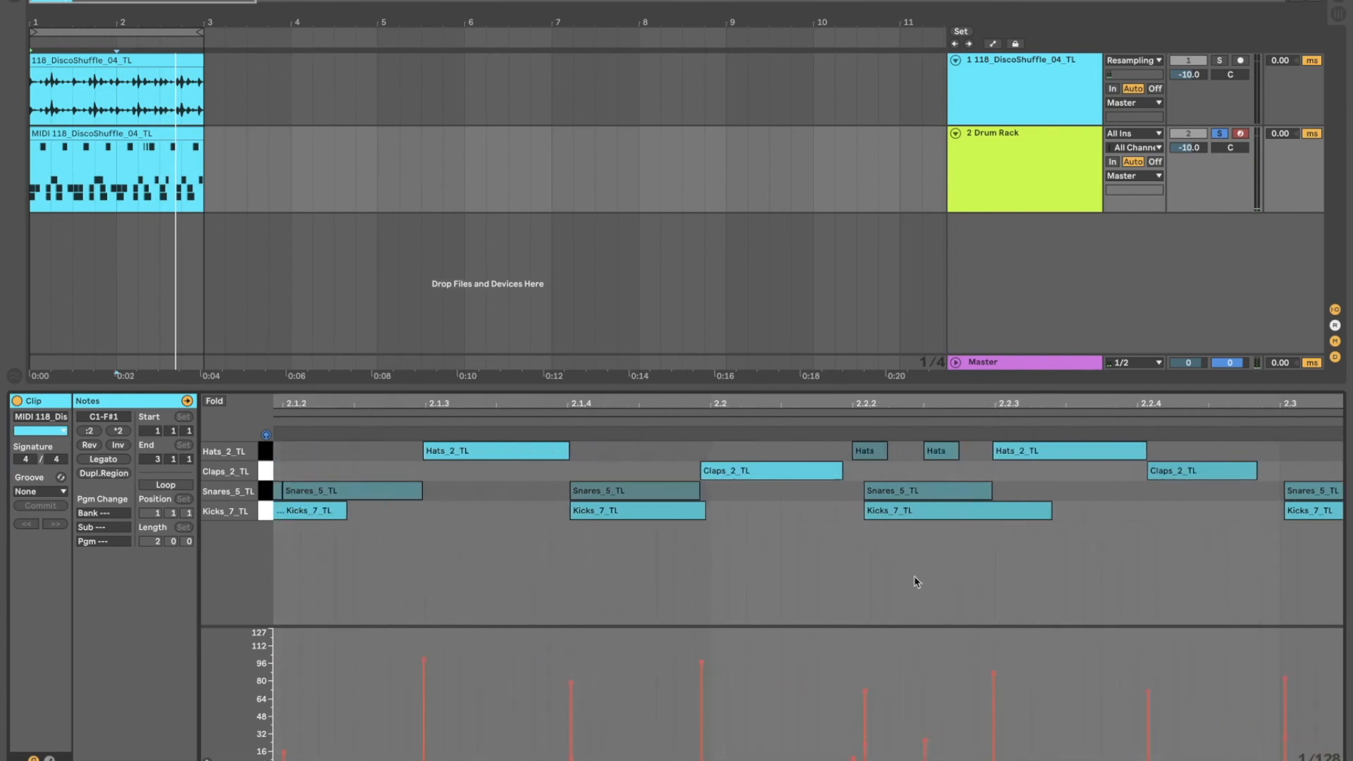
- Lower both hi-hat ghost notes' velocities, the later one to around 40 so it sits quieter
{"action": "left_click", "coordinate": [938, 451]}
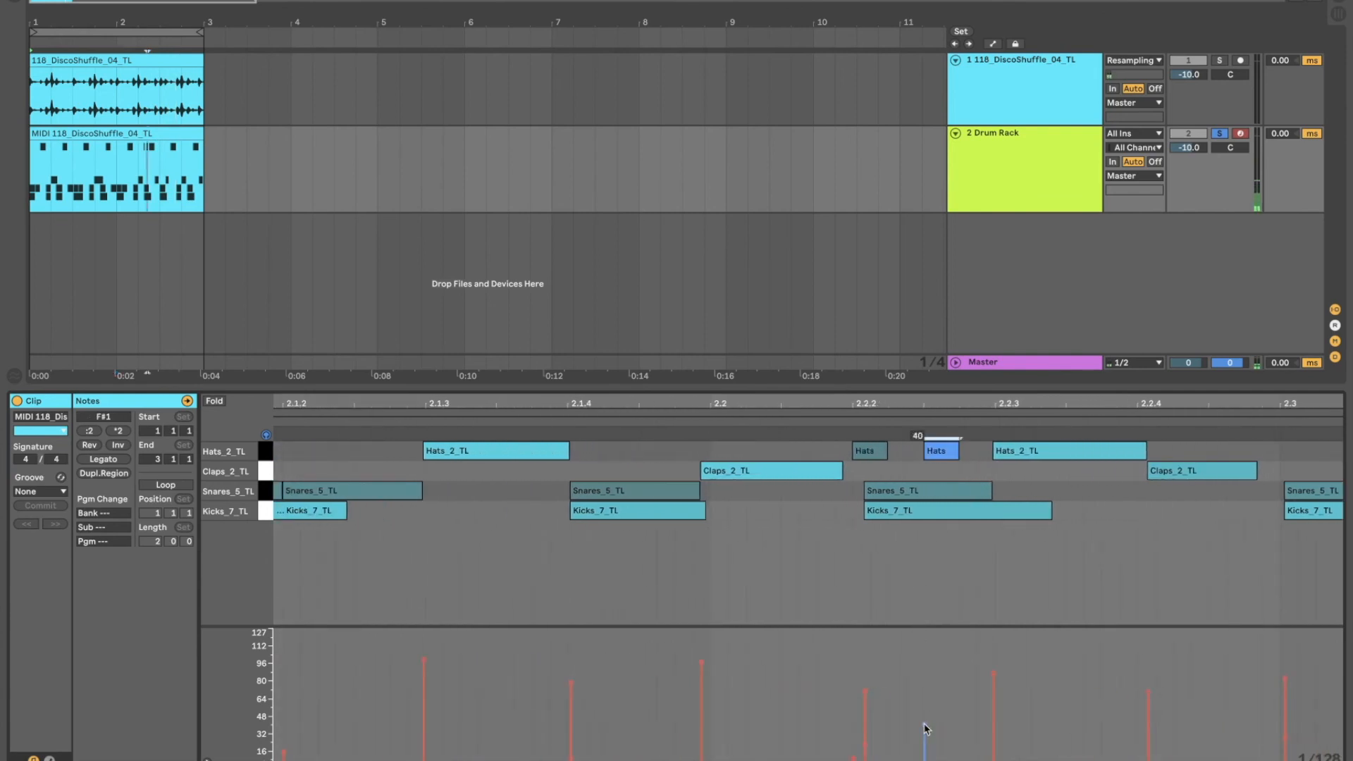
{"action": "left_click", "coordinate": [867, 451]}
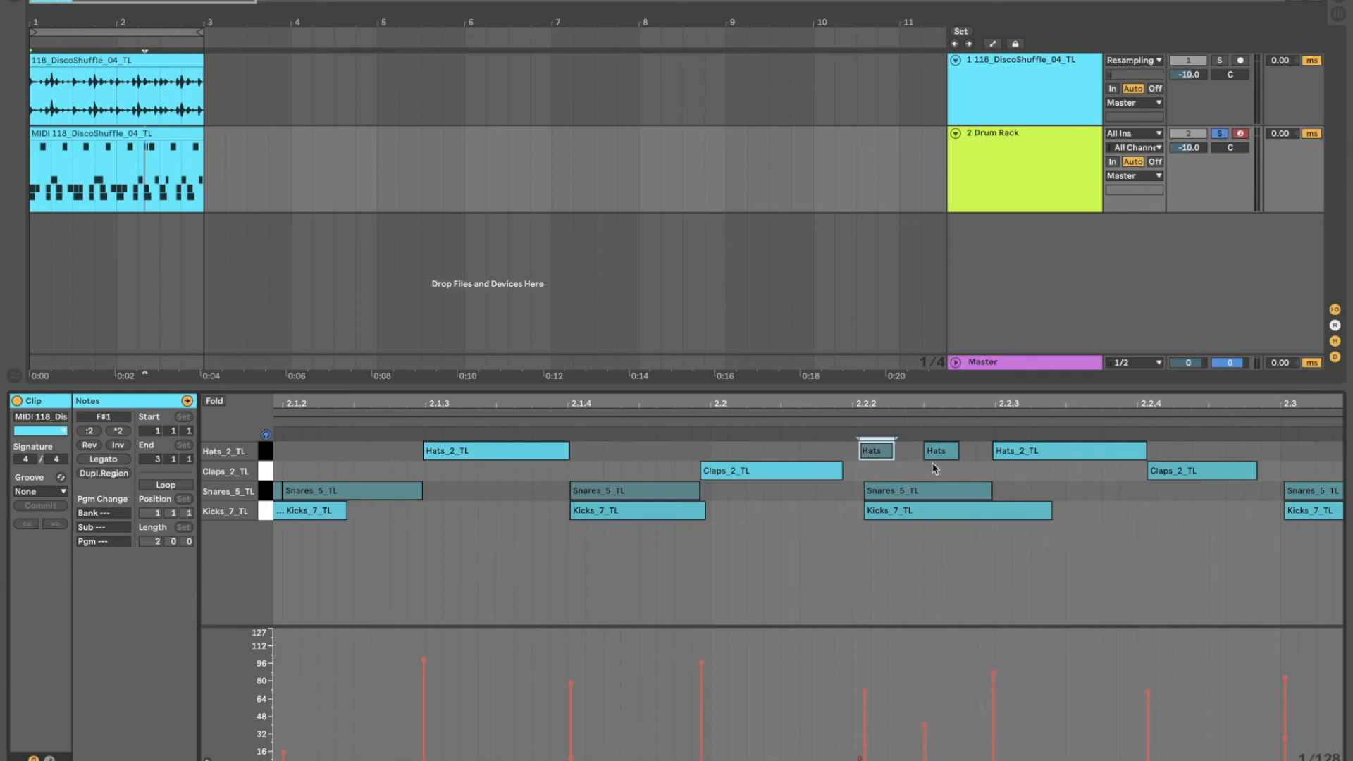
{"action": "left_click", "coordinate": [939, 450]}
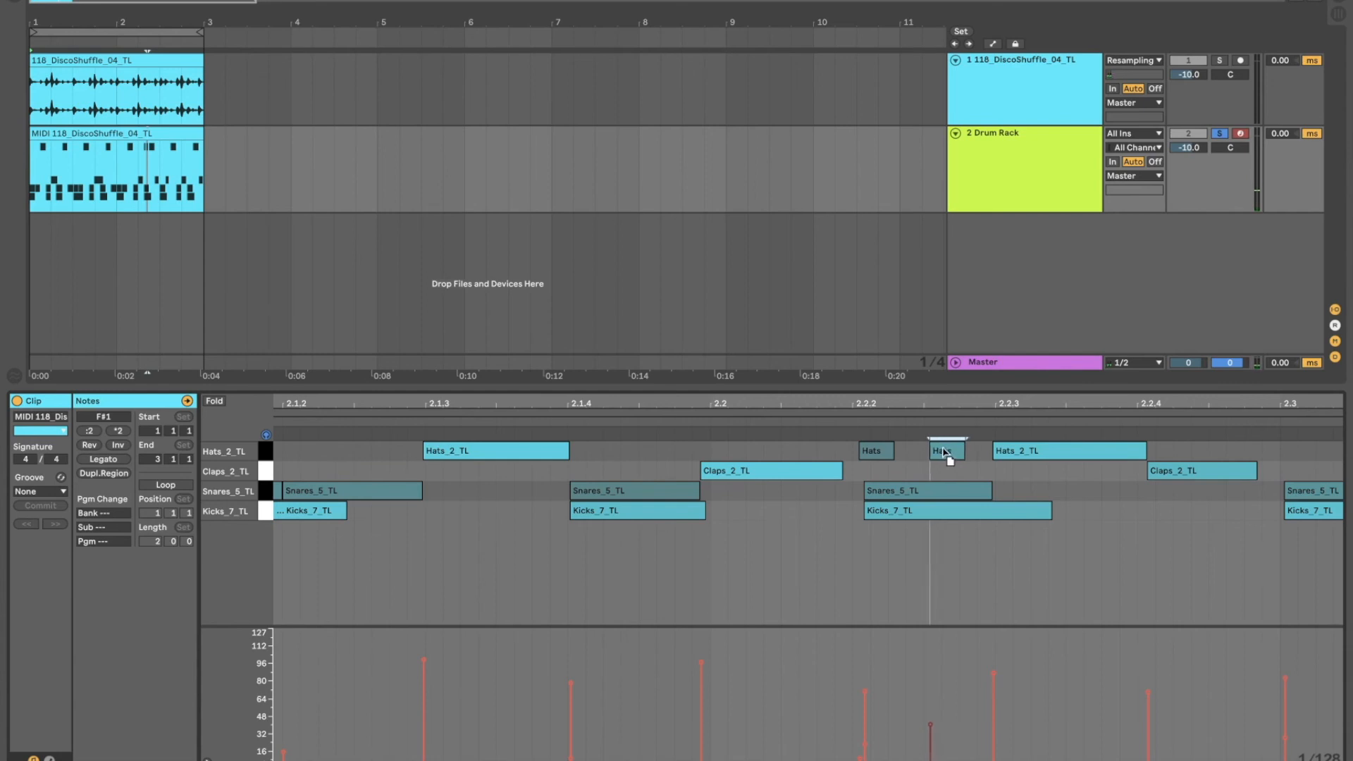
{"action": "left_click", "coordinate": [874, 451]}
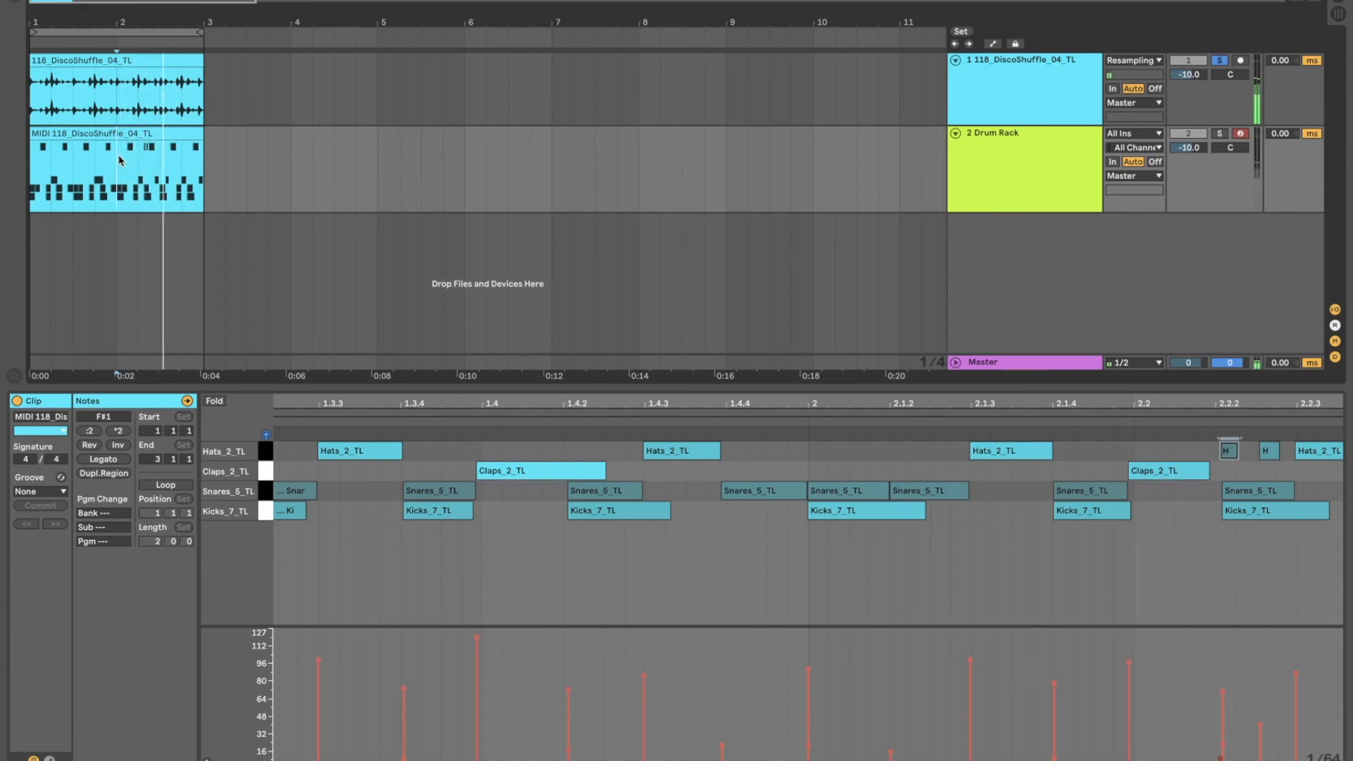
{"action": "mouse_move", "coordinate": [788, 386]}
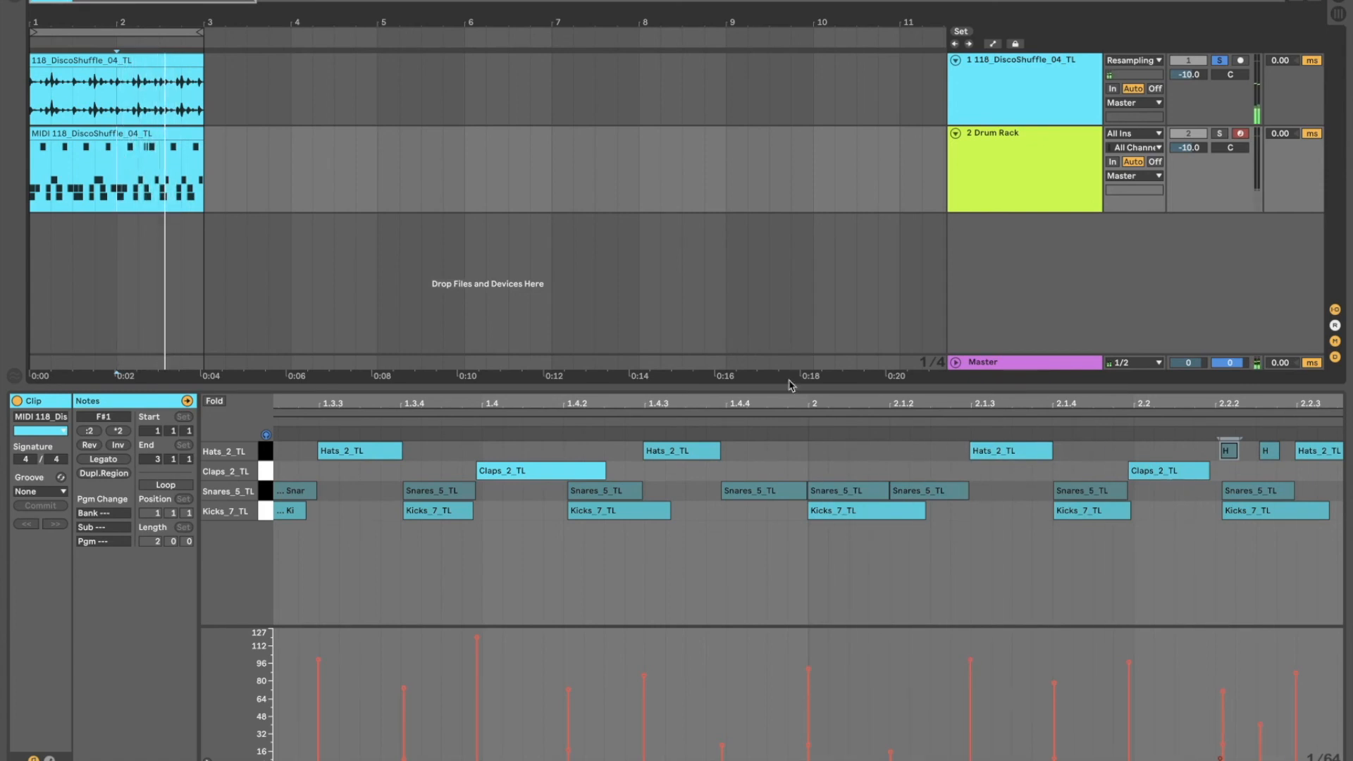
{"action": "scroll", "scroll_direction": "right", "scroll_amount": 3}
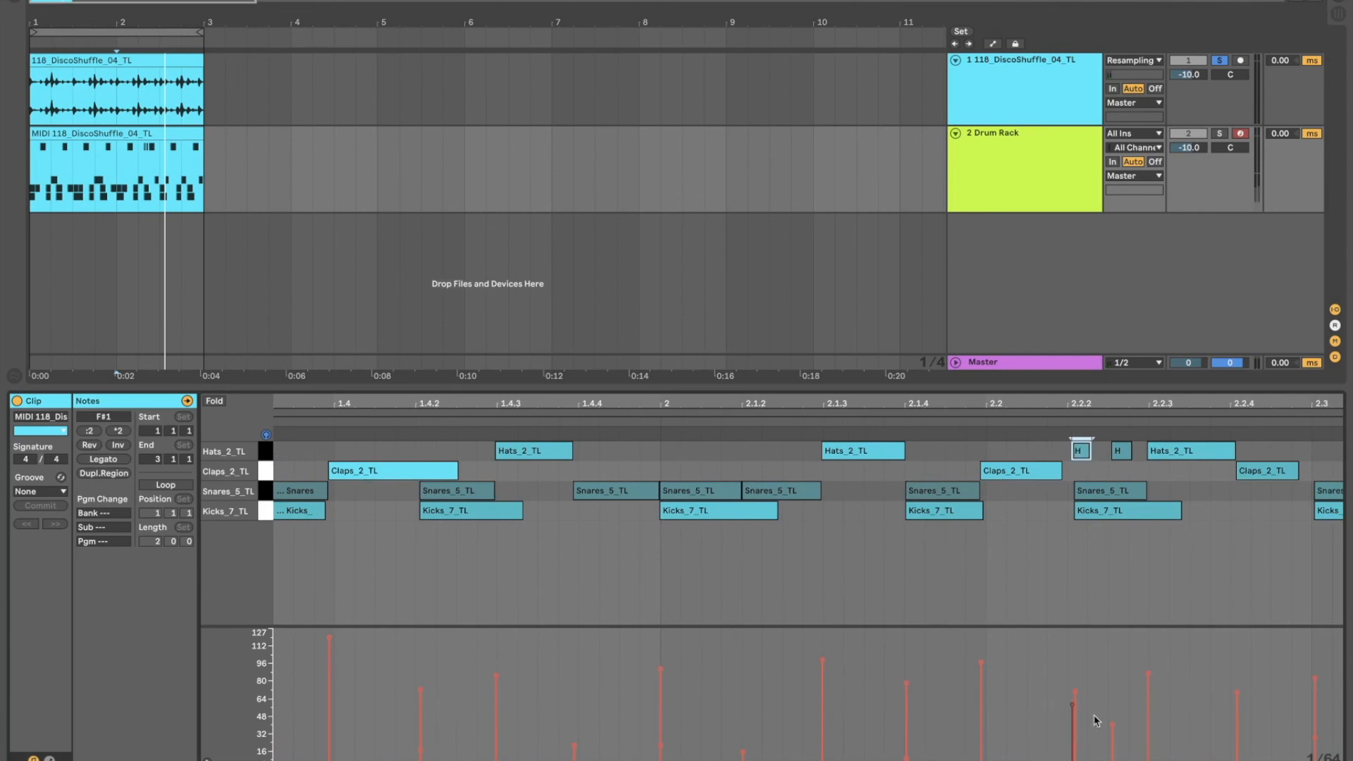
{"action": "left_click", "coordinate": [1118, 450]}
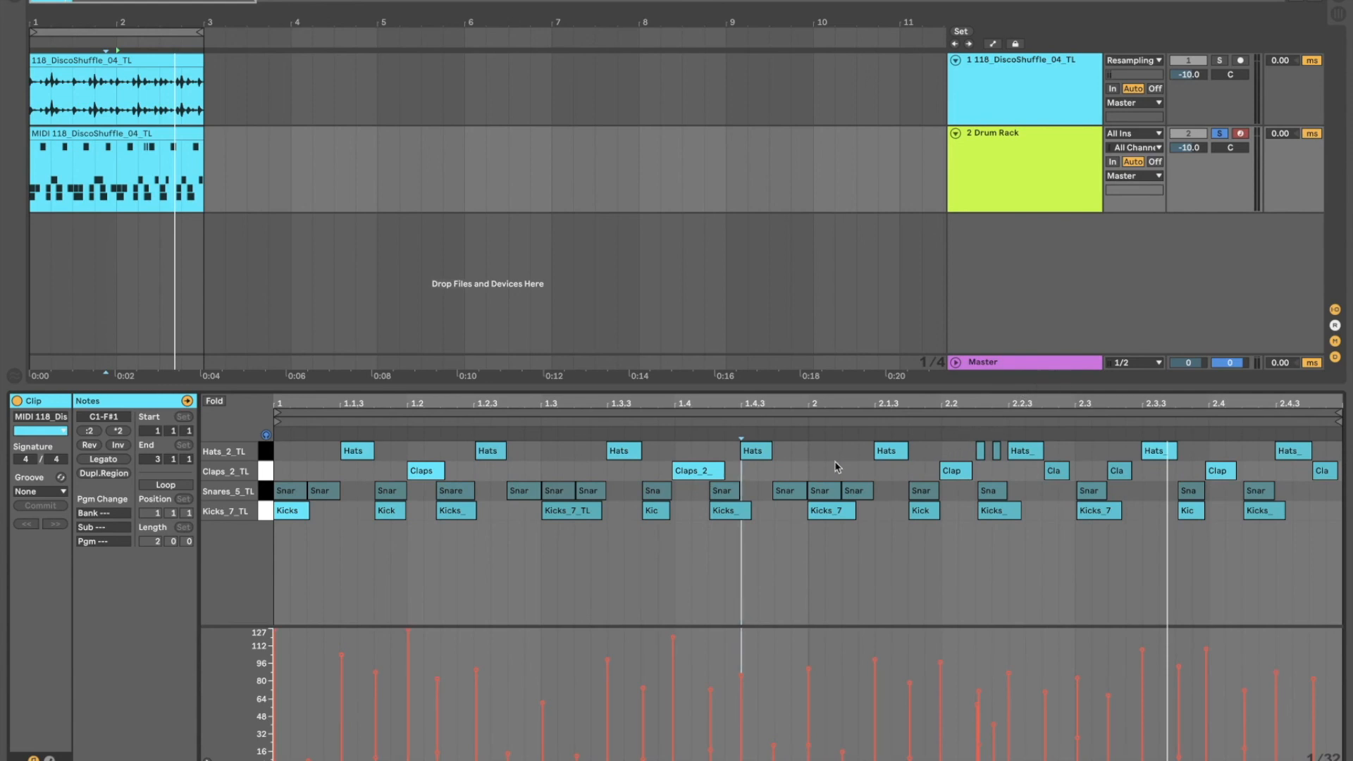
{"action": "mouse_move", "coordinate": [806, 441]}
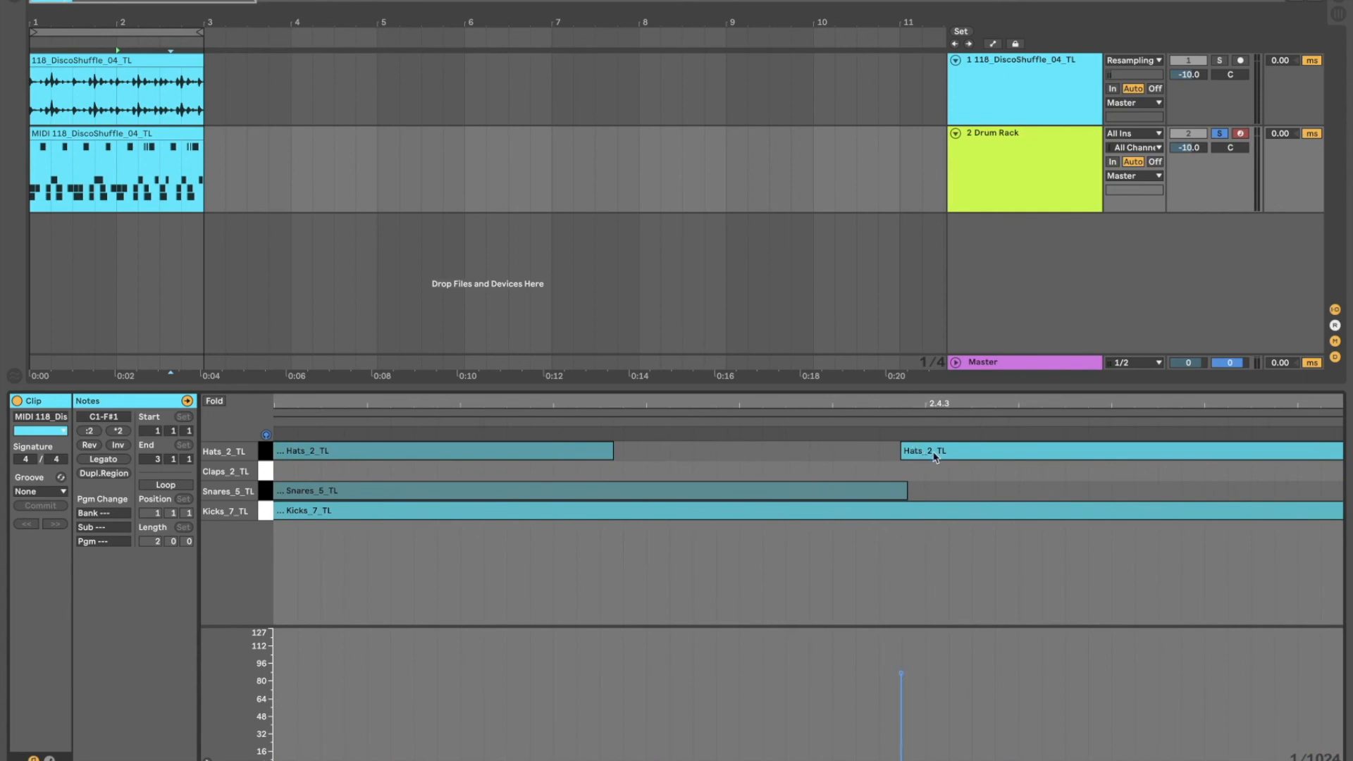
{"action": "mouse_move", "coordinate": [926, 433]}
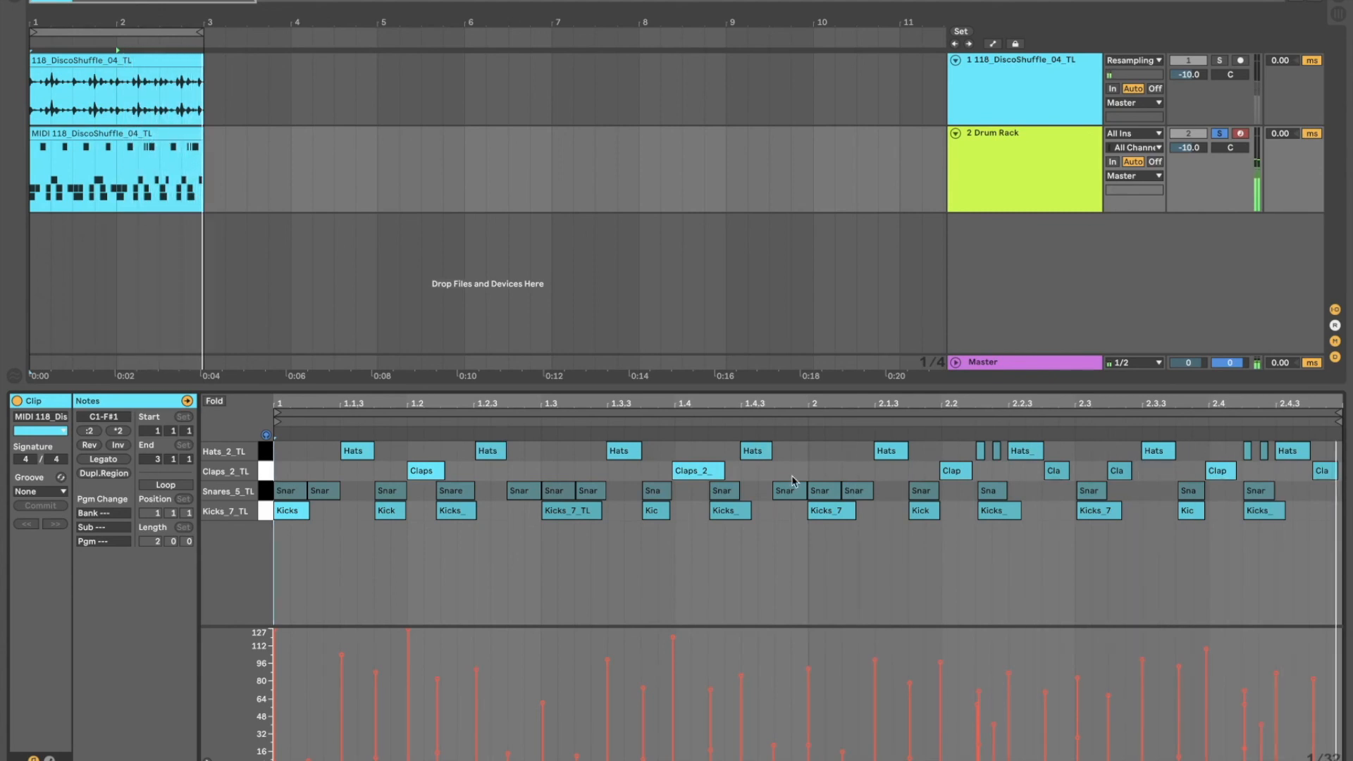
- Raise the kicks on beats 1 and 1.3 and the claps near 1.4 and 2.4 to velocity 127
{"action": "left_click", "coordinate": [287, 510]}
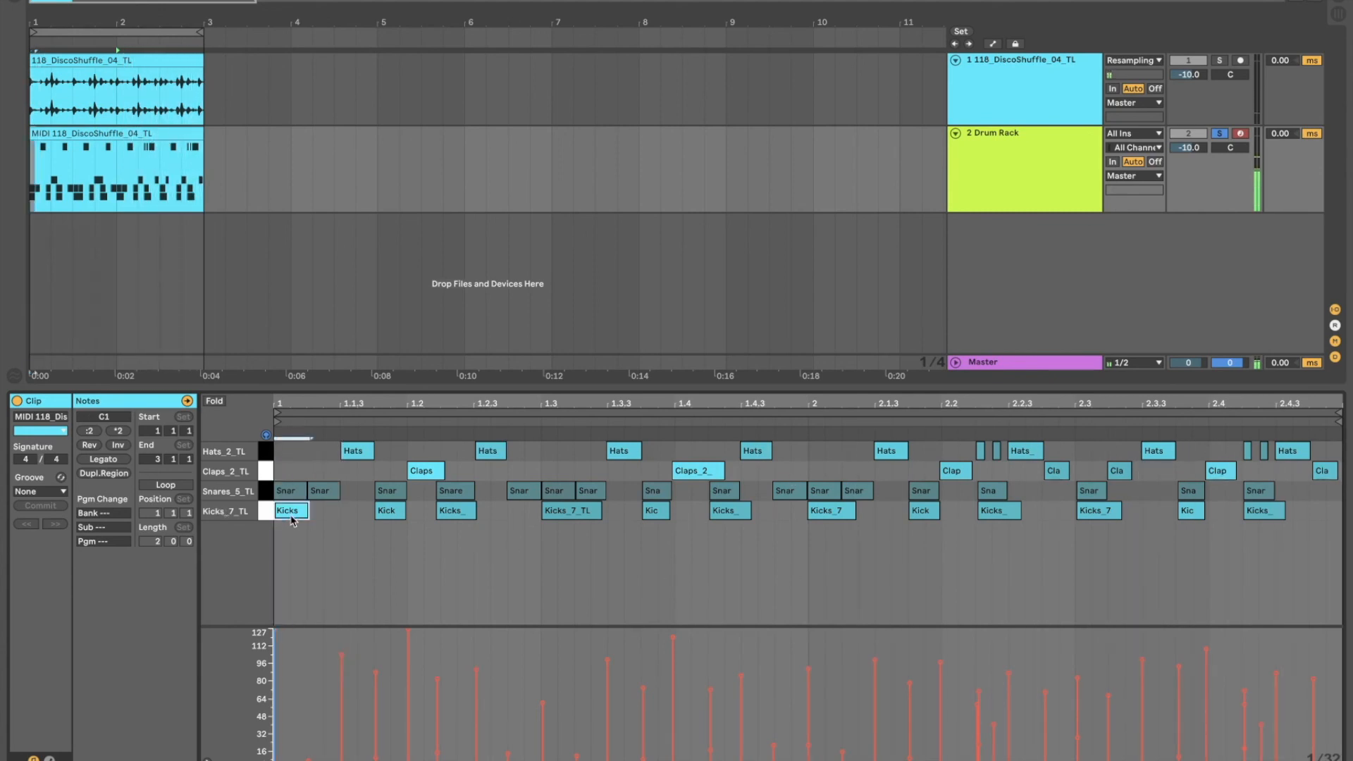
{"action": "left_click", "coordinate": [287, 511]}
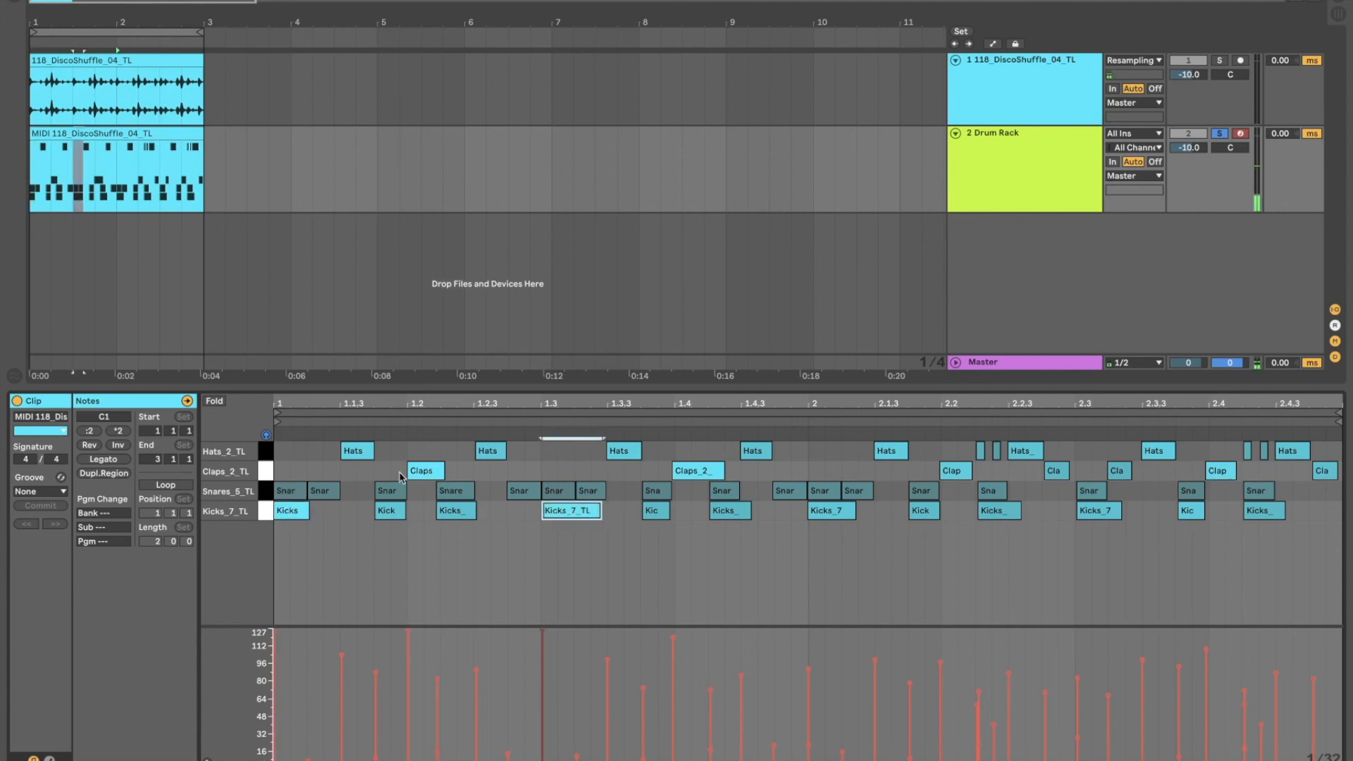
{"action": "left_click", "coordinate": [697, 470]}
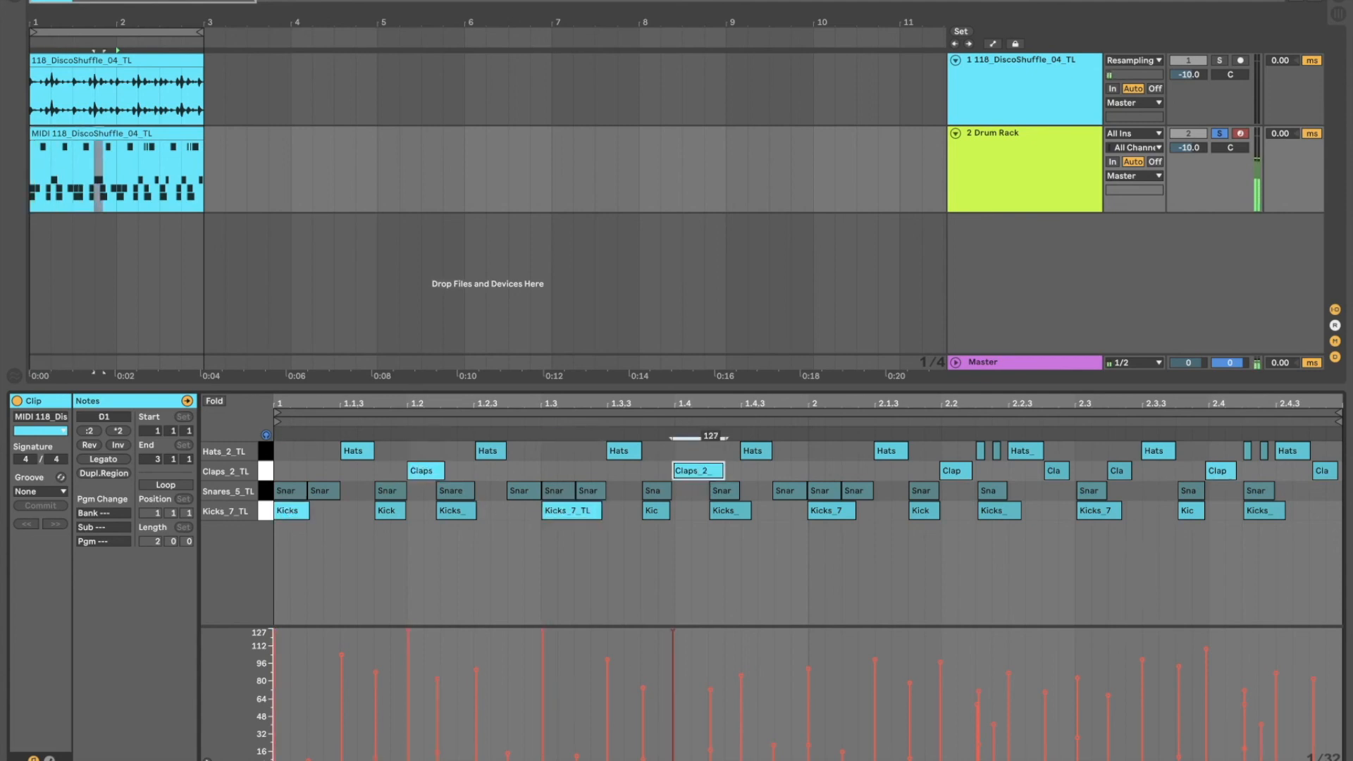
{"action": "left_click", "coordinate": [889, 451]}
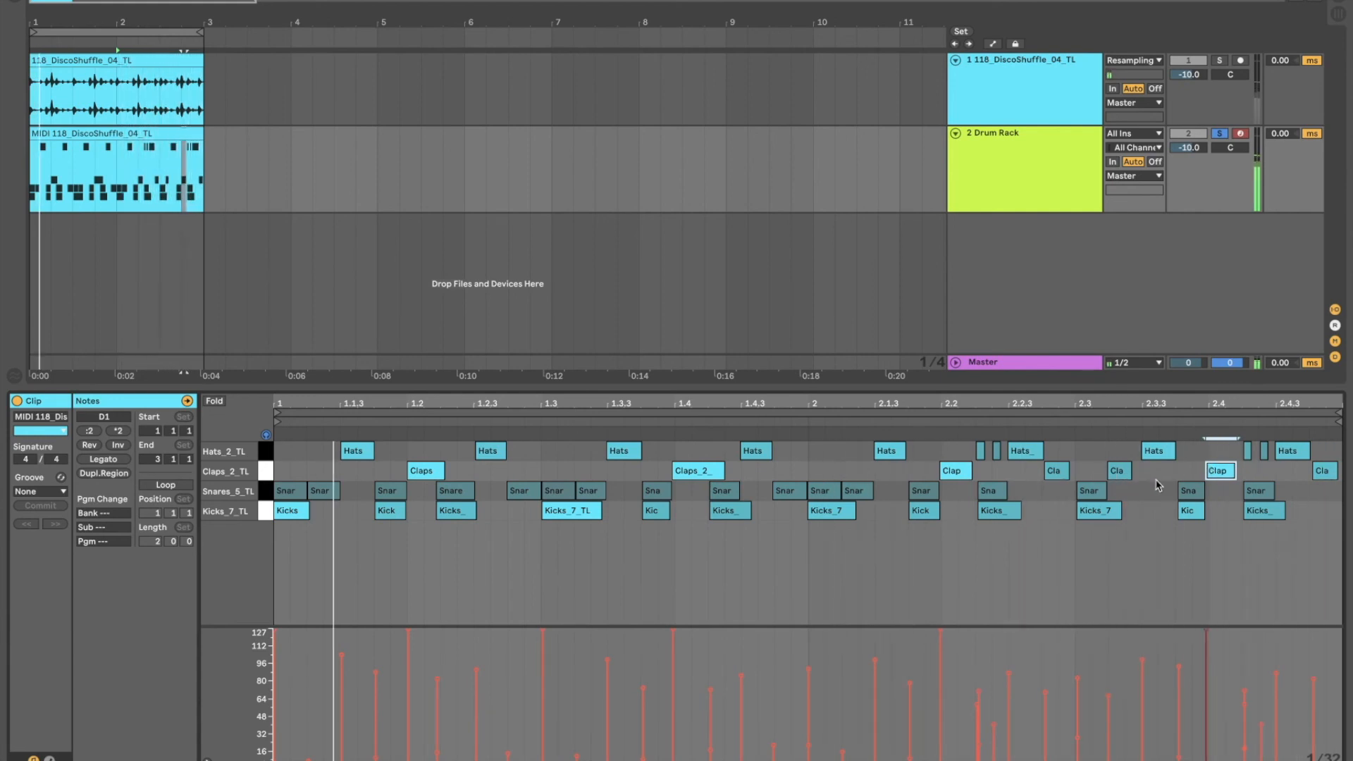
{"action": "left_click", "coordinate": [455, 511]}
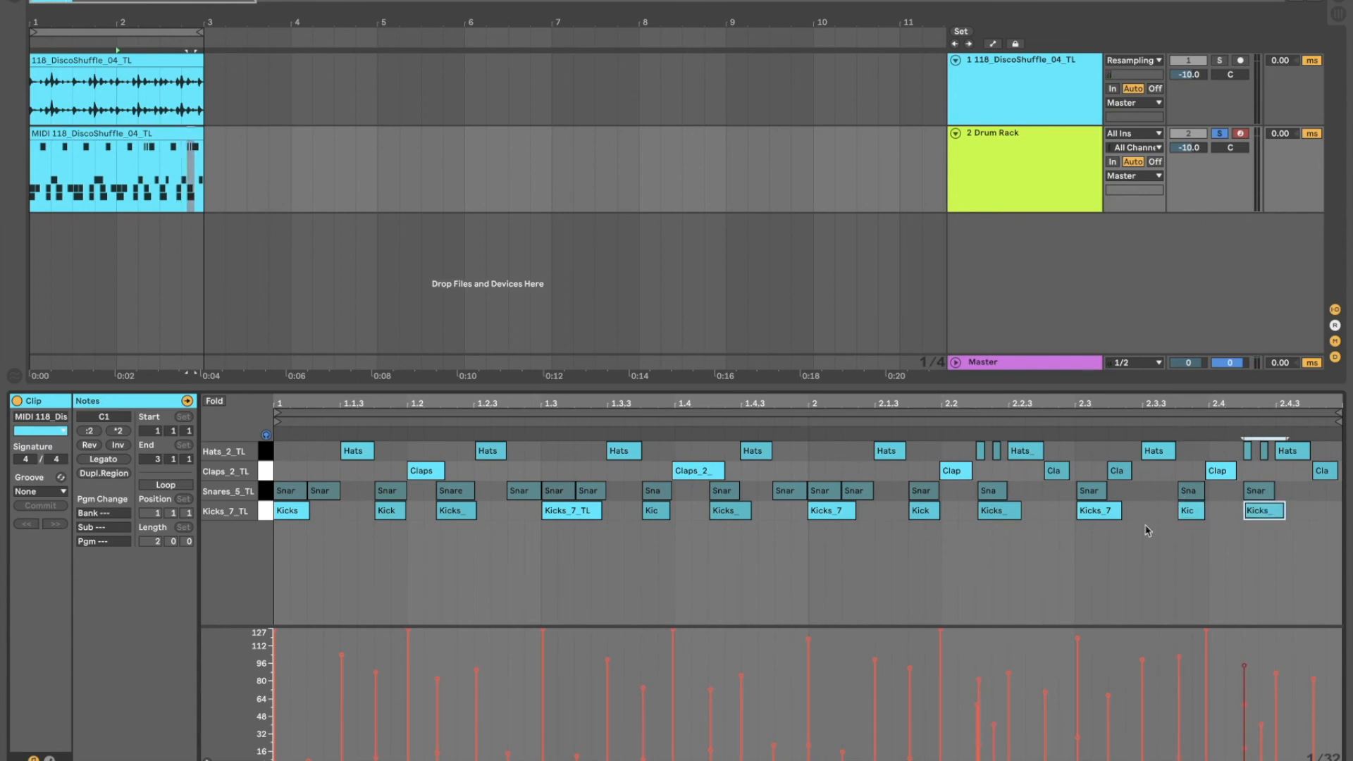
{"action": "mouse_move", "coordinate": [810, 558]}
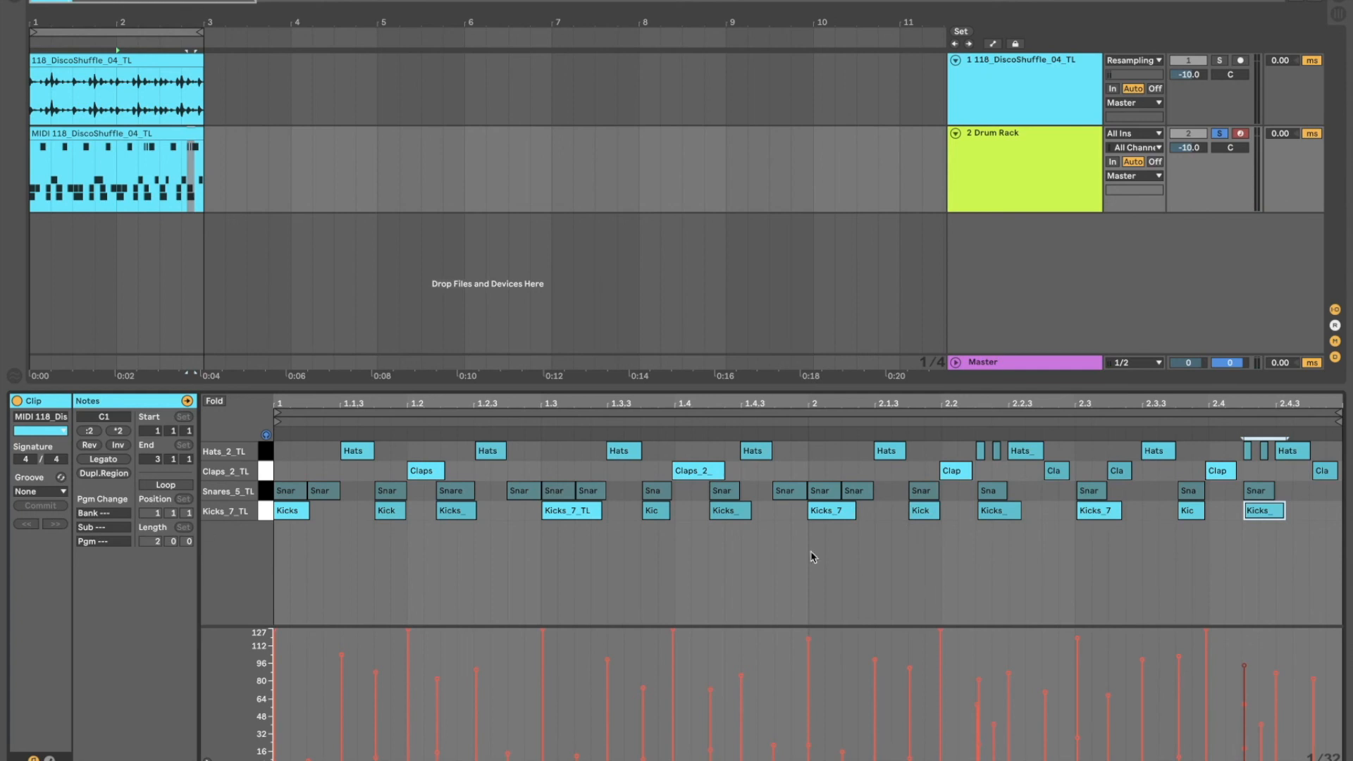
{"action": "mouse_move", "coordinate": [548, 544]}
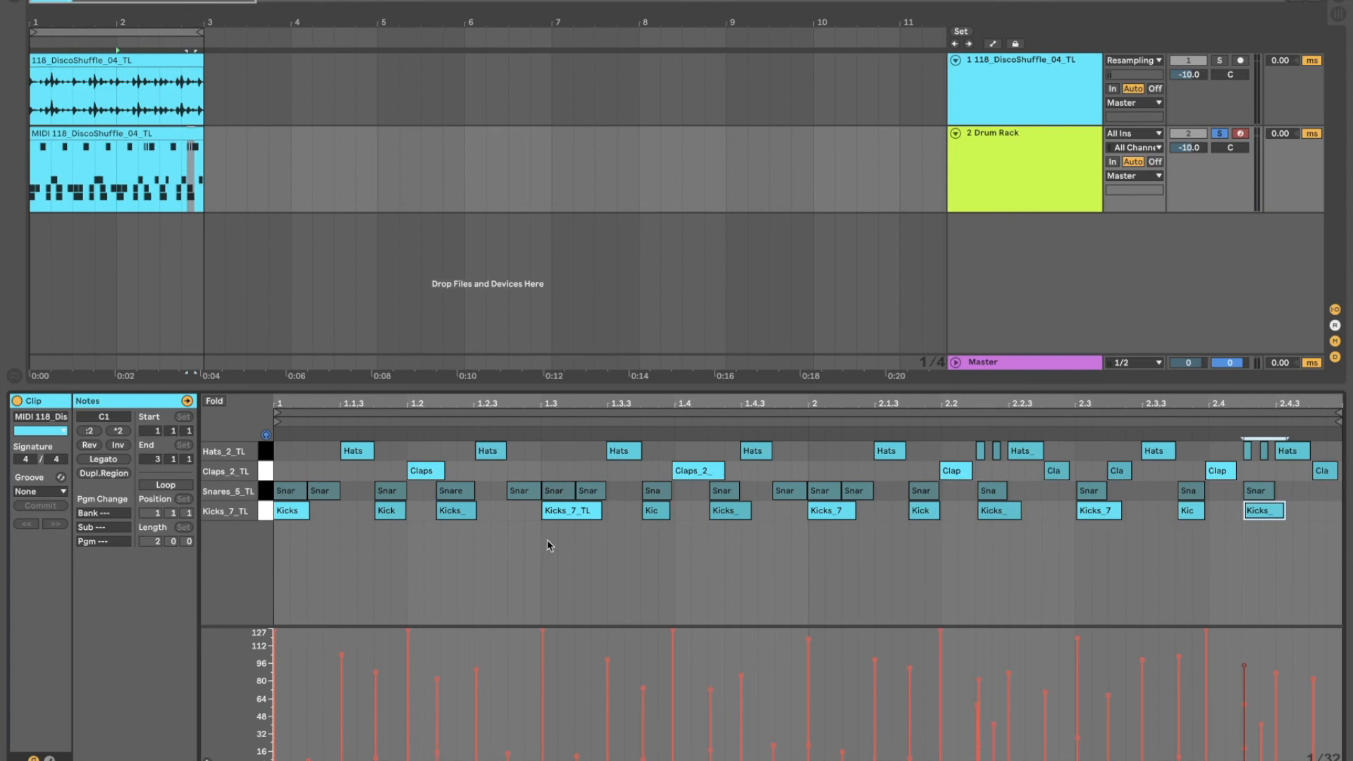
{"action": "mouse_move", "coordinate": [825, 517]}
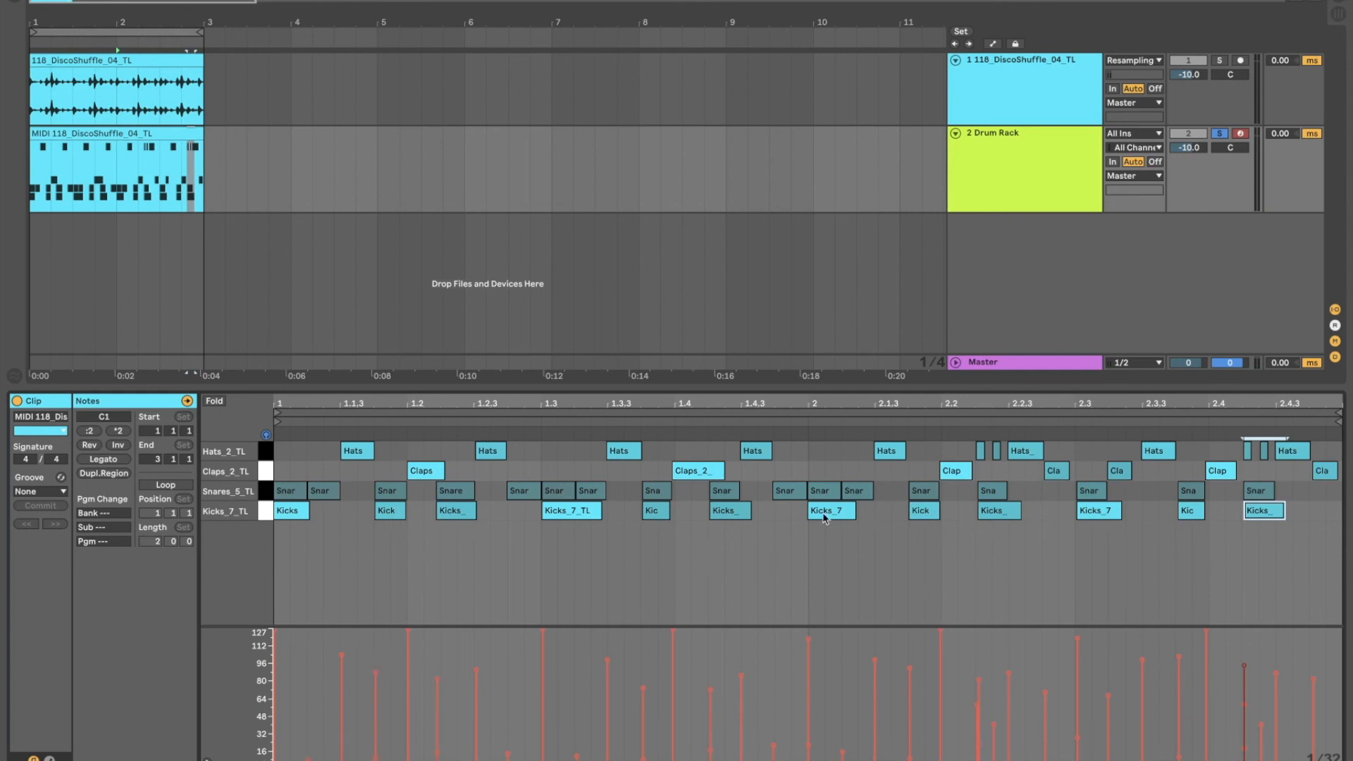
{"action": "mouse_move", "coordinate": [326, 533]}
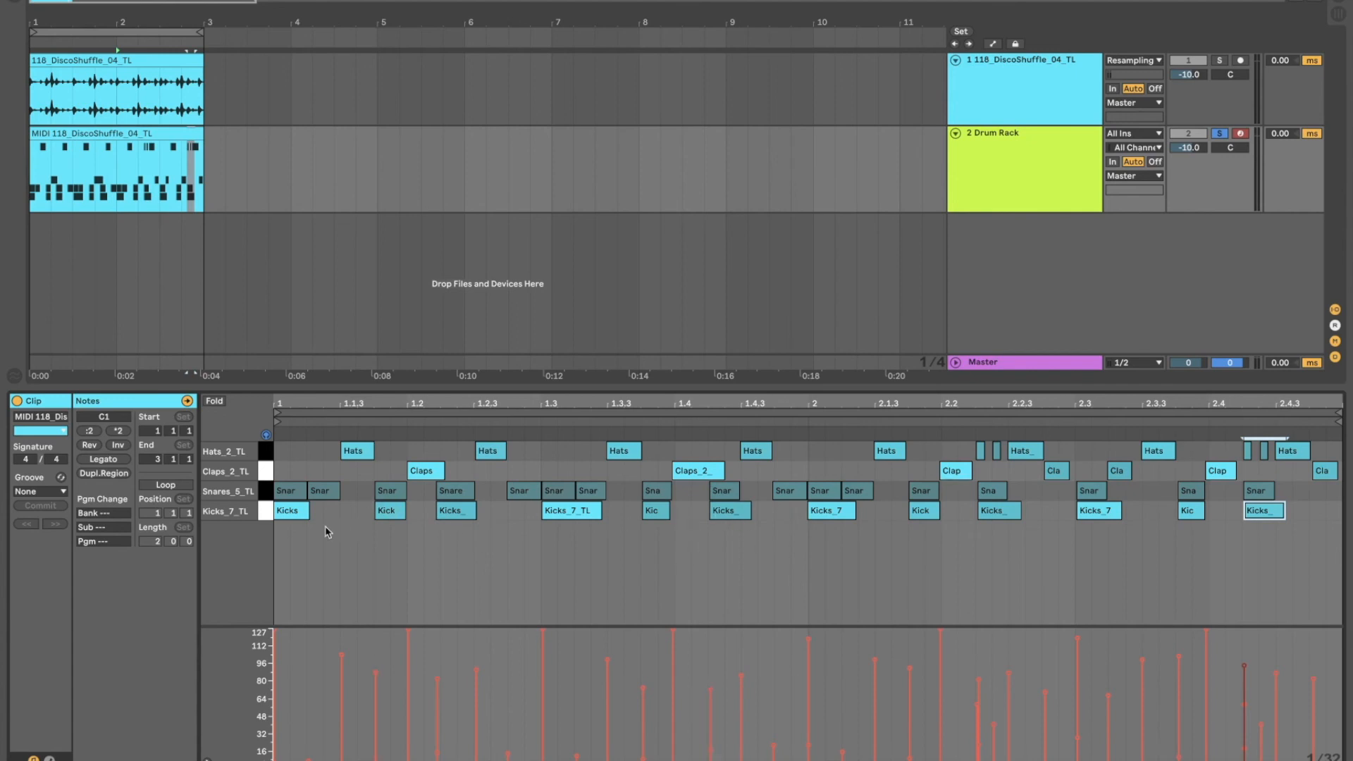